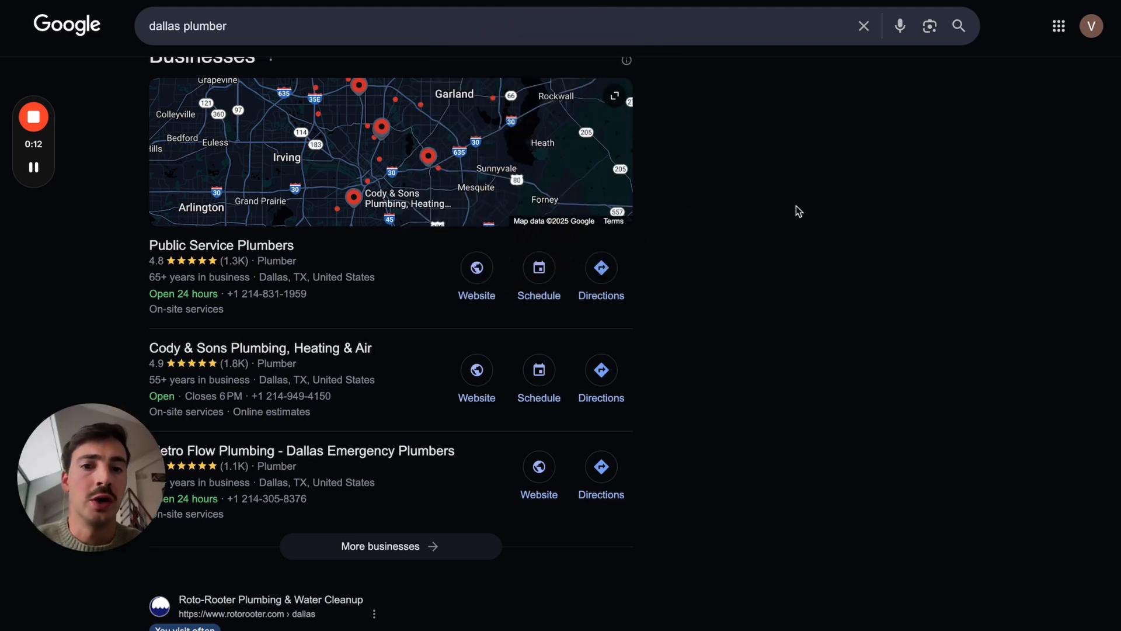
# Mark the Google results with a circled number one and an 'AI' upward arrow.
pyautogui.scroll(-3)
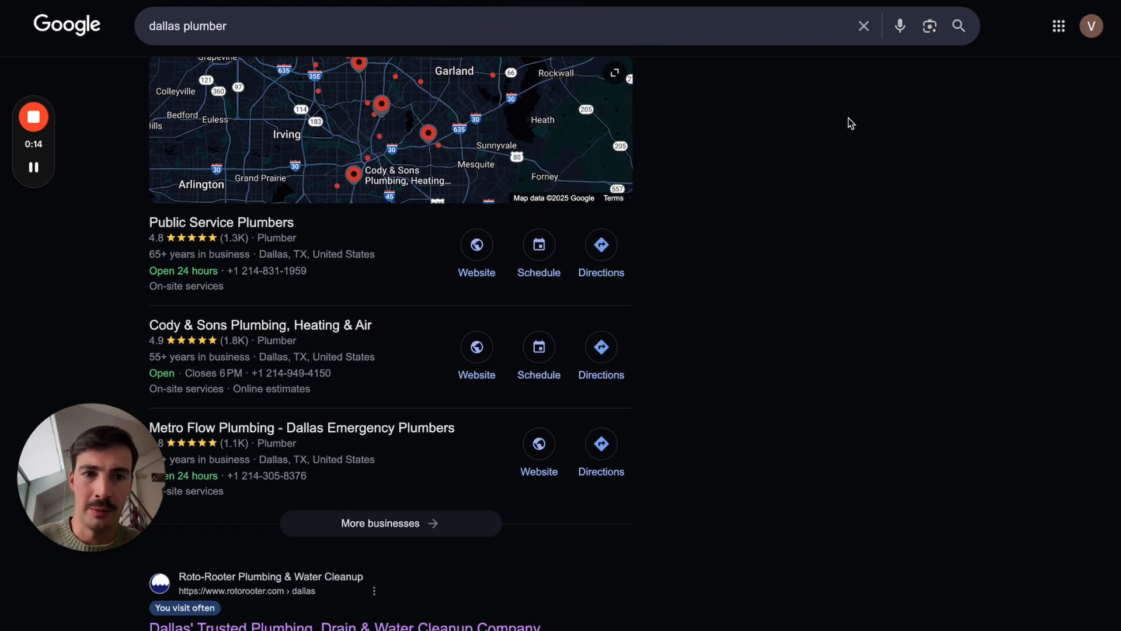
pyautogui.moveTo(714, 114); pyautogui.dragTo(769, 221)
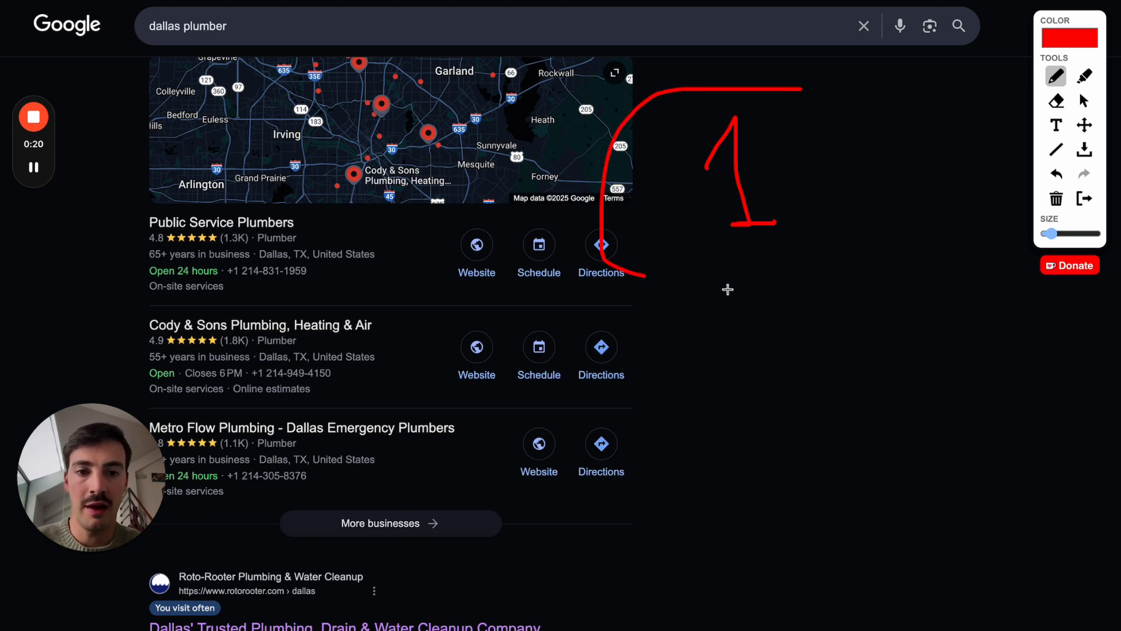
pyautogui.moveTo(1001, 425); pyautogui.dragTo(915, 114)
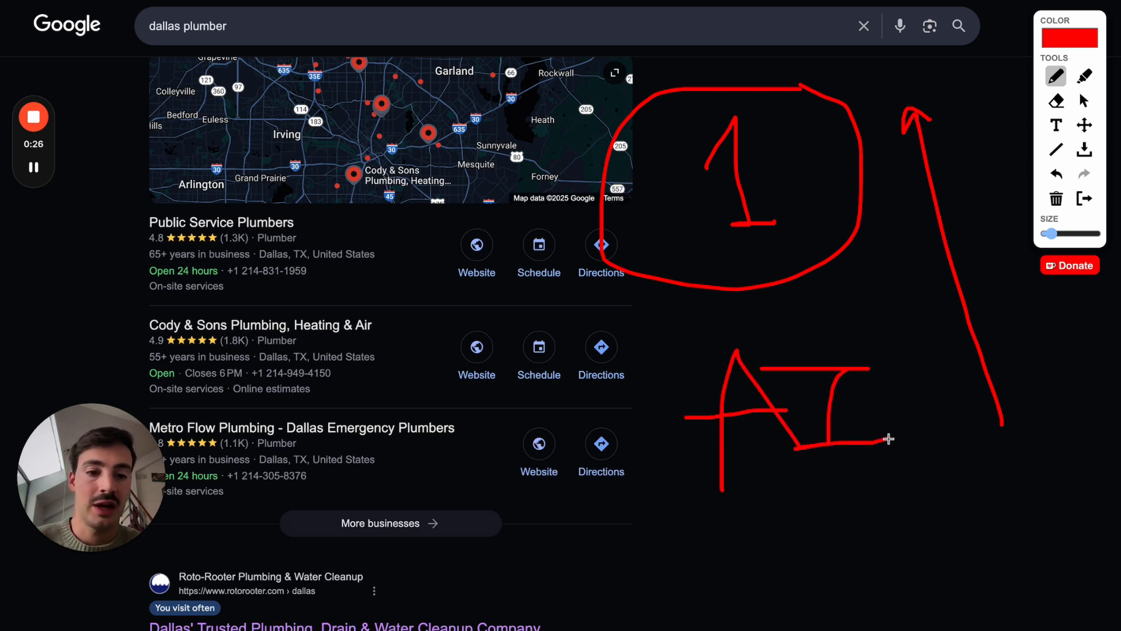
pyautogui.moveTo(862, 336); pyautogui.dragTo(890, 439)
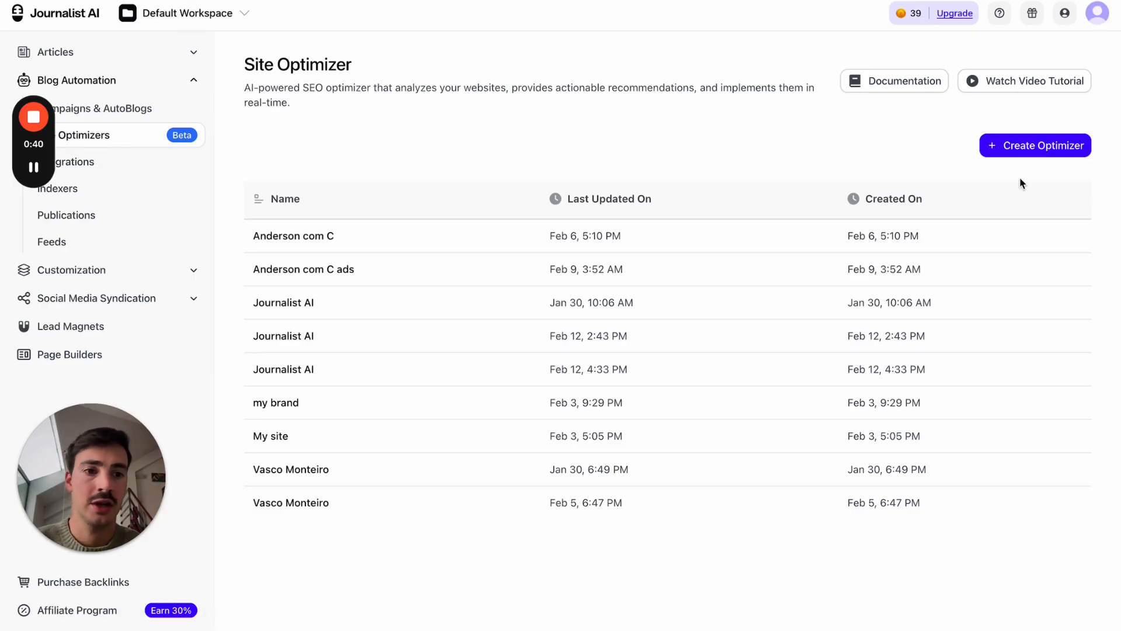
pyautogui.click(1035, 145)
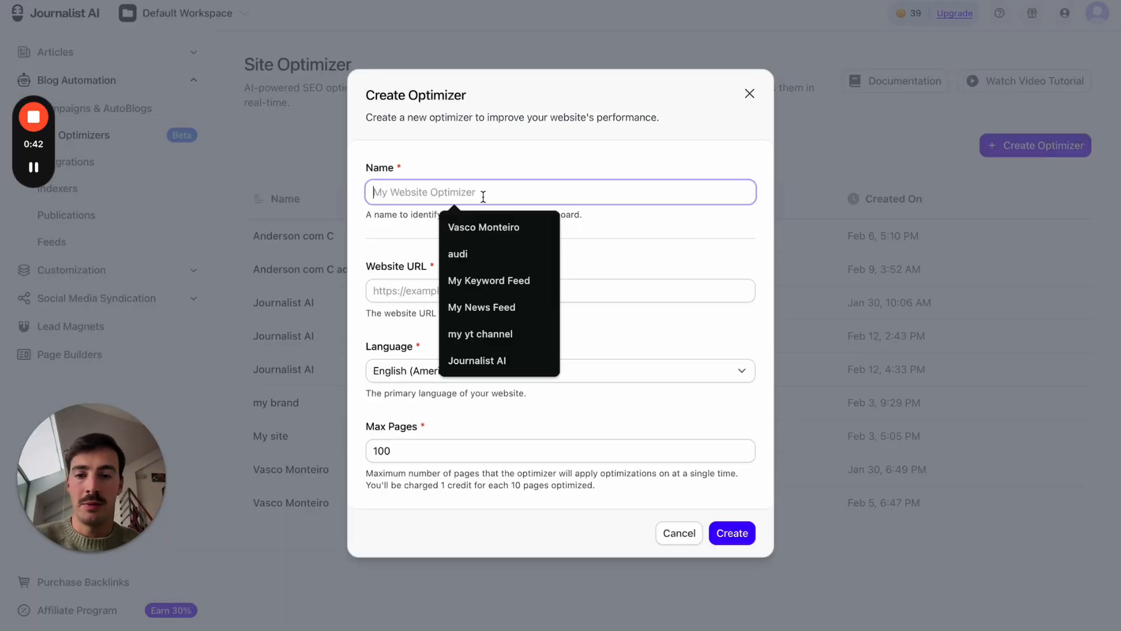
pyautogui.write('Plumbing C')
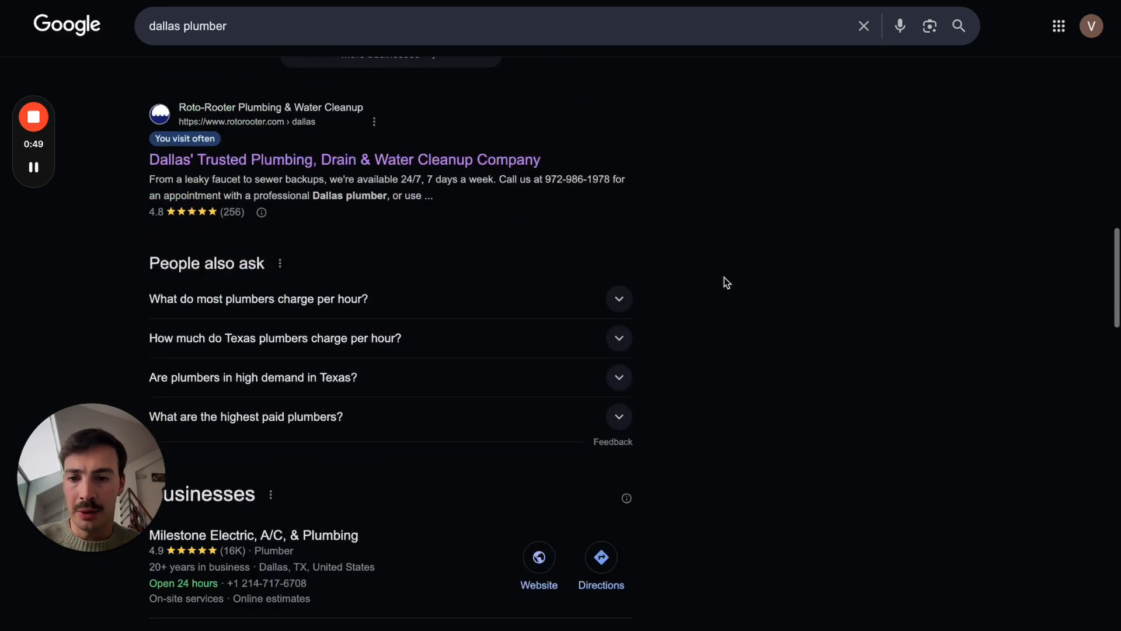
pyautogui.scroll(-3)
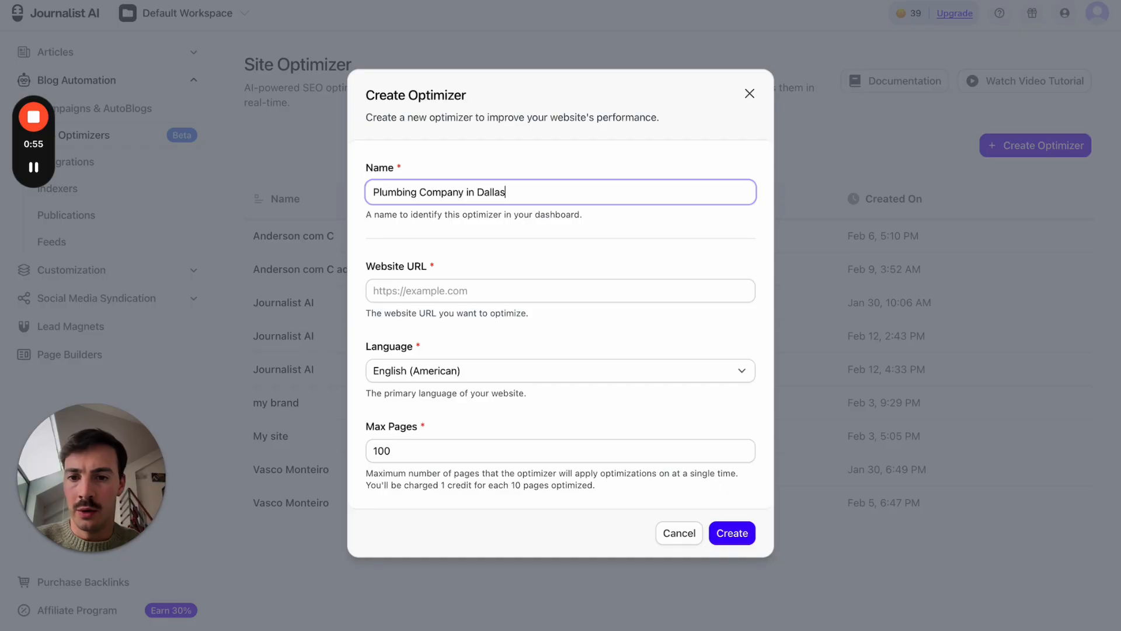
pyautogui.write('https://www.rotorooter.com/')
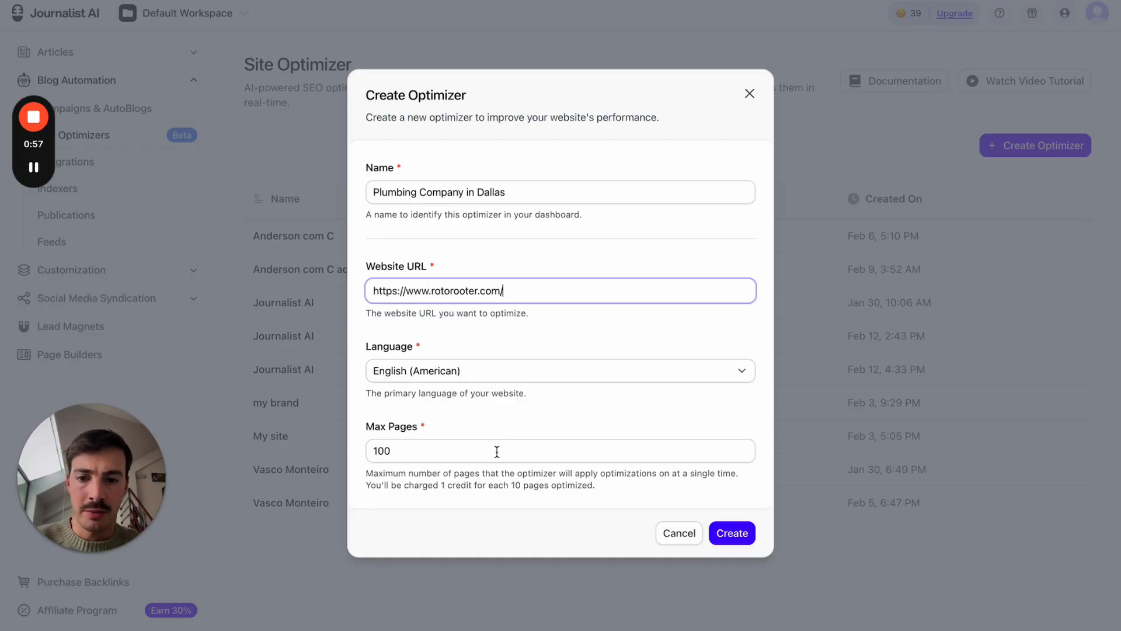
pyautogui.click(731, 532)
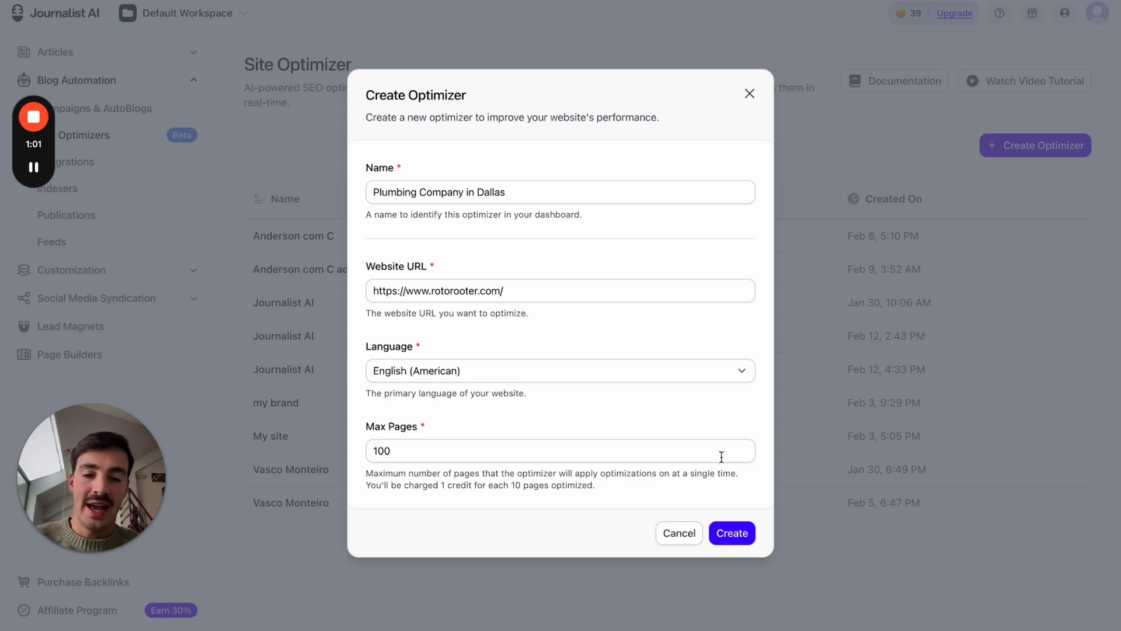
# Create the optimizer, then circle the Dynamic Scanning and Smart Reasoning steps on the landing page.
pyautogui.click(731, 532)
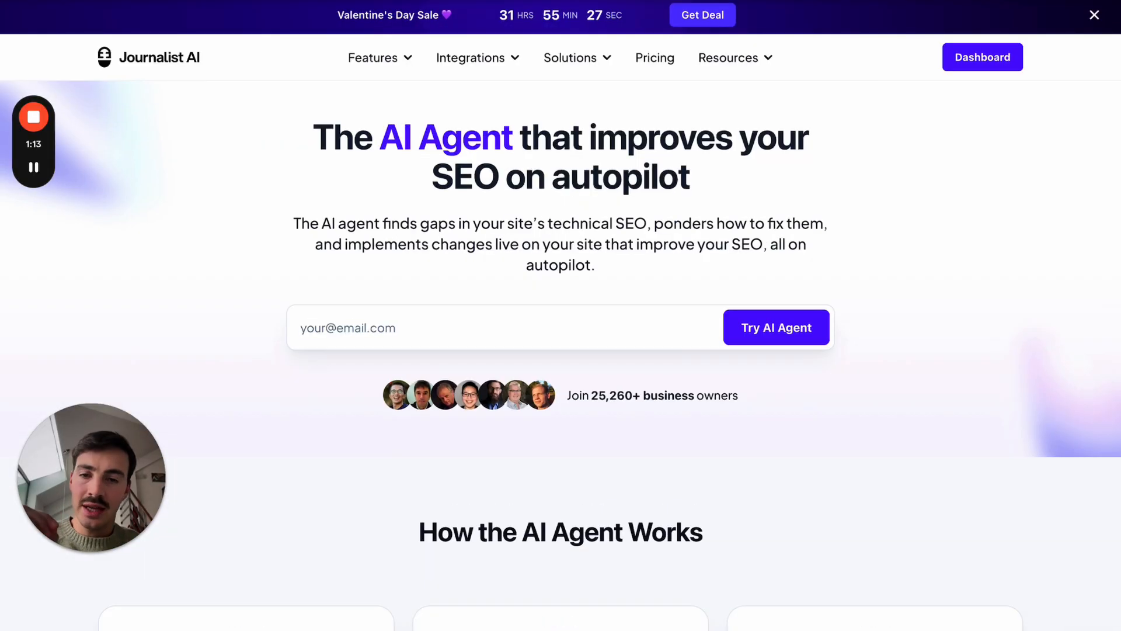
pyautogui.scroll(-3)
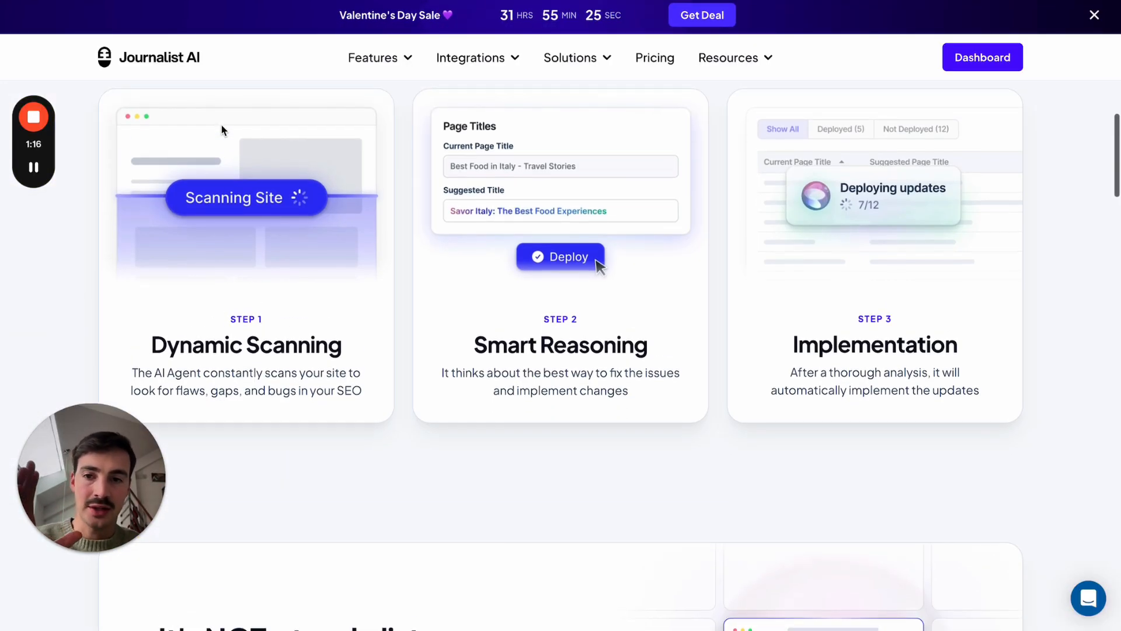
pyautogui.scroll(-3)
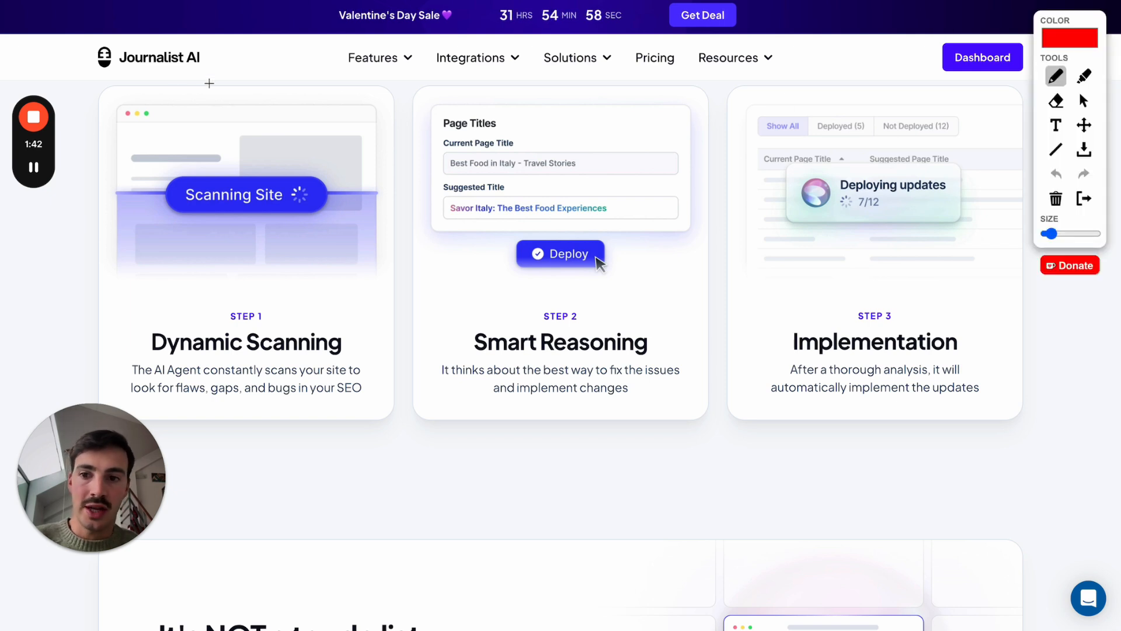
pyautogui.moveTo(209, 83); pyautogui.dragTo(239, 21)
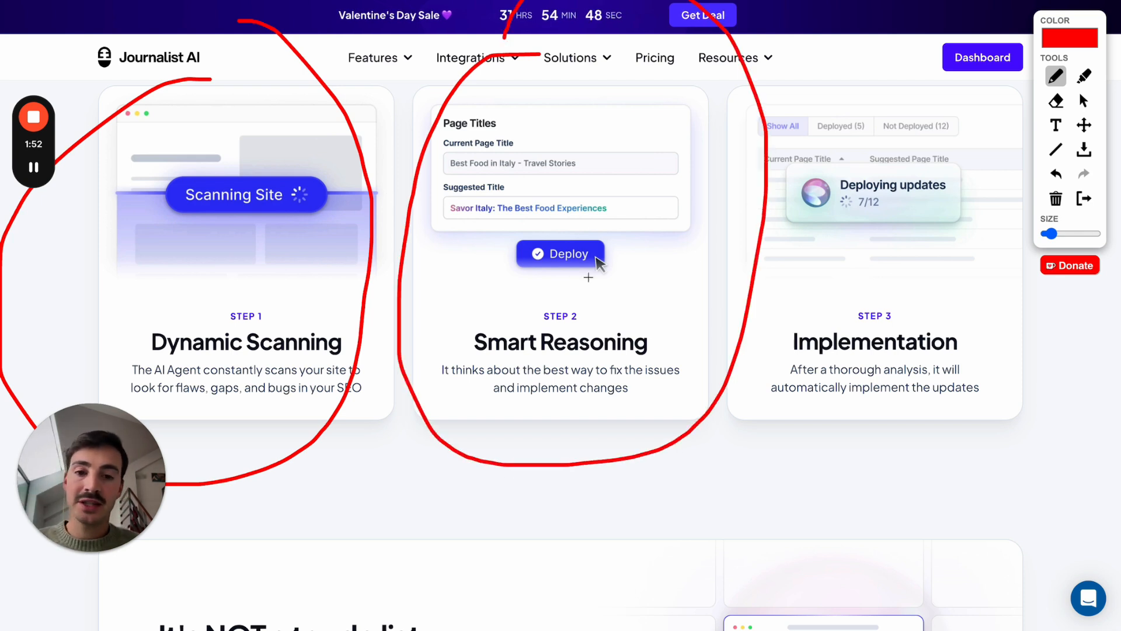
pyautogui.moveTo(472, 360); pyautogui.dragTo(657, 361)
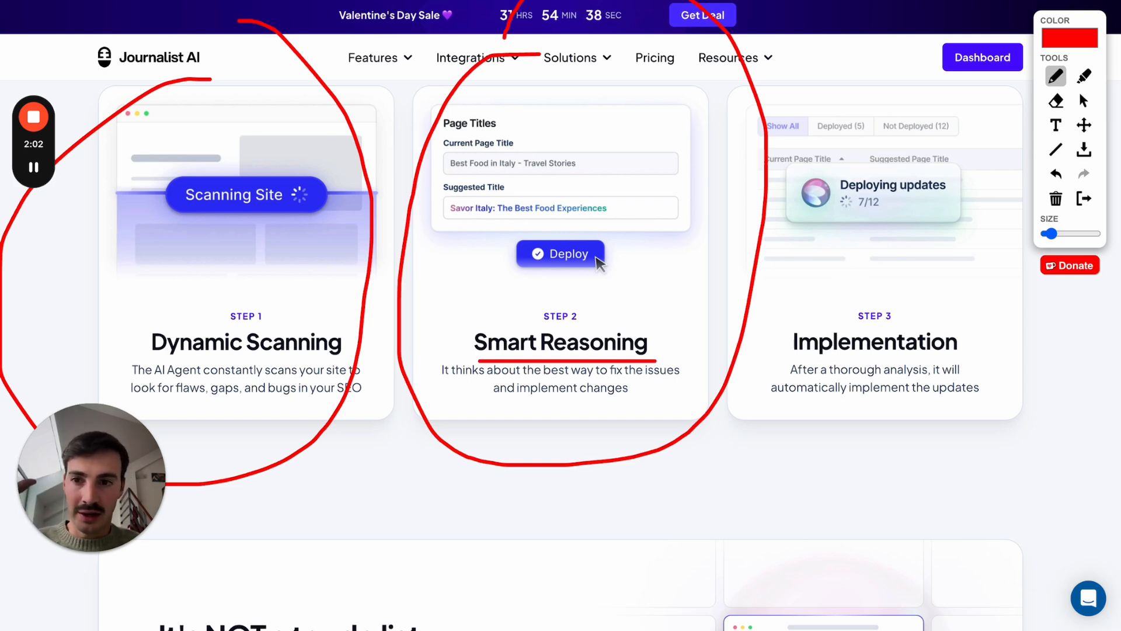
# Return to the Dallas plumbing optimizer's Page Titles suggestions and mark the optimization categories.
pyautogui.click(980, 58)
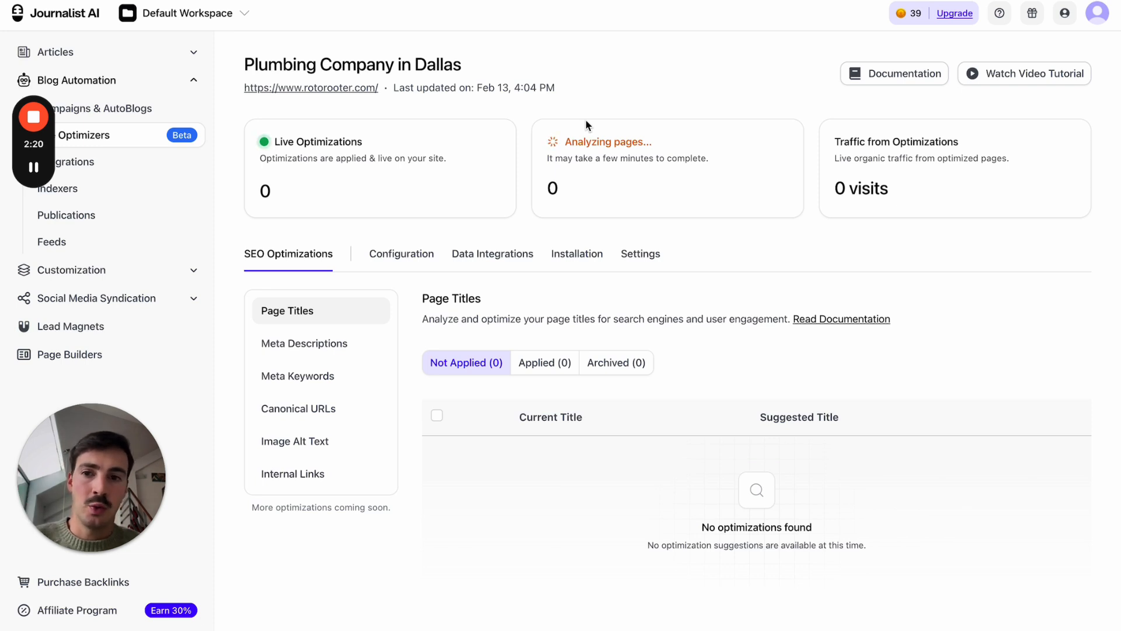
pyautogui.moveTo(664, 171)
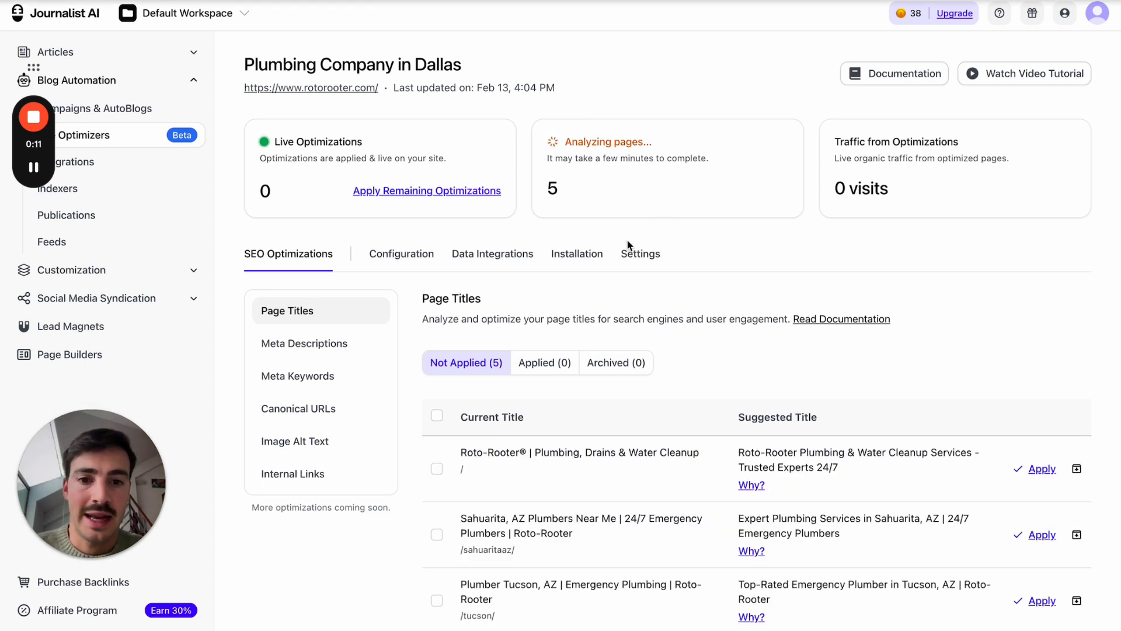
pyautogui.scroll(-3)
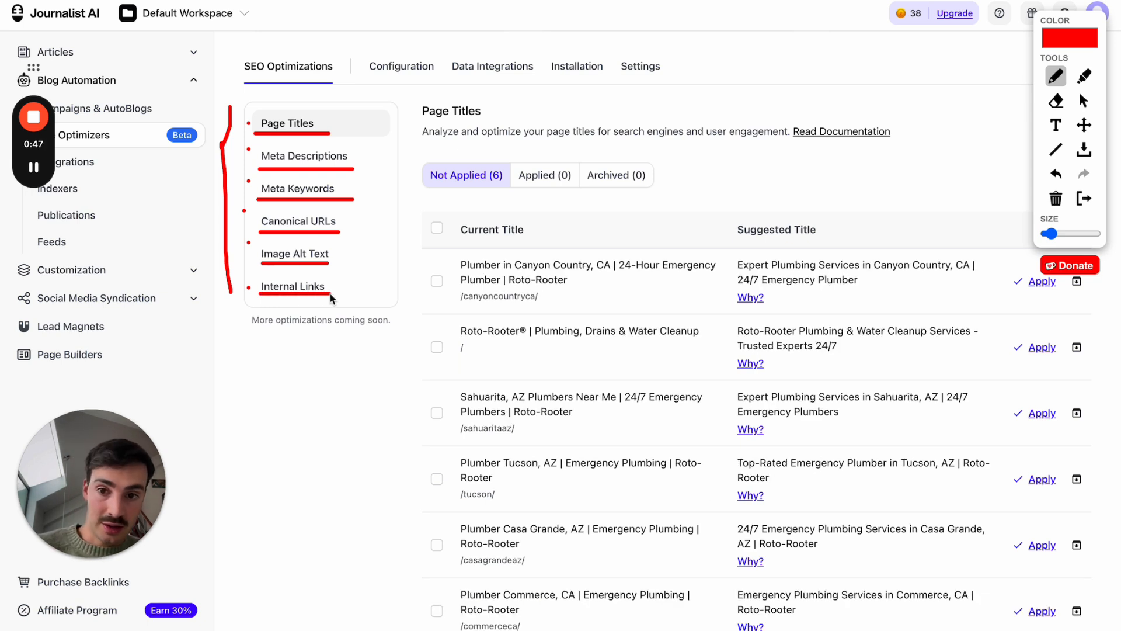
pyautogui.moveTo(304, 304)
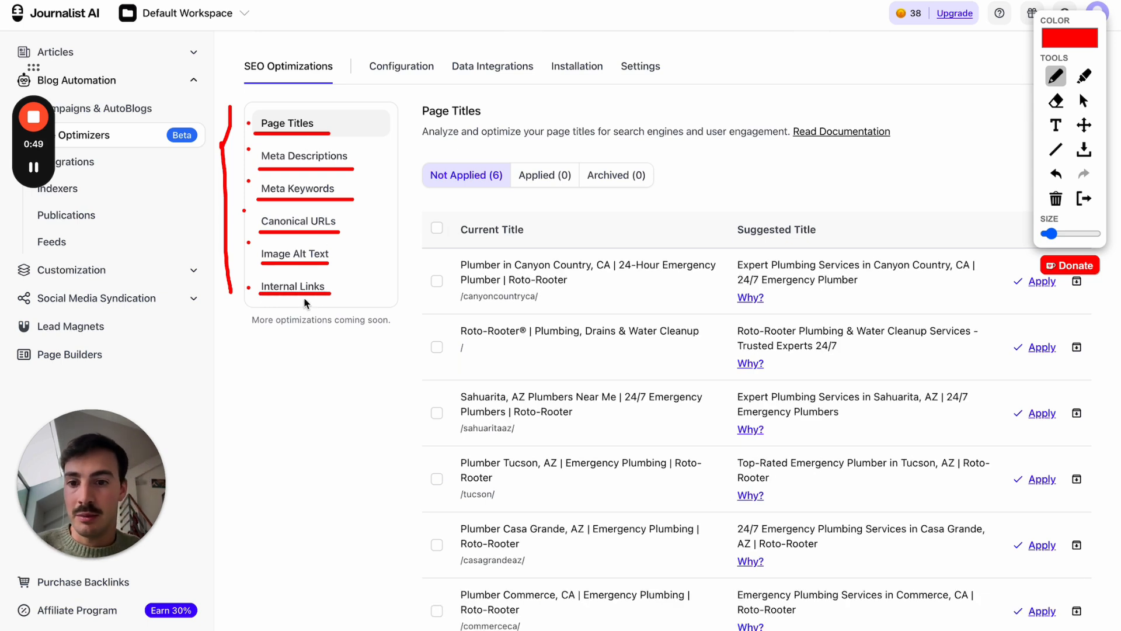
pyautogui.moveTo(303, 300); pyautogui.dragTo(300, 454)
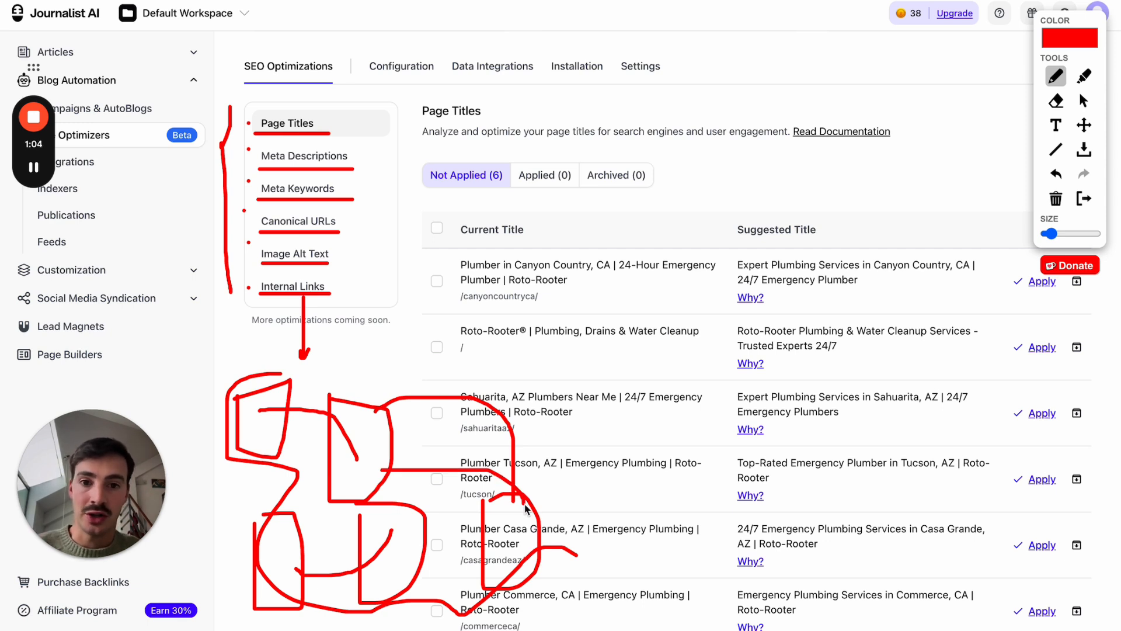
pyautogui.moveTo(923, 317)
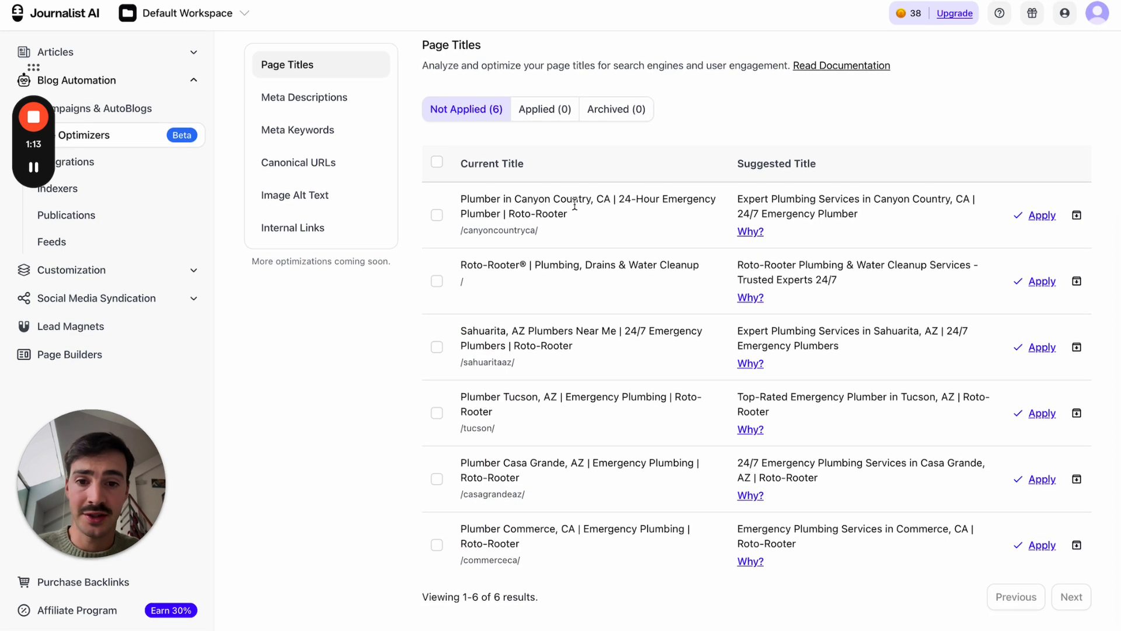
# Browse the eleven Page Titles Not Applied suggestions and locate the Canyon Country page.
pyautogui.doubleClick(499, 230)
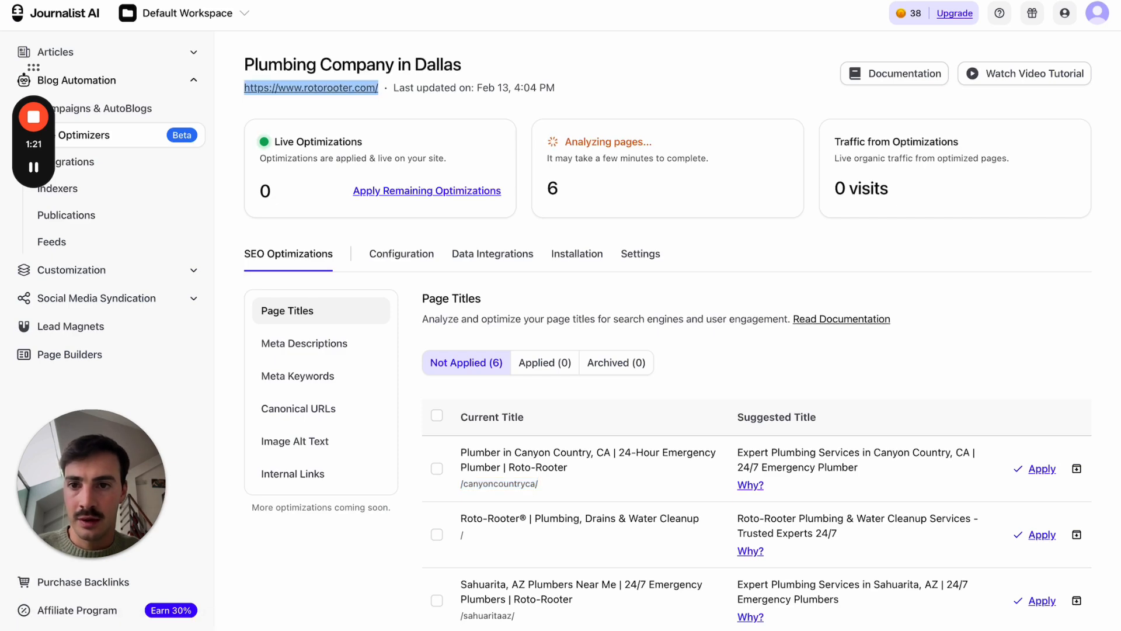
pyautogui.scroll(-3)
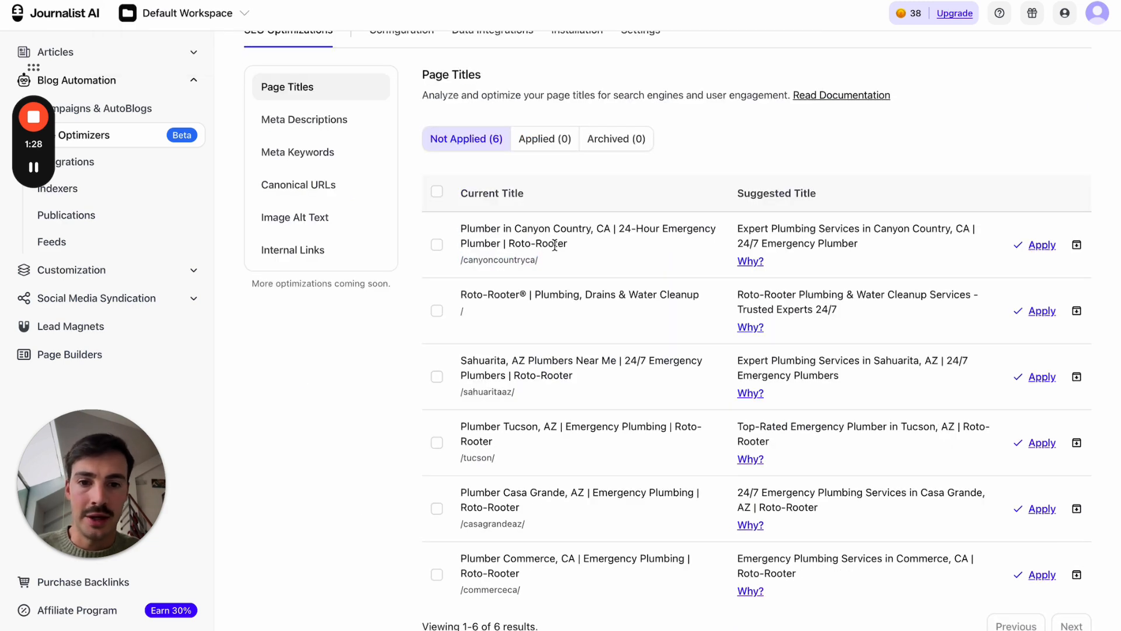
pyautogui.doubleClick(531, 229)
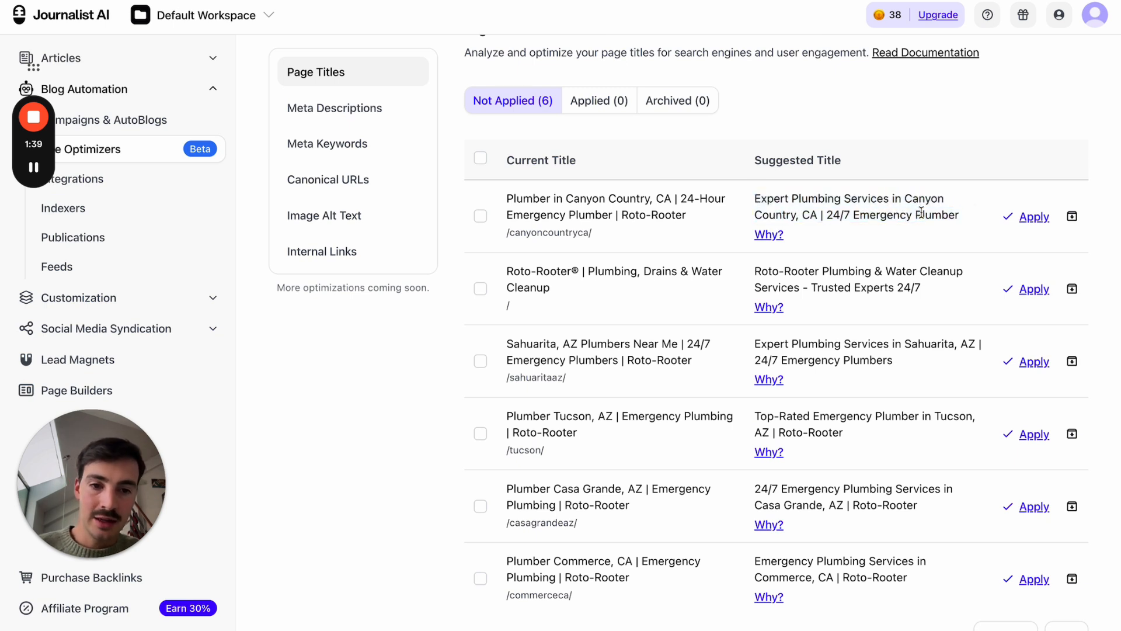
pyautogui.click(768, 234)
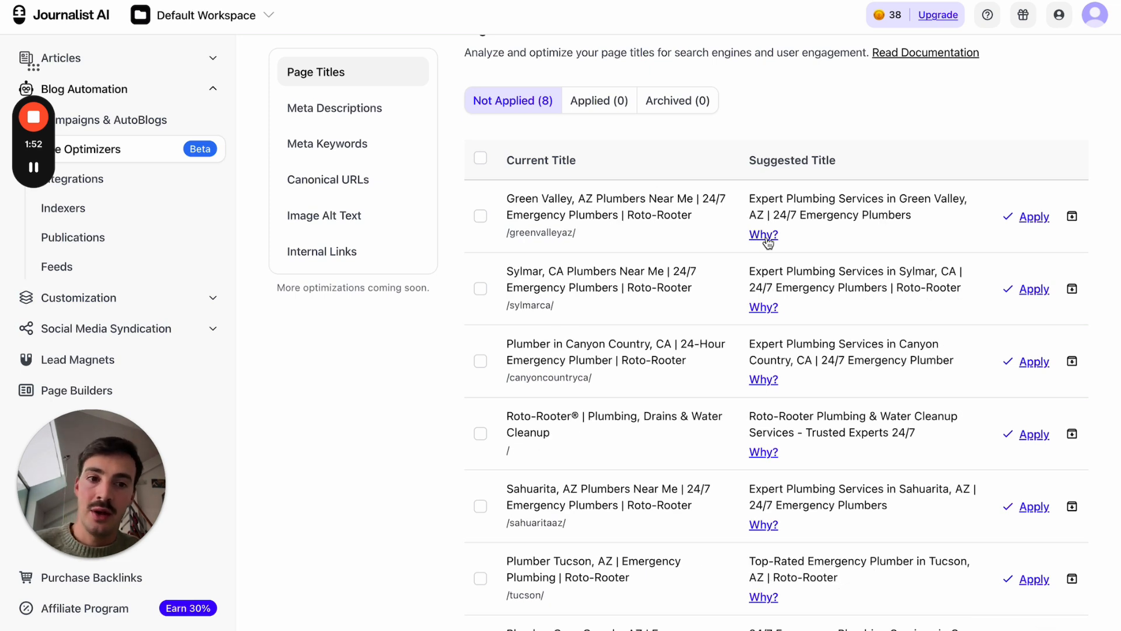
pyautogui.click(762, 235)
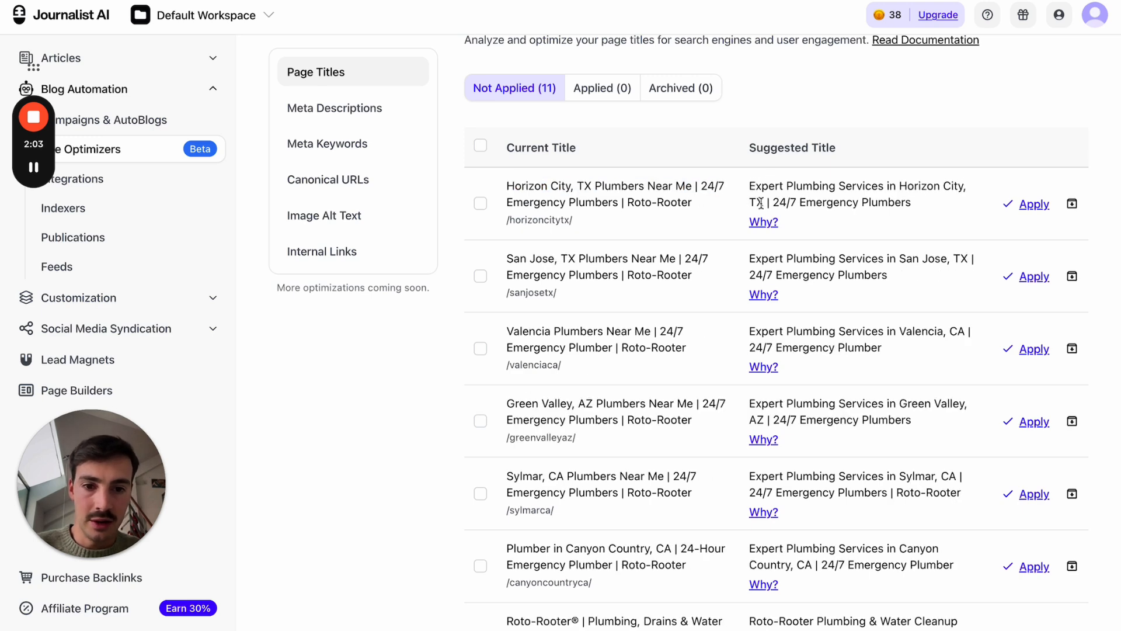
pyautogui.scroll(-3)
pyautogui.write('canyoncountryca')
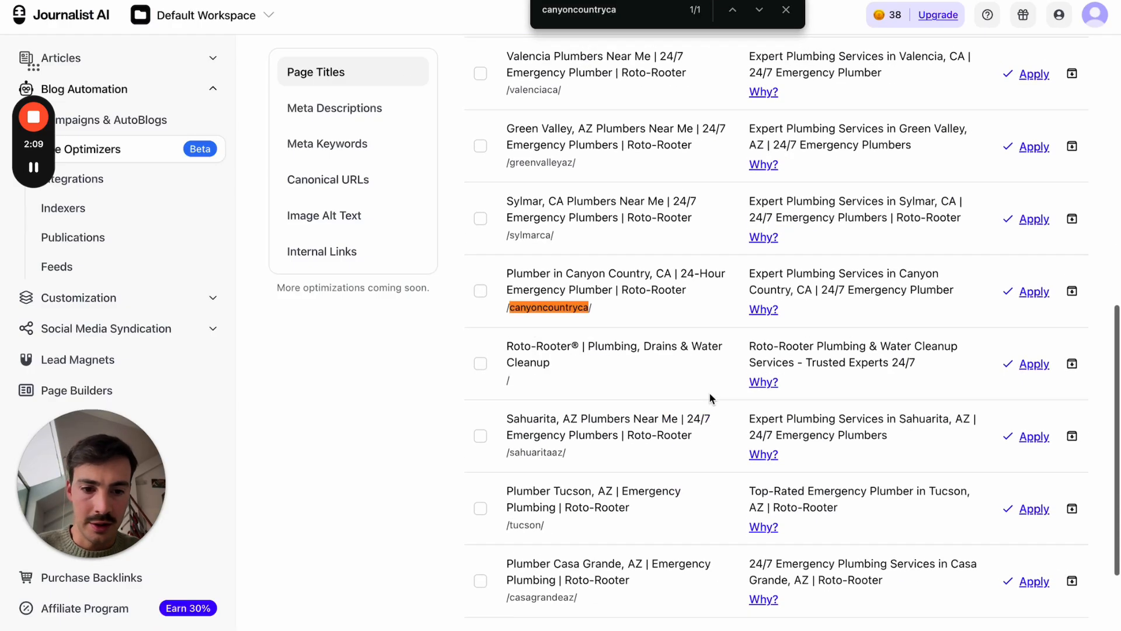
pyautogui.scroll(-3)
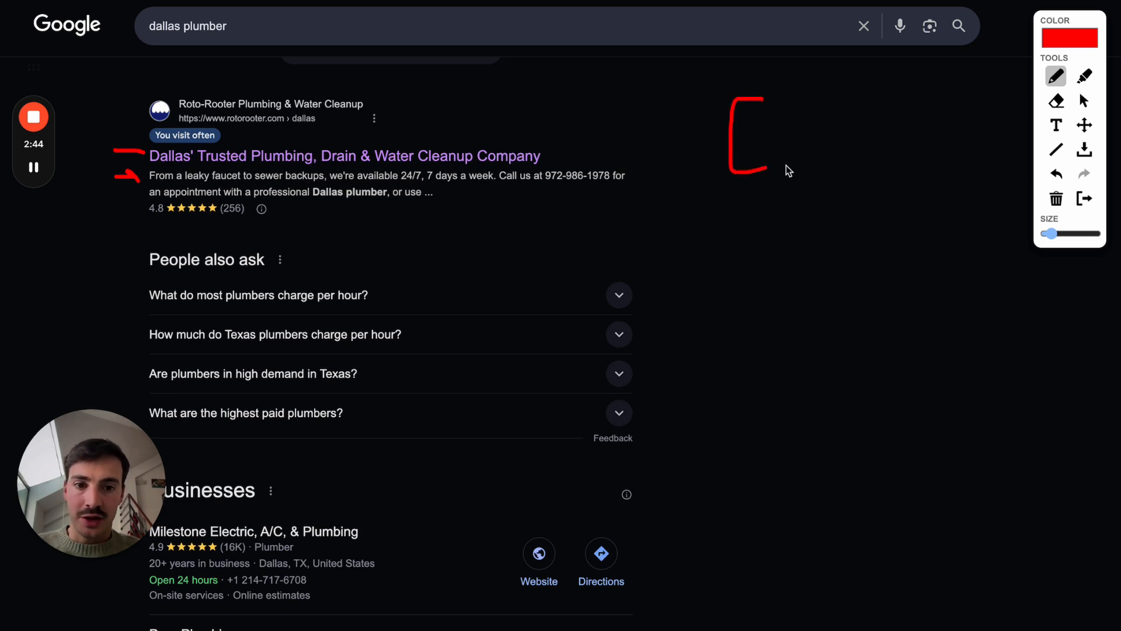
# Annotate the 'dallas plumber' results: CTR note, People also ask box, top result's phone and title.
pyautogui.moveTo(815, 93); pyautogui.dragTo(879, 165)
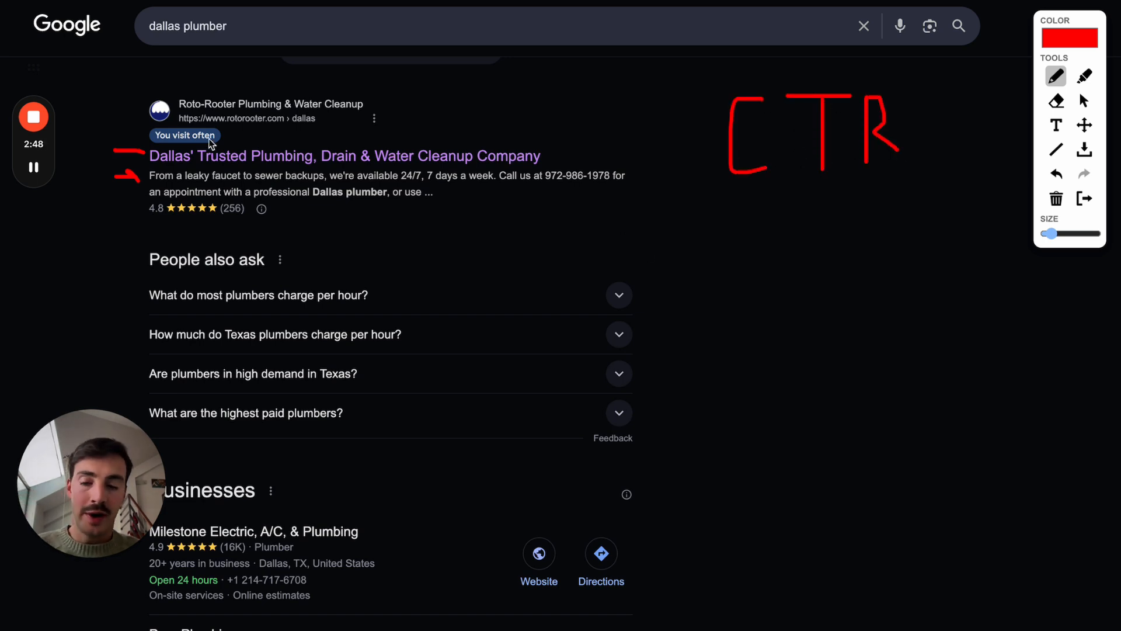
pyautogui.moveTo(142, 249); pyautogui.dragTo(485, 318)
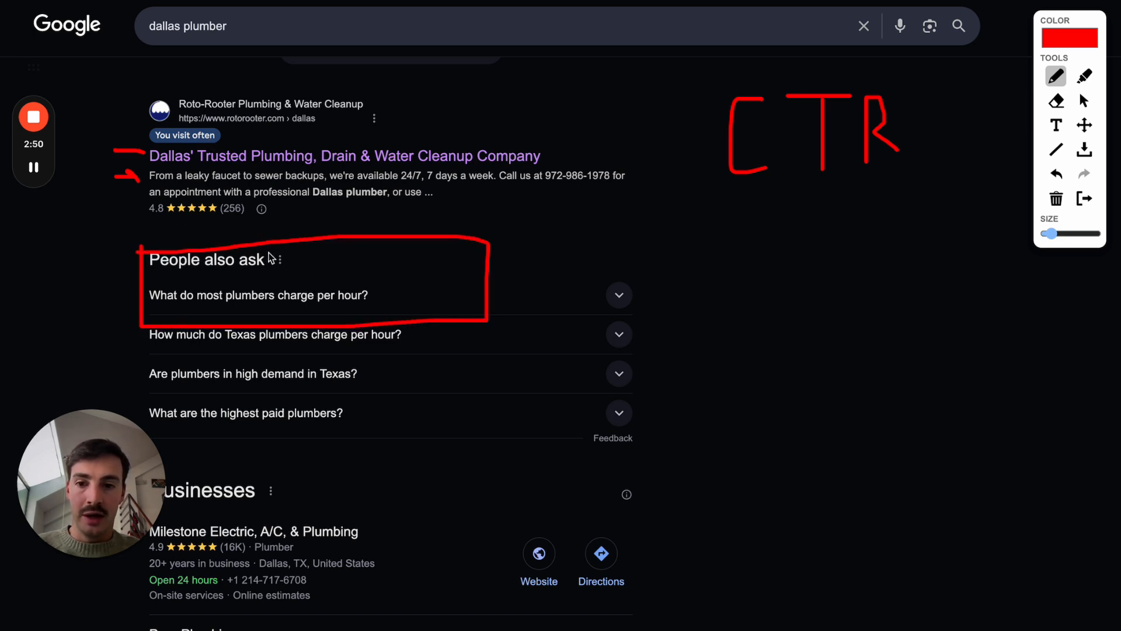
pyautogui.moveTo(535, 259)
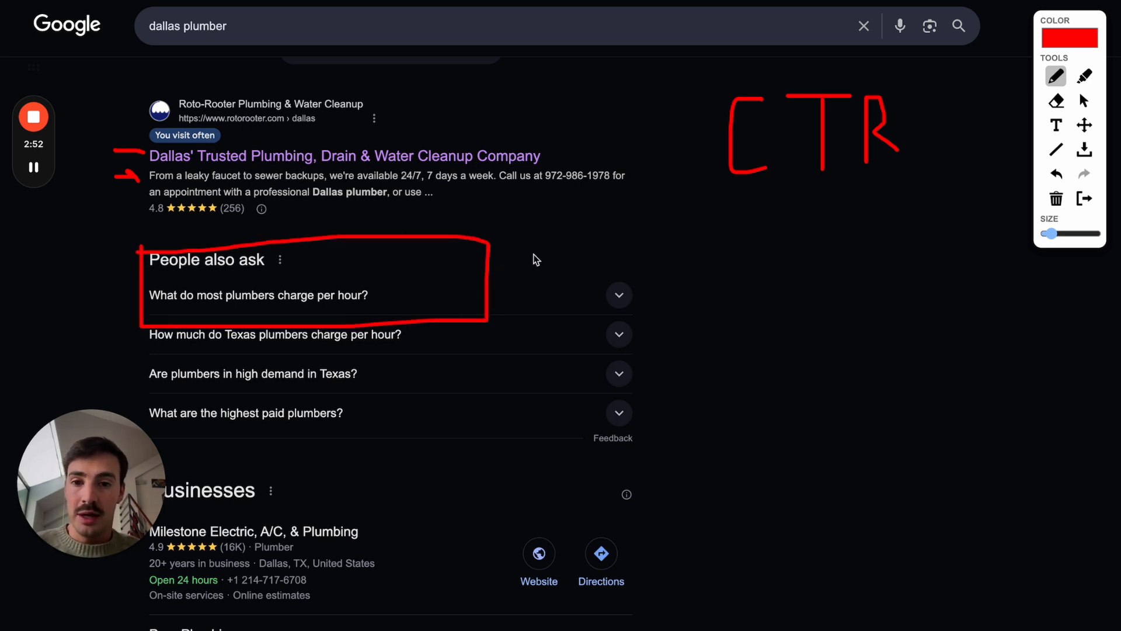
pyautogui.moveTo(175, 273); pyautogui.dragTo(386, 266)
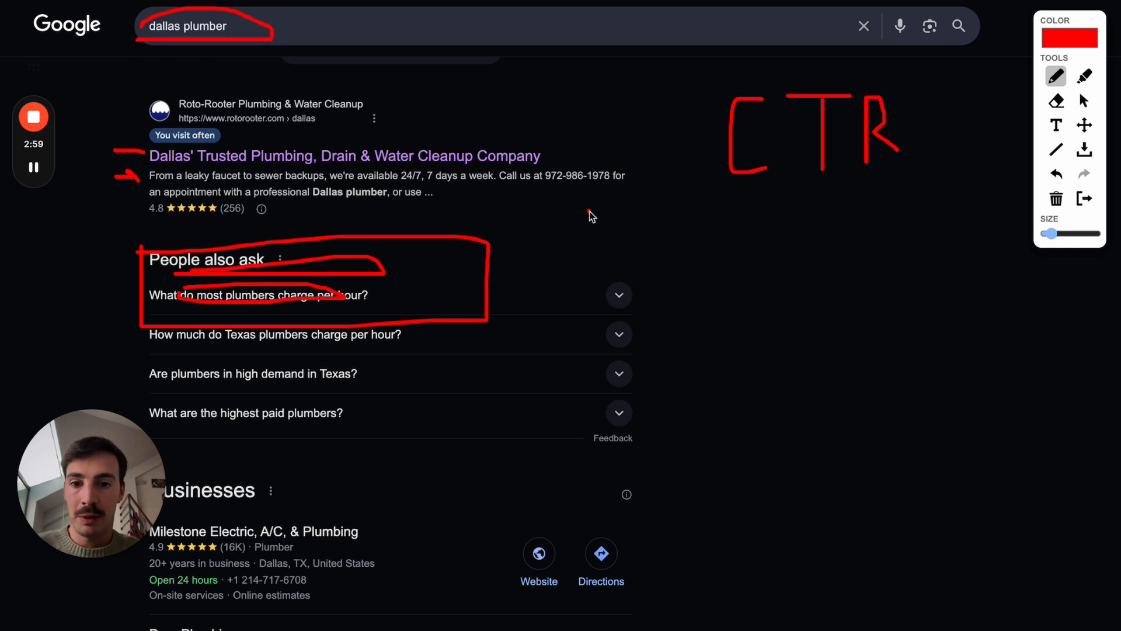
pyautogui.moveTo(590, 215); pyautogui.dragTo(508, 296)
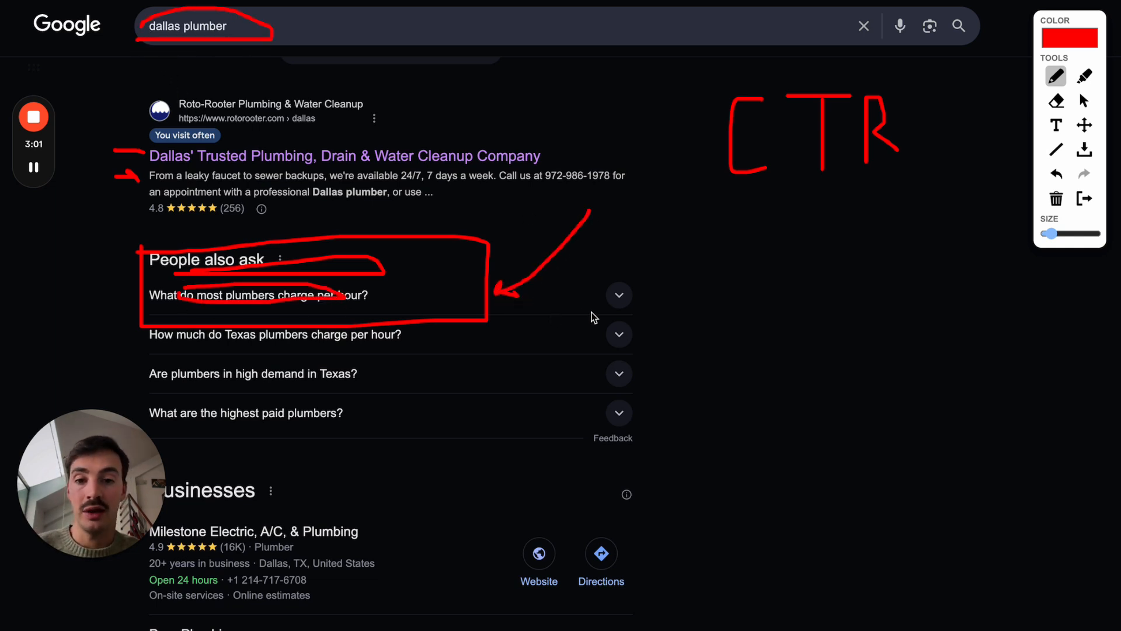
pyautogui.moveTo(595, 317); pyautogui.dragTo(619, 115)
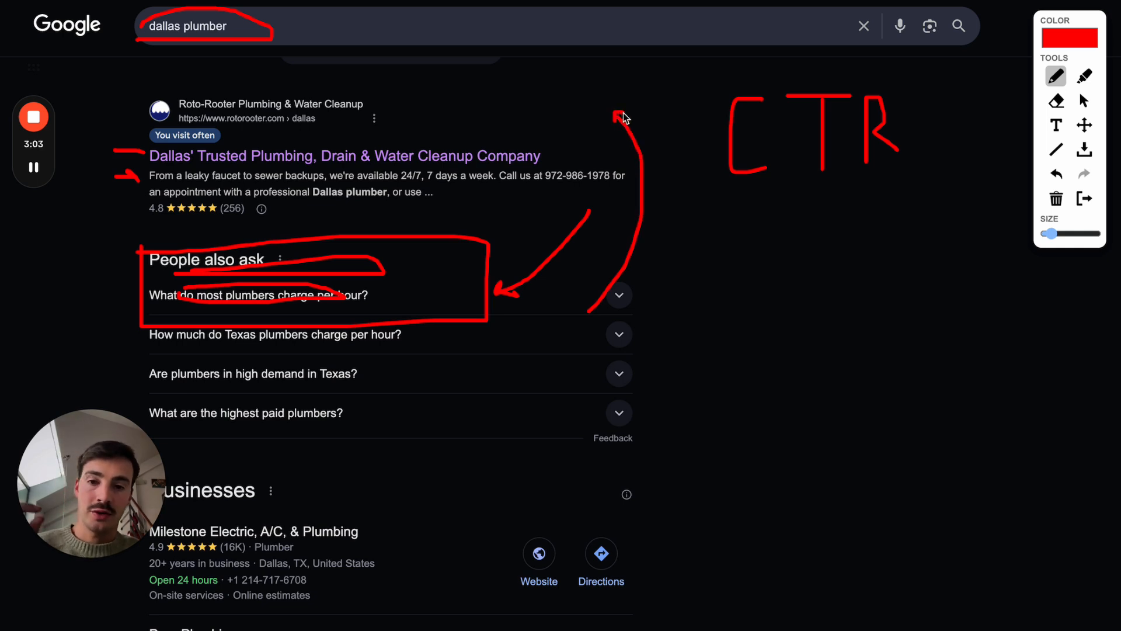
pyautogui.moveTo(532, 154)
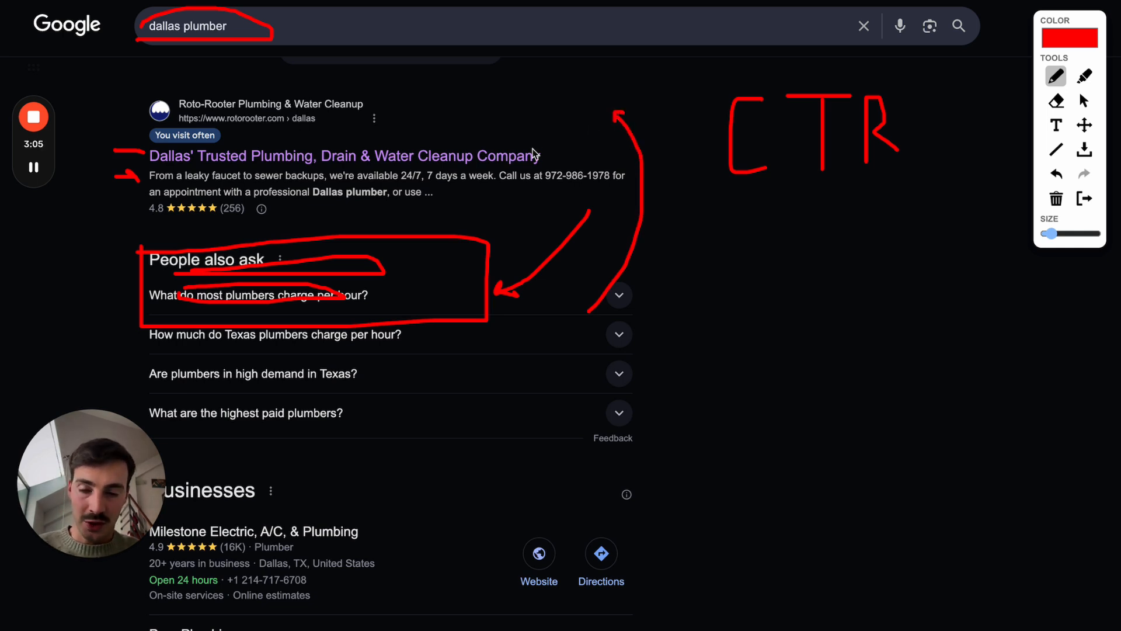
pyautogui.moveTo(561, 155)
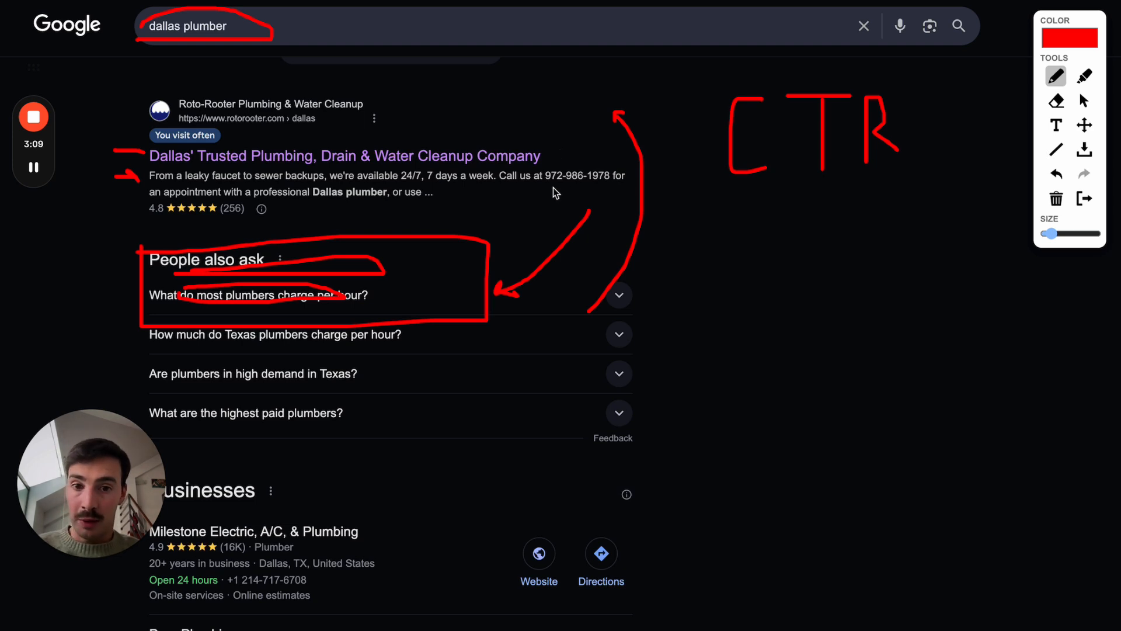
pyautogui.moveTo(542, 185); pyautogui.dragTo(611, 185)
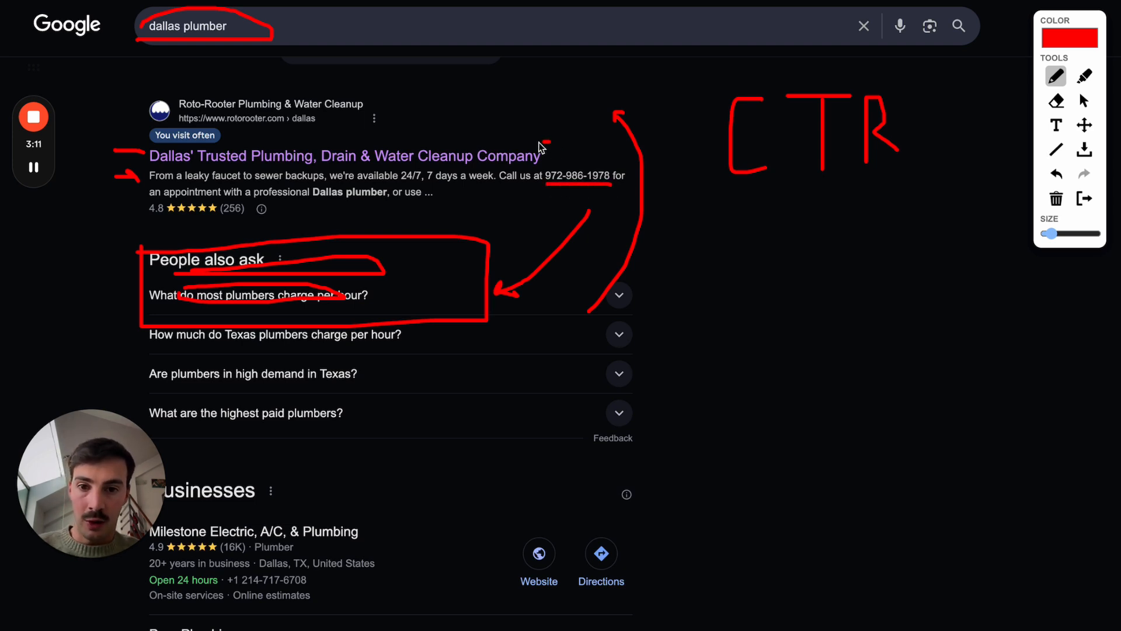
pyautogui.moveTo(443, 155); pyautogui.dragTo(543, 157)
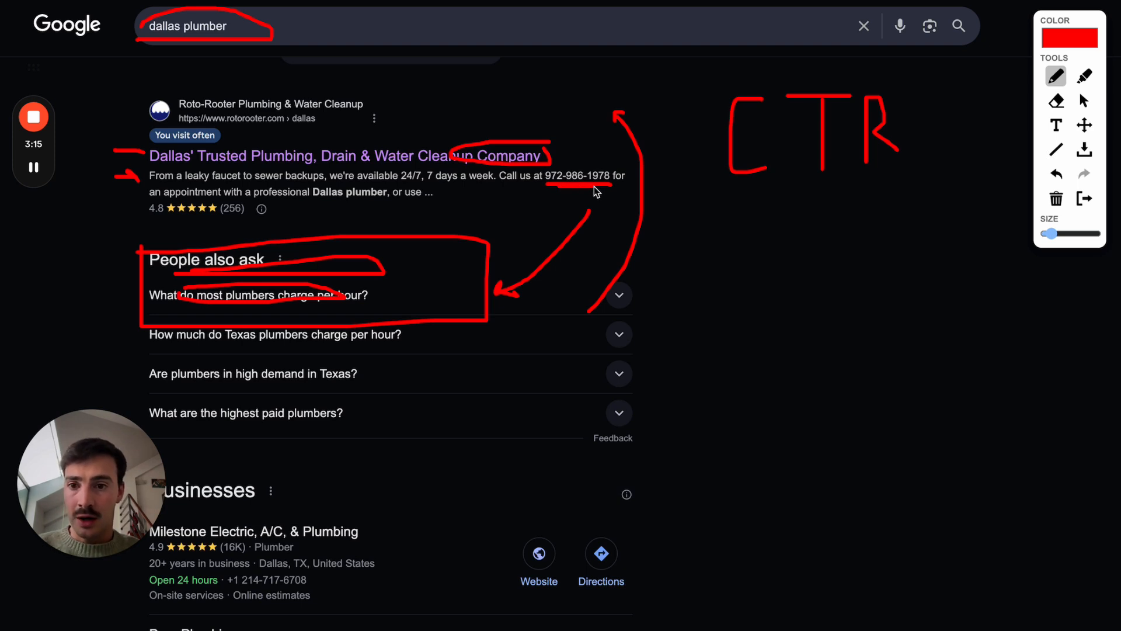
pyautogui.moveTo(438, 147)
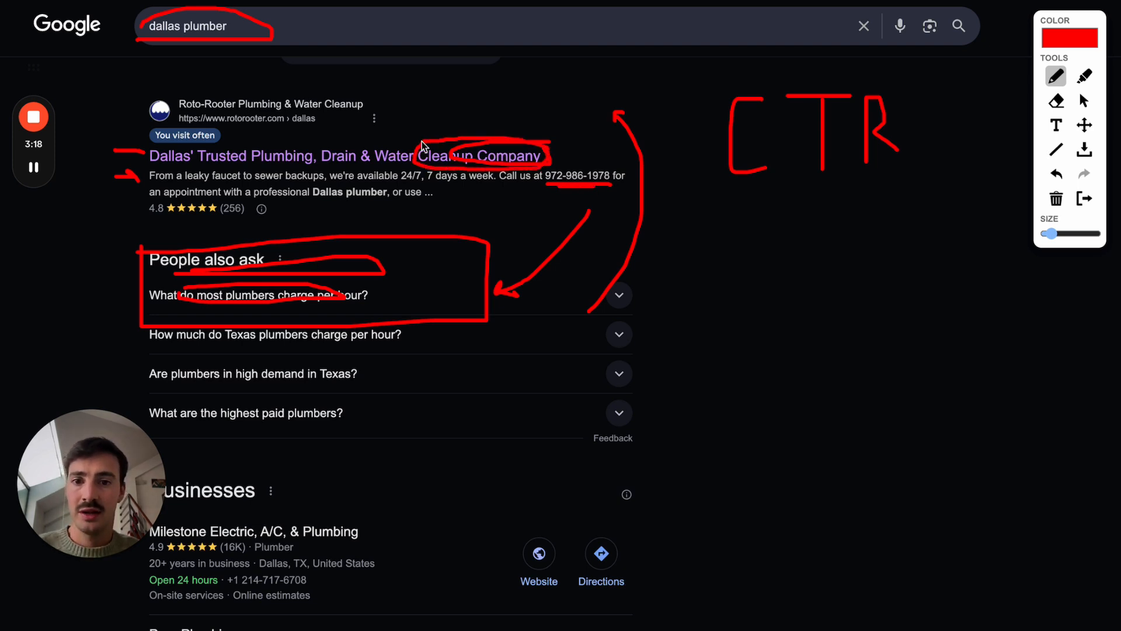
pyautogui.moveTo(351, 159)
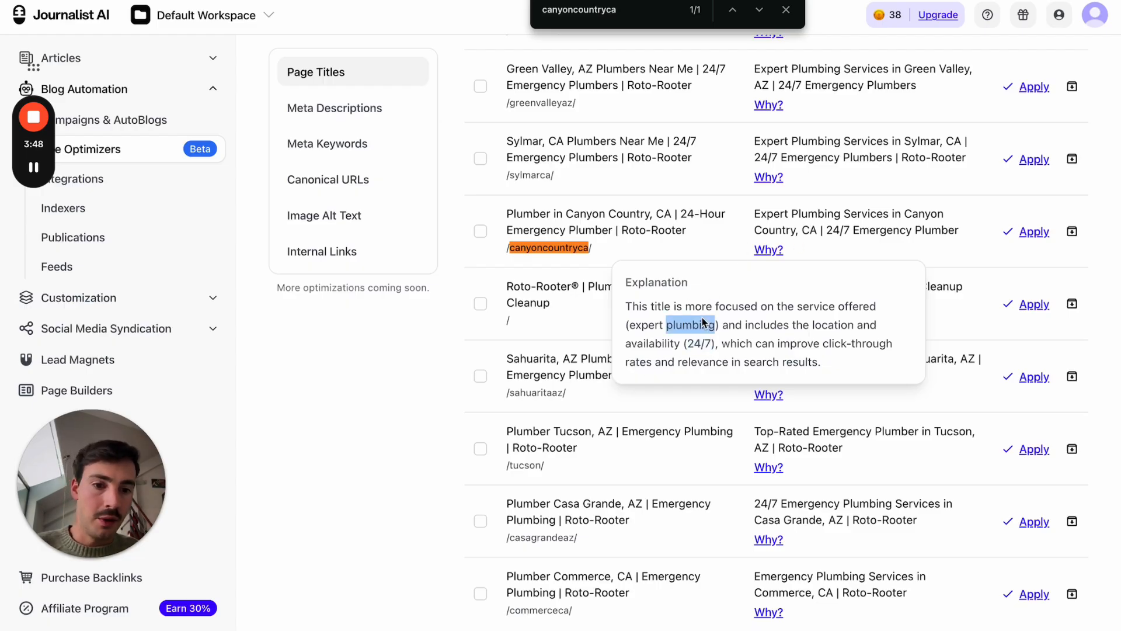
# Switch the Dallas optimizer to its Meta Descriptions suggestions.
pyautogui.scroll(-3)
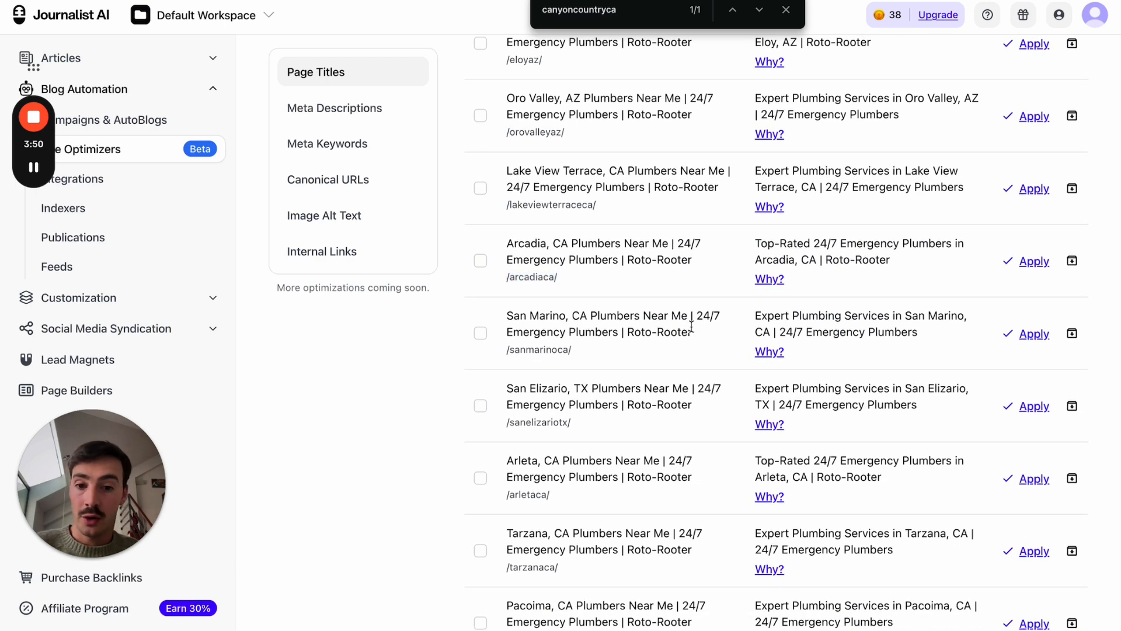
pyautogui.click(1072, 335)
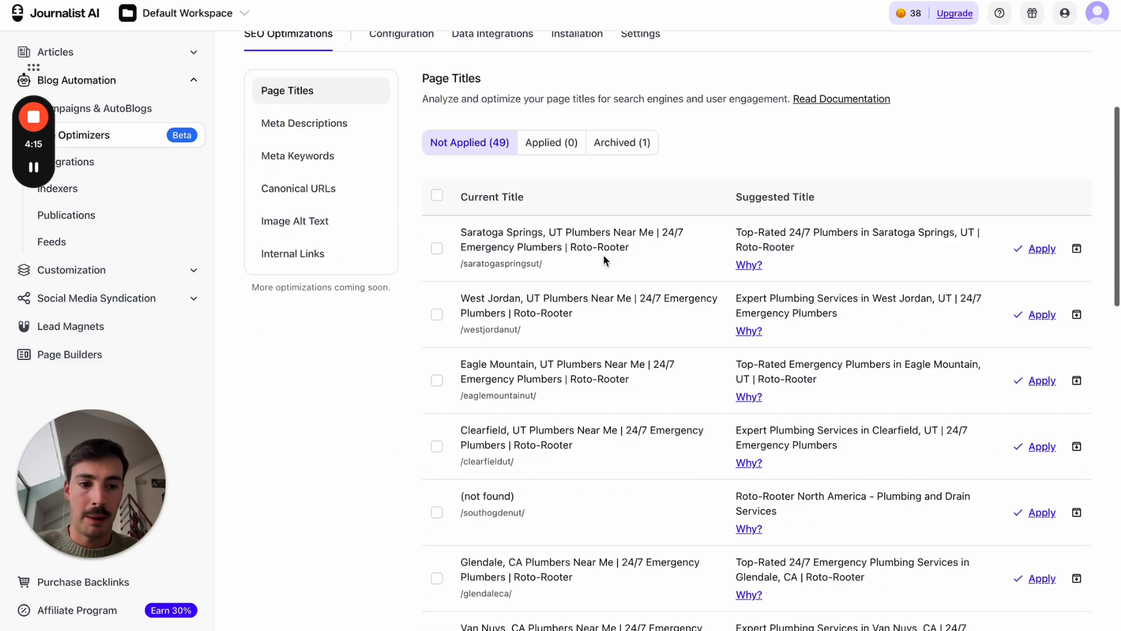
pyautogui.click(436, 152)
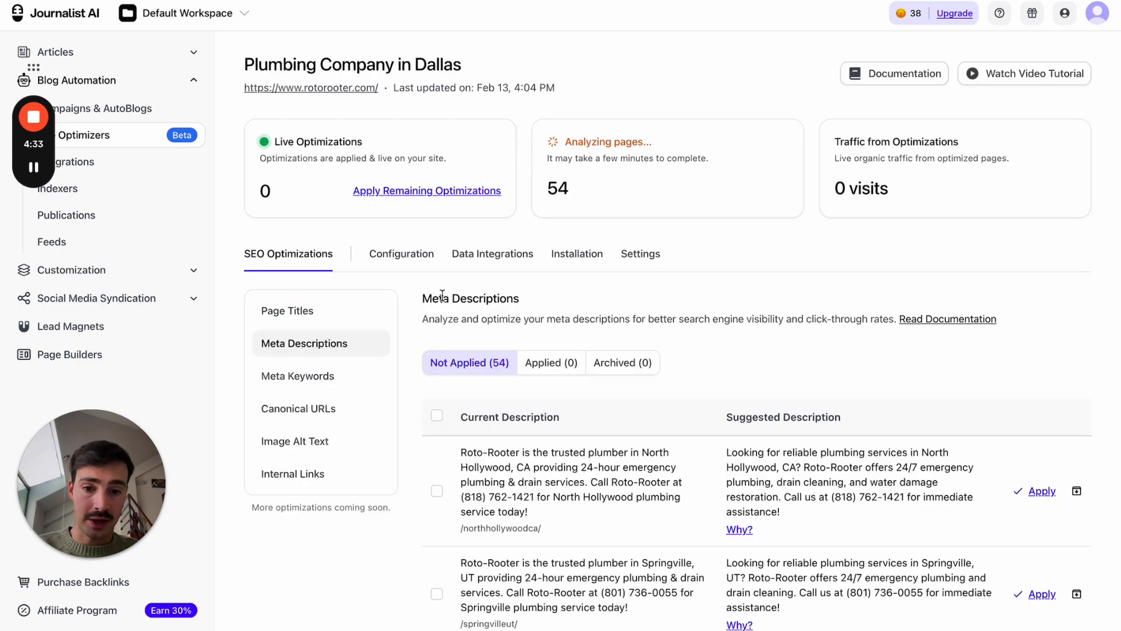
# Review and archive a meta description suggestion, then move to Meta Keywords.
pyautogui.scroll(-3)
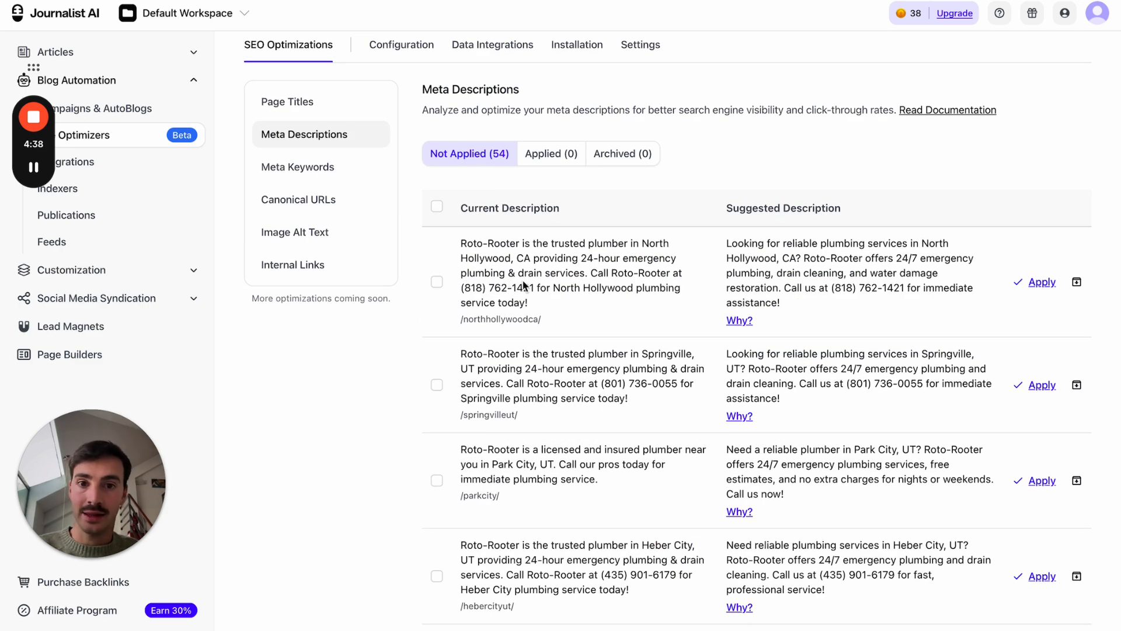
pyautogui.scroll(-3)
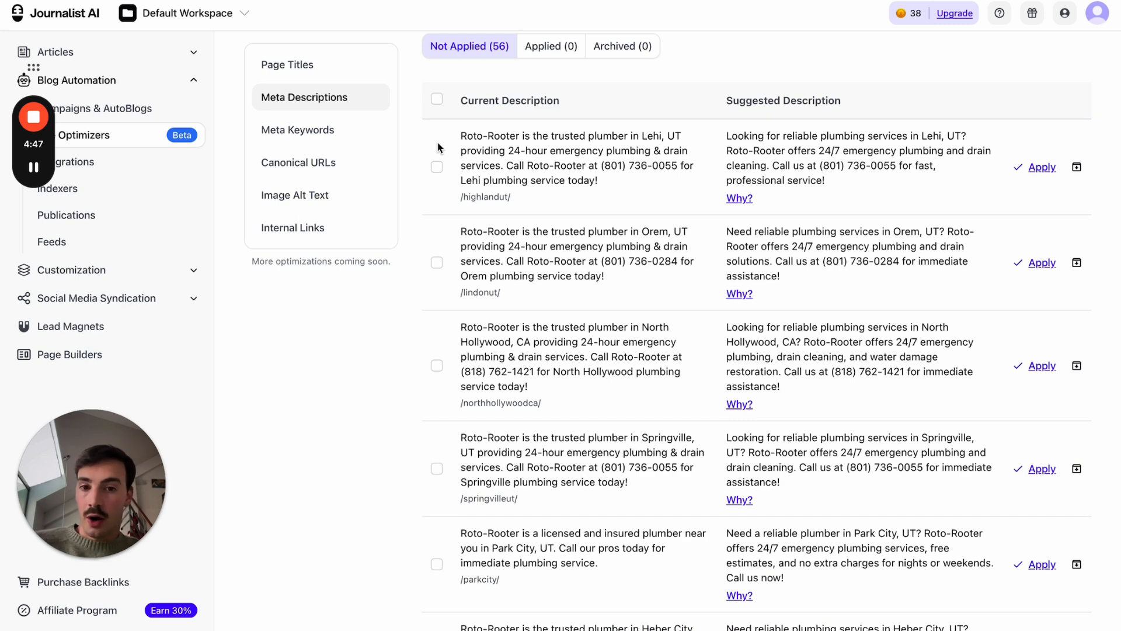
pyautogui.scroll(-3)
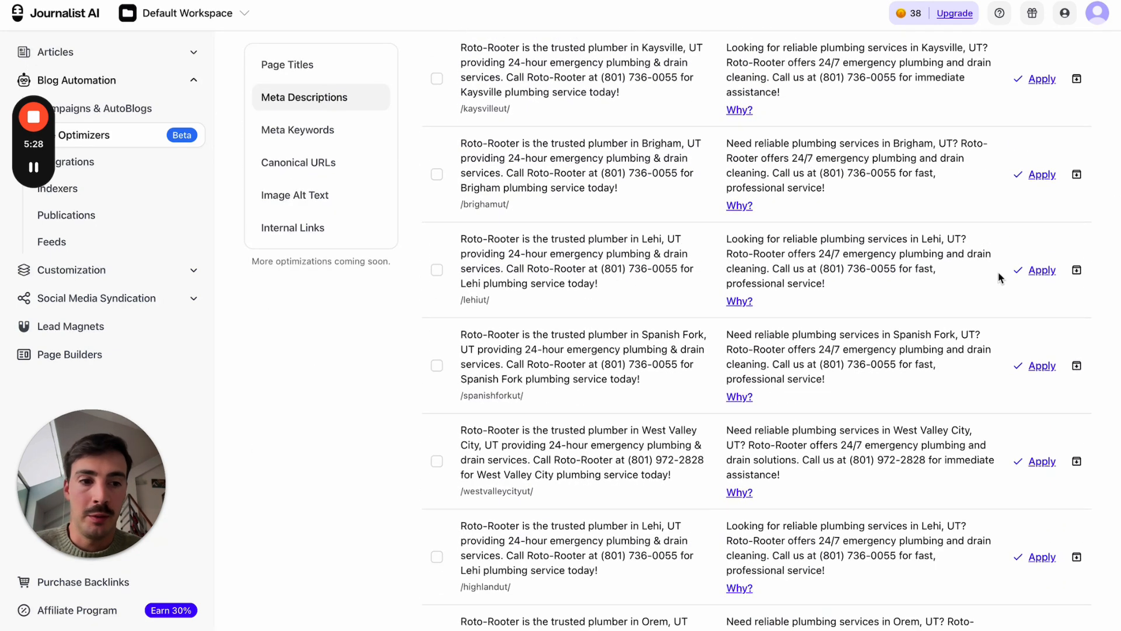
pyautogui.moveTo(1075, 271)
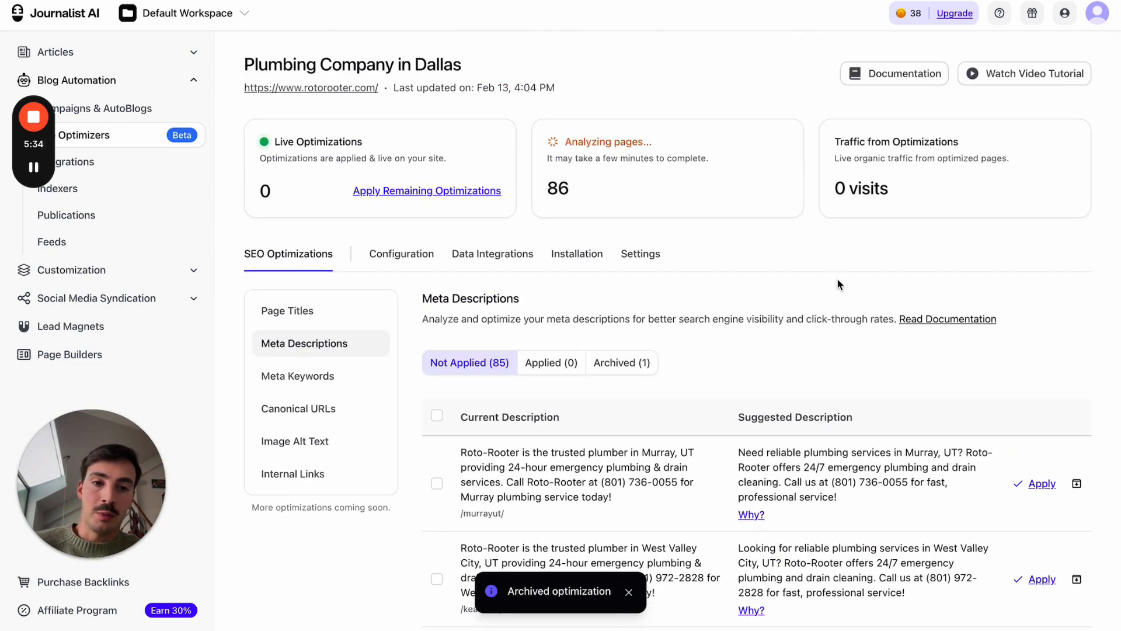
pyautogui.scroll(-3)
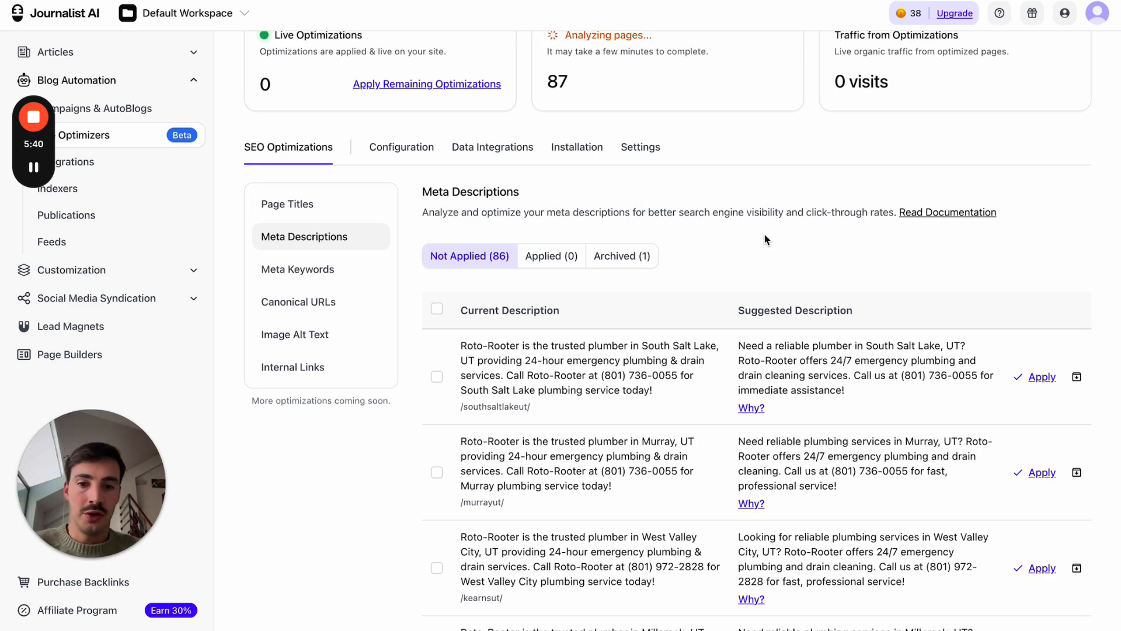
pyautogui.moveTo(474, 180)
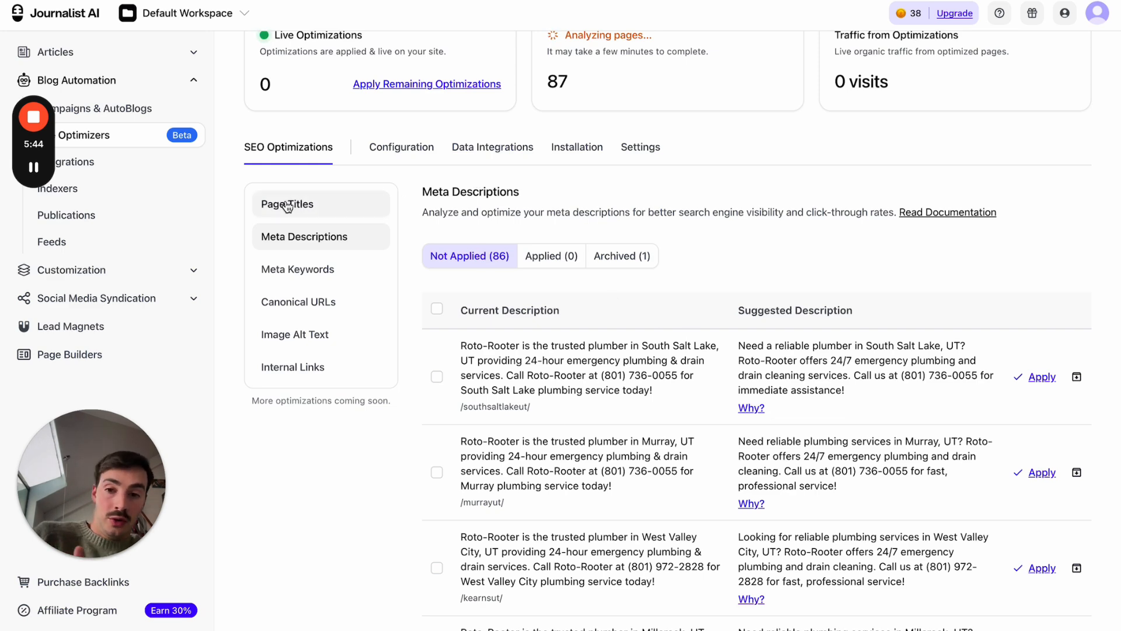
pyautogui.click(287, 203)
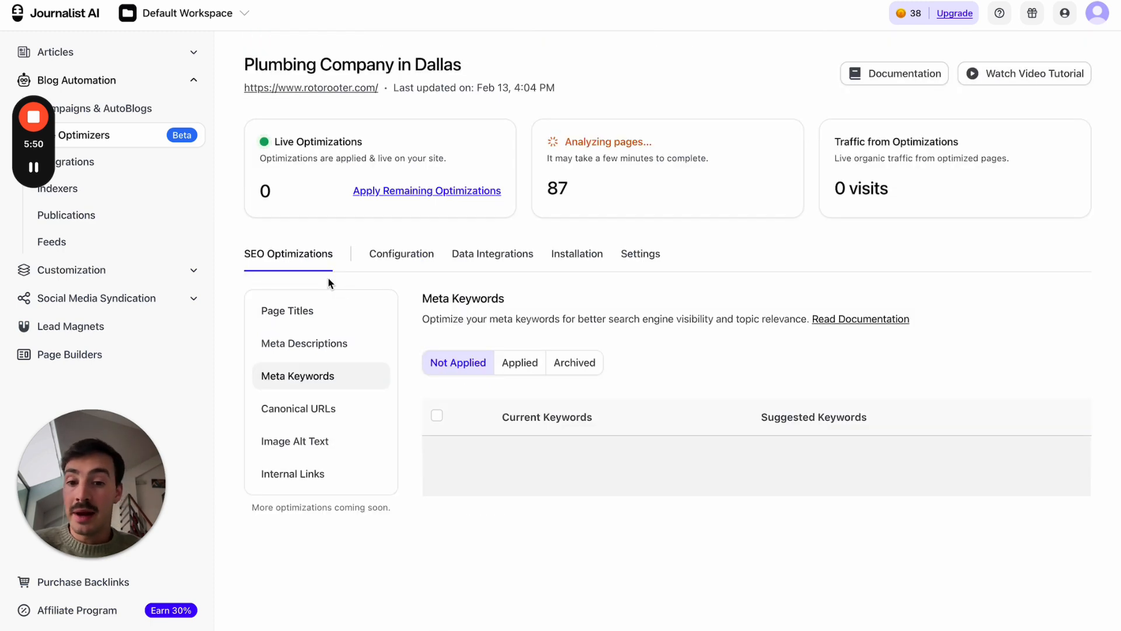
# Read why the West Jordan keywords are suggested, highlight 'plumbers', and tick that row.
pyautogui.scroll(-3)
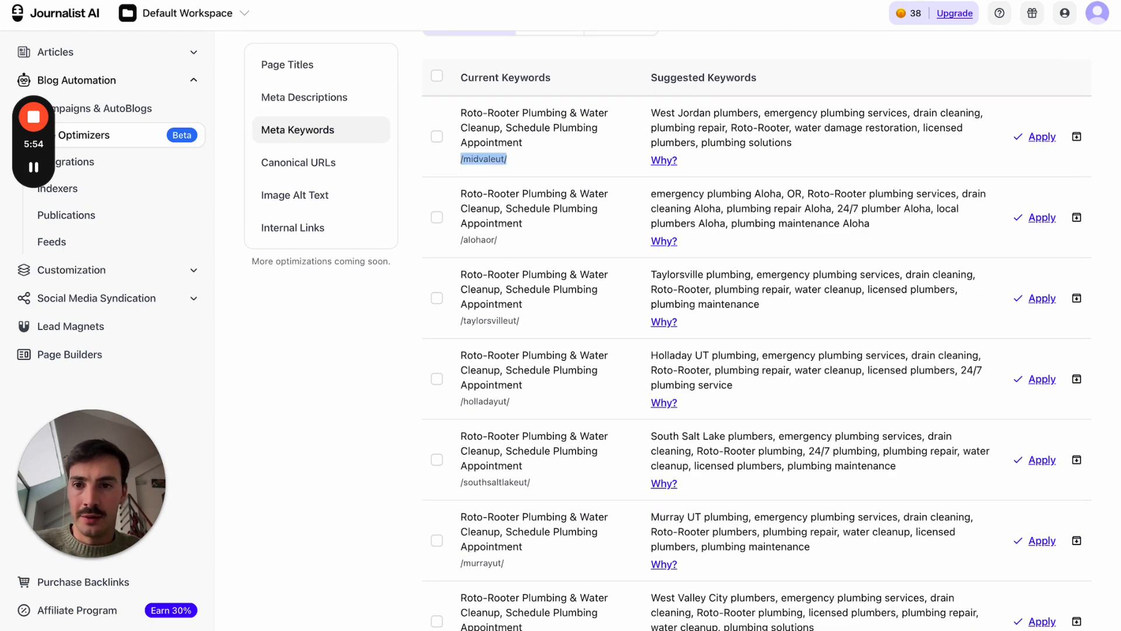
pyautogui.click(483, 159)
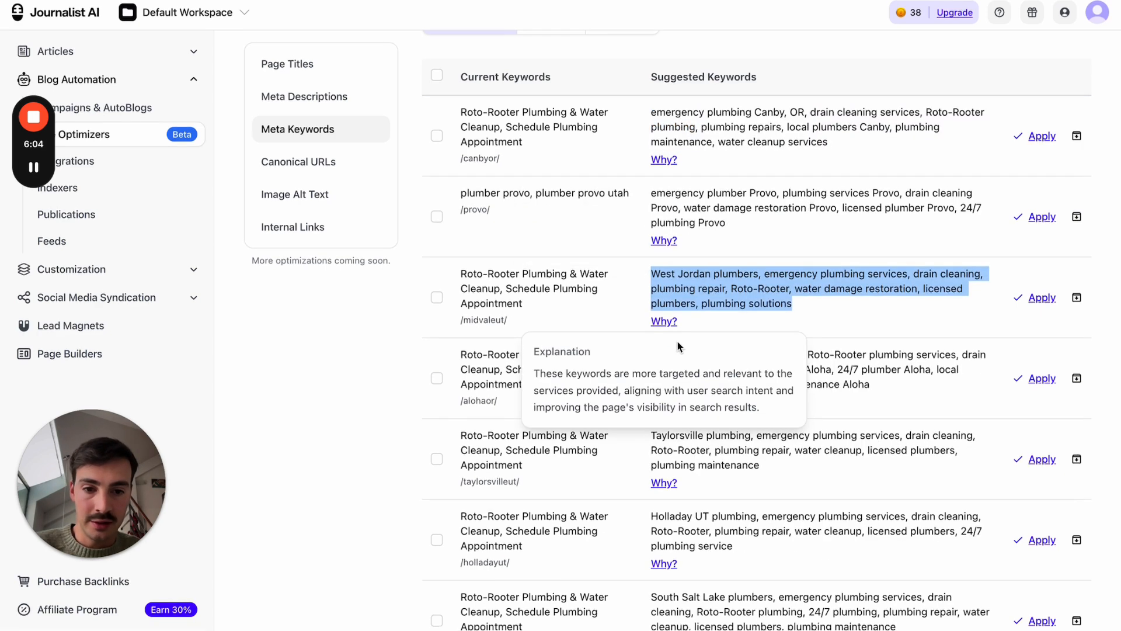
pyautogui.moveTo(620, 395)
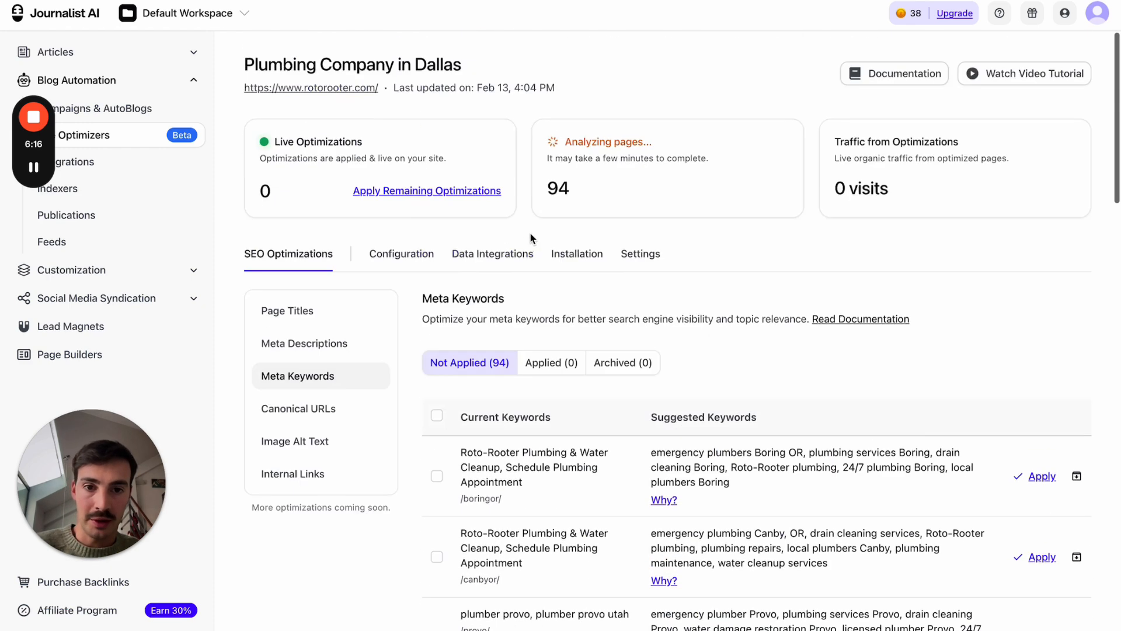
pyautogui.scroll(-3)
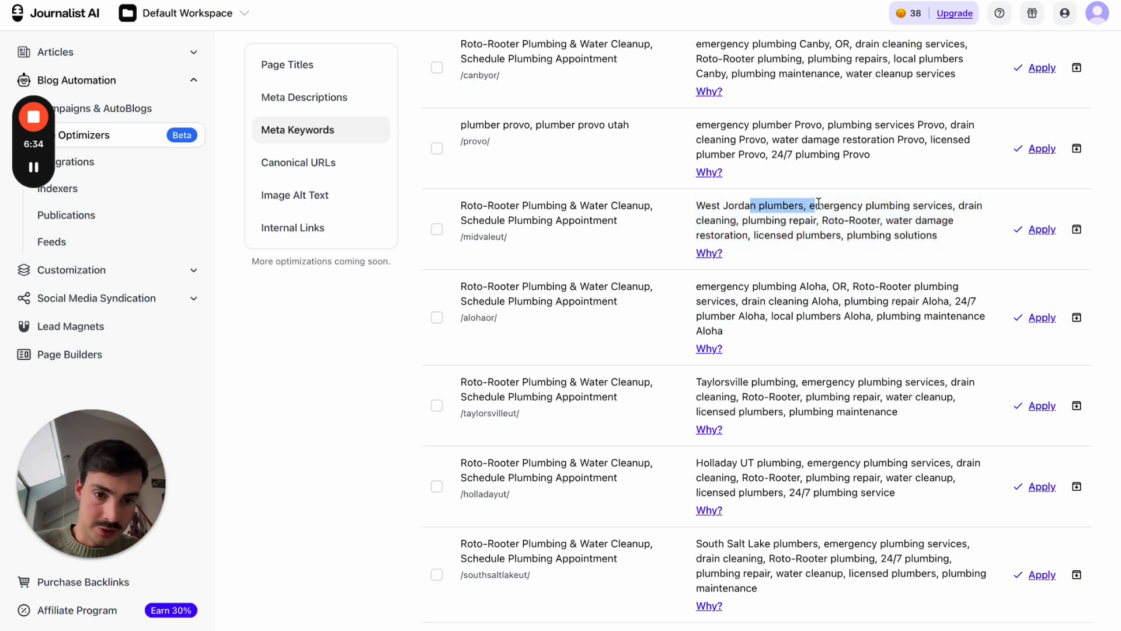
pyautogui.moveTo(811, 205); pyautogui.dragTo(953, 205)
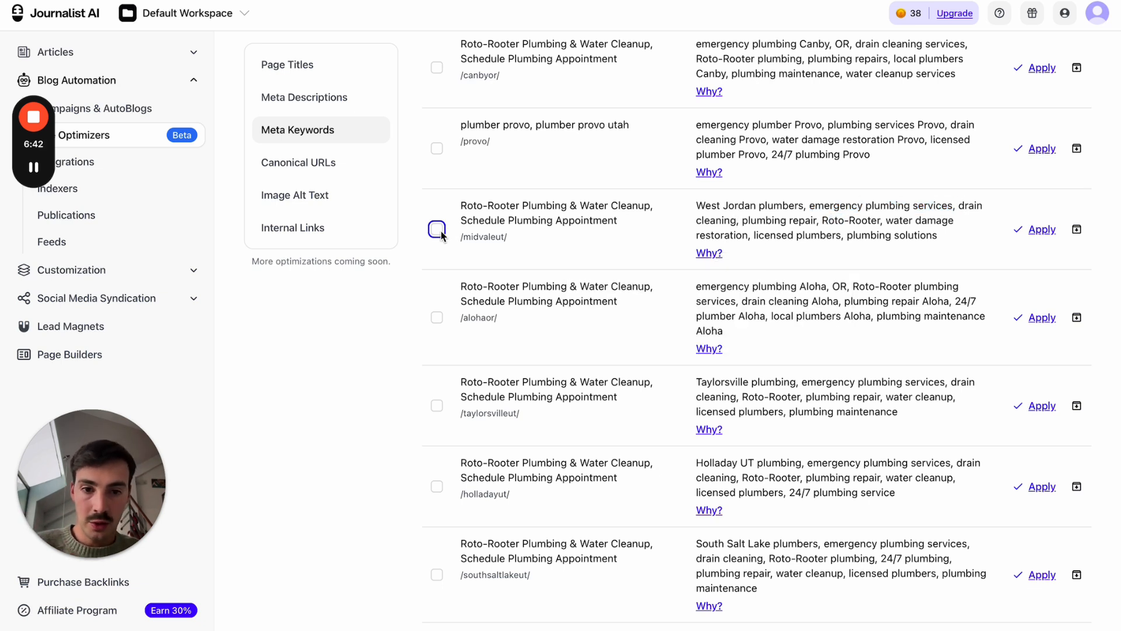
pyautogui.click(437, 229)
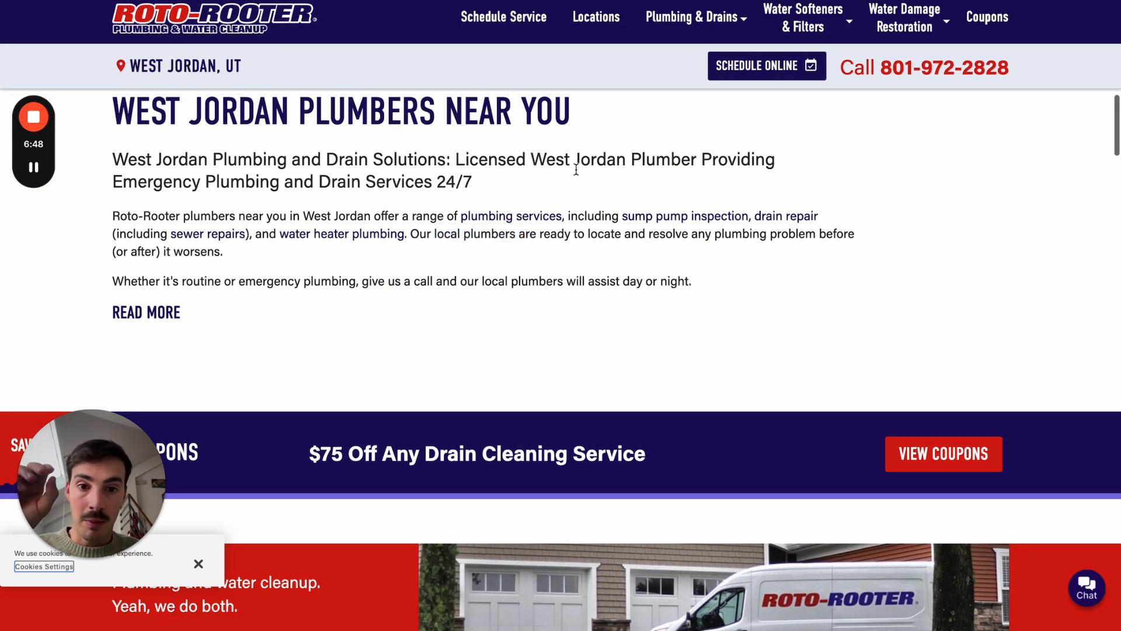
# Look down the Roto-Rooter West Jordan plumbers page.
pyautogui.scroll(-3)
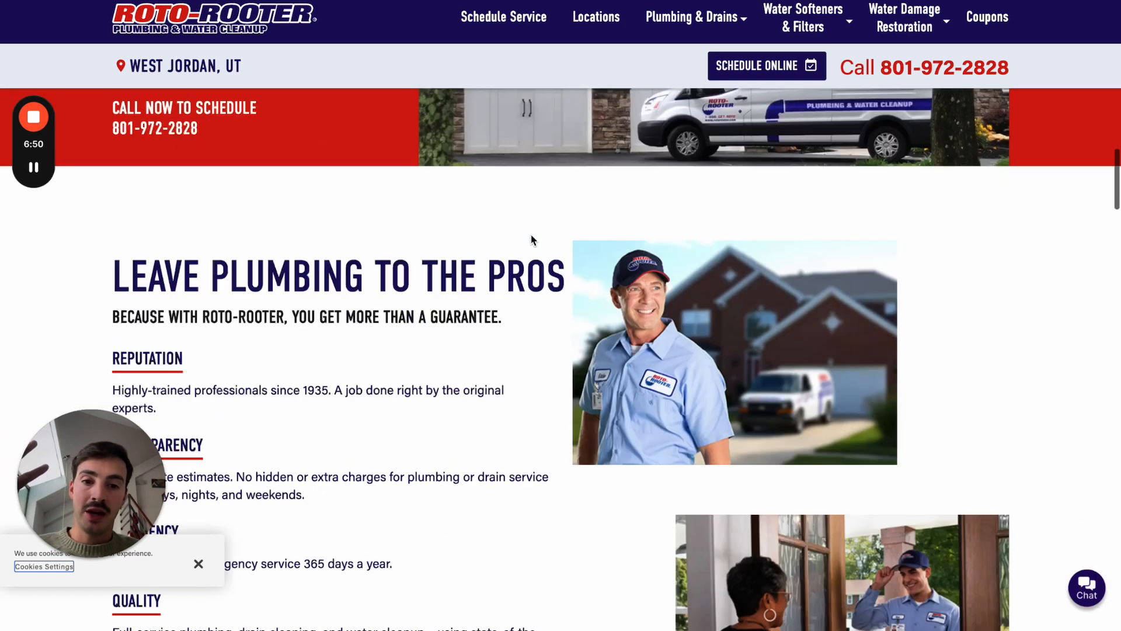
pyautogui.scroll(-3)
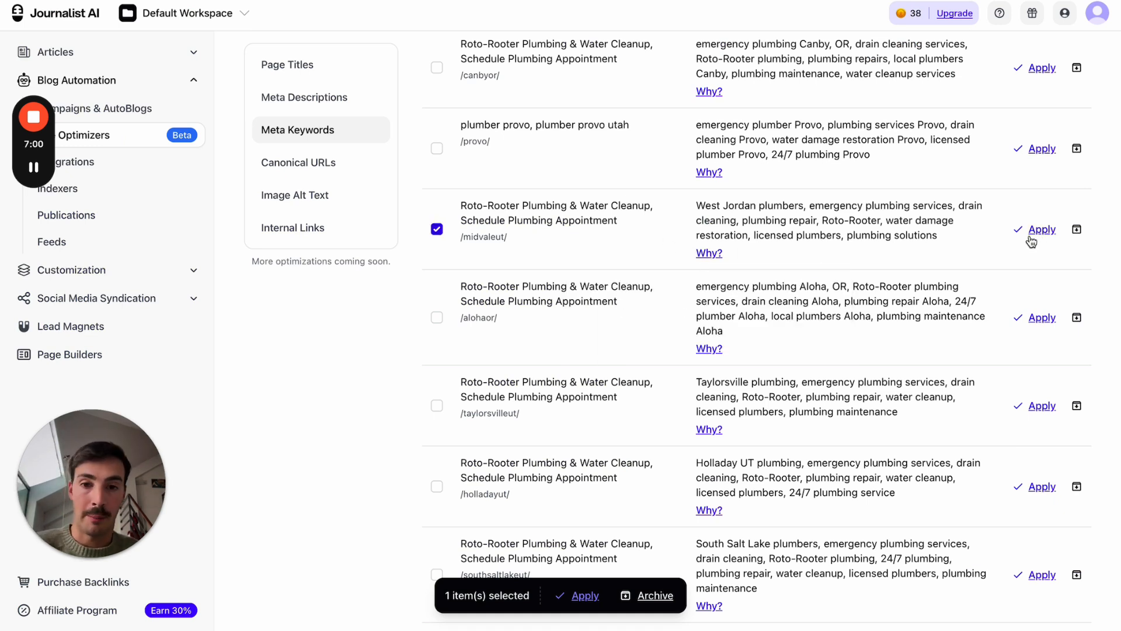
# Uncheck the West Jordan keyword and switch to the Canonical URLs suggestions.
pyautogui.click(437, 230)
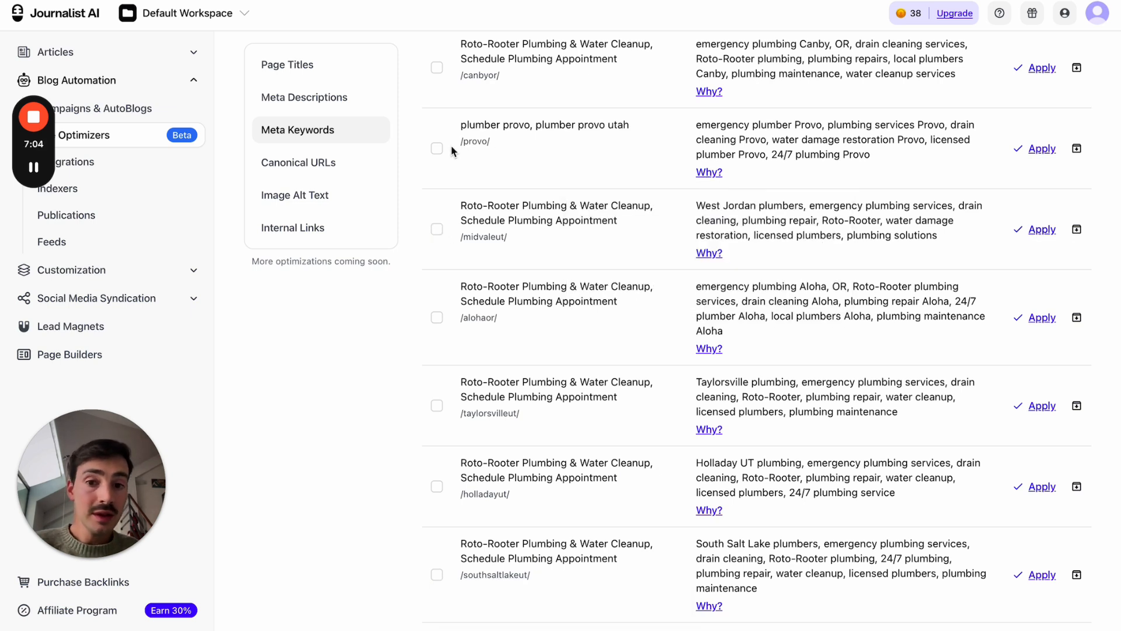
pyautogui.click(437, 149)
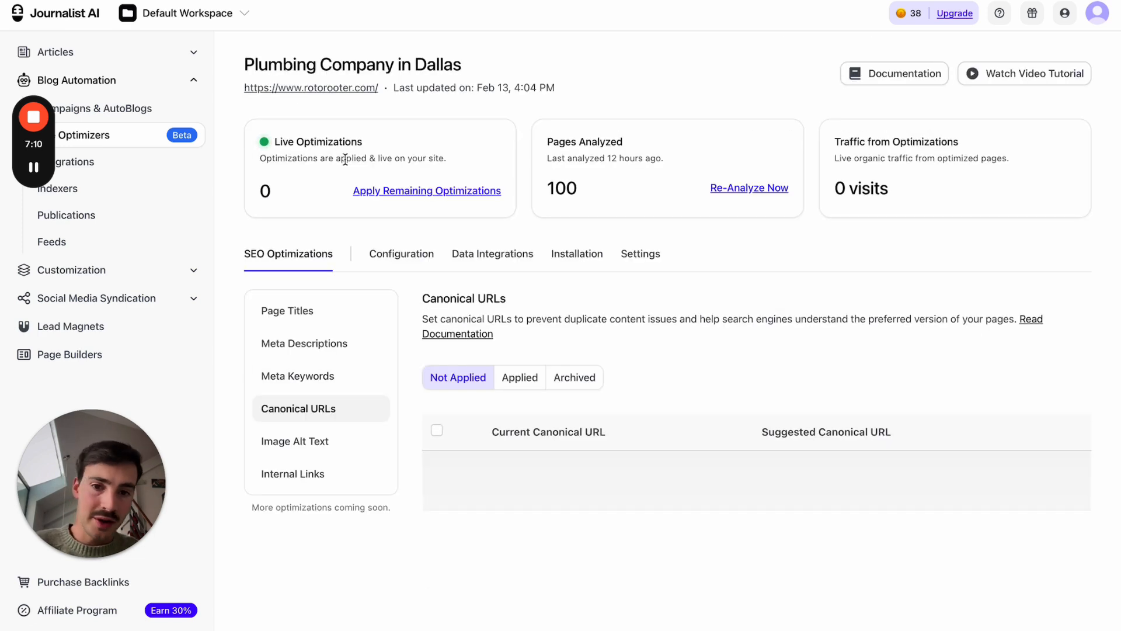
# Review the 12 canonical URL suggestions, then view Image Alt Text, which finds none.
pyautogui.scroll(-3)
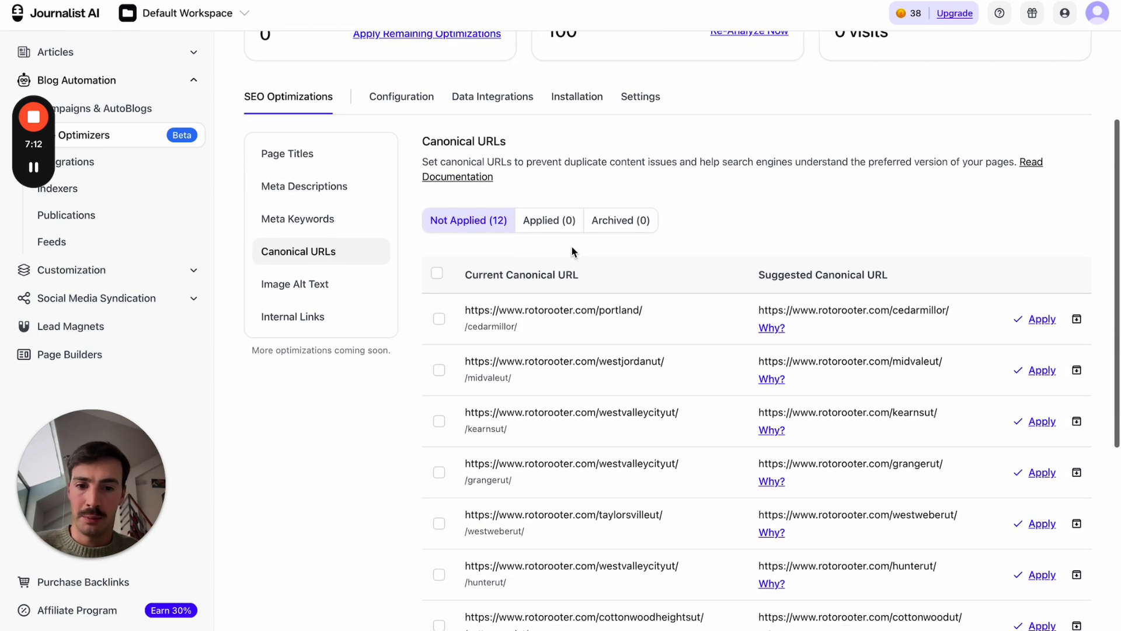
pyautogui.scroll(-3)
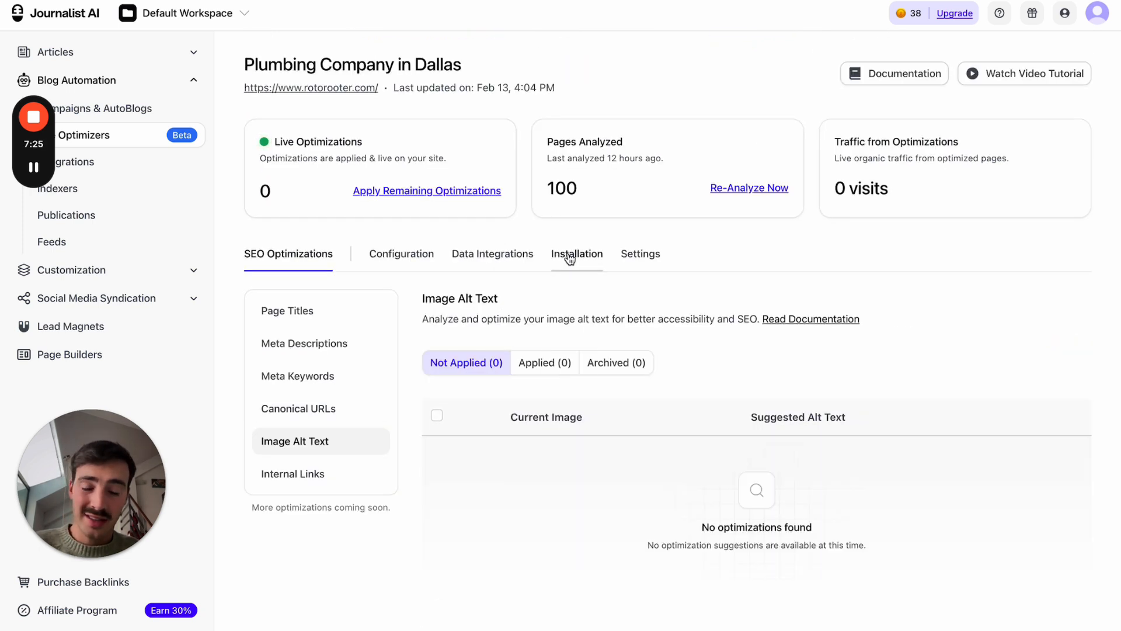
pyautogui.moveTo(599, 348)
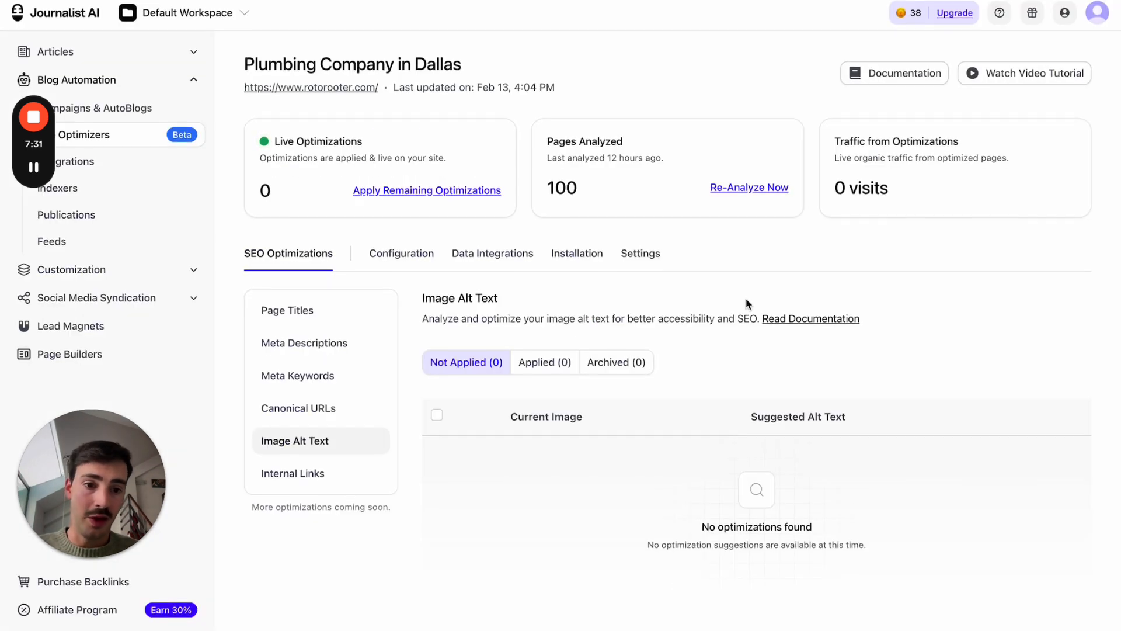
pyautogui.click(311, 87)
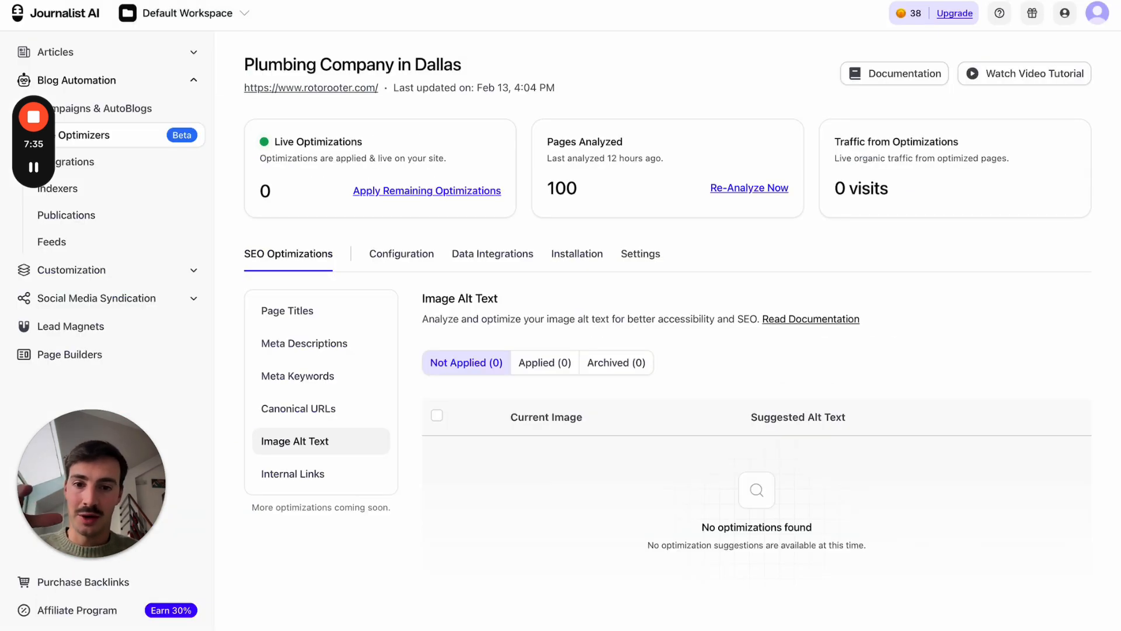
pyautogui.moveTo(463, 238)
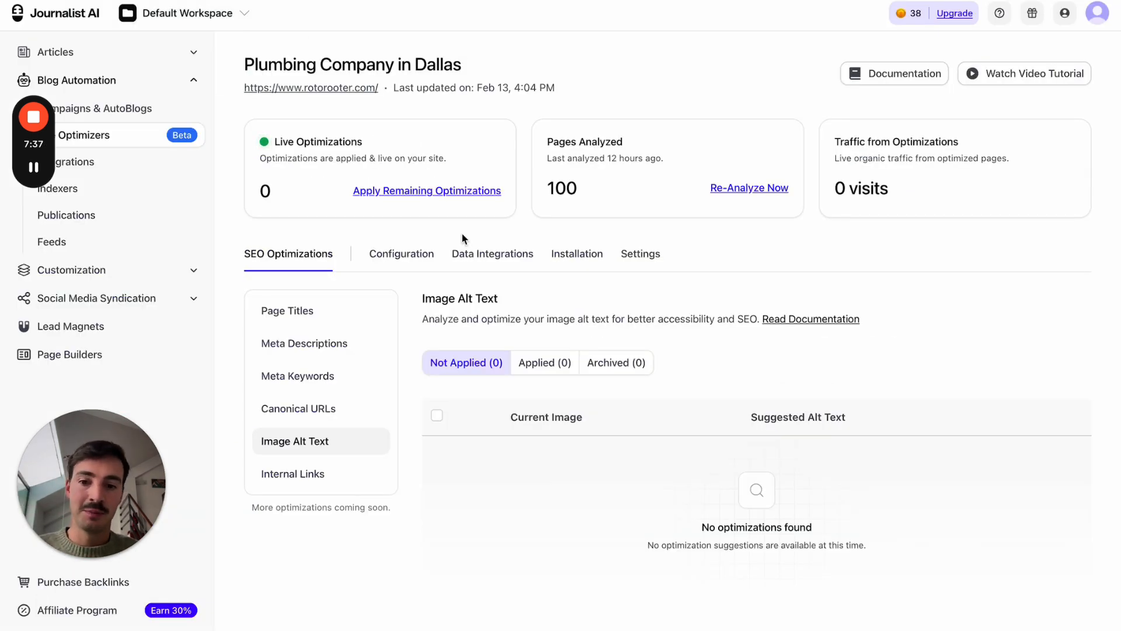
pyautogui.moveTo(411, 392)
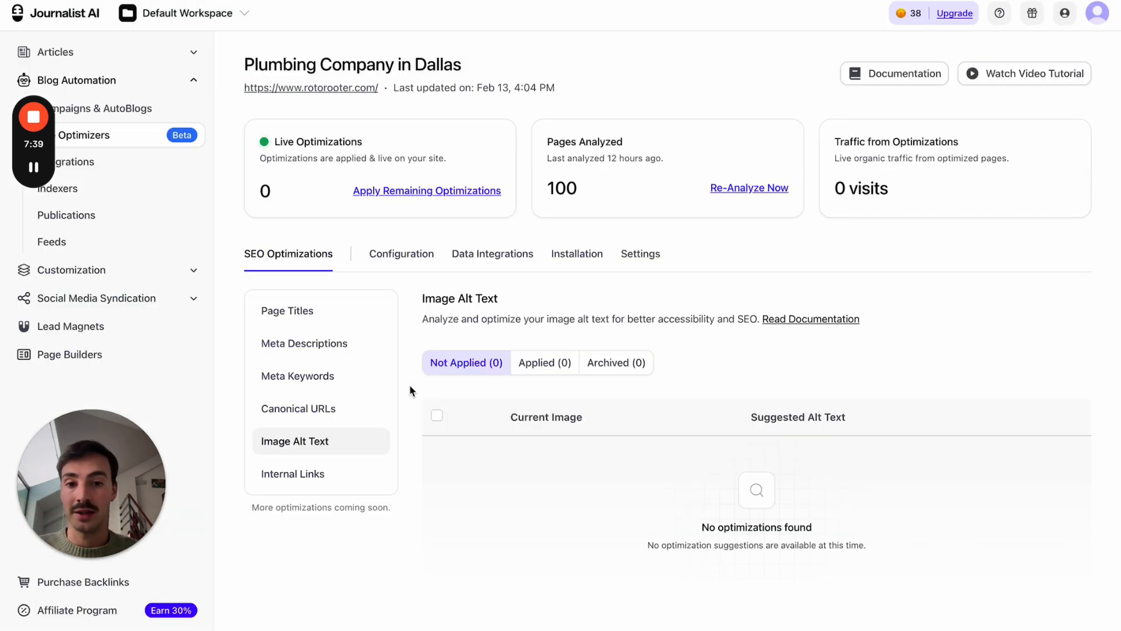
pyautogui.click(292, 473)
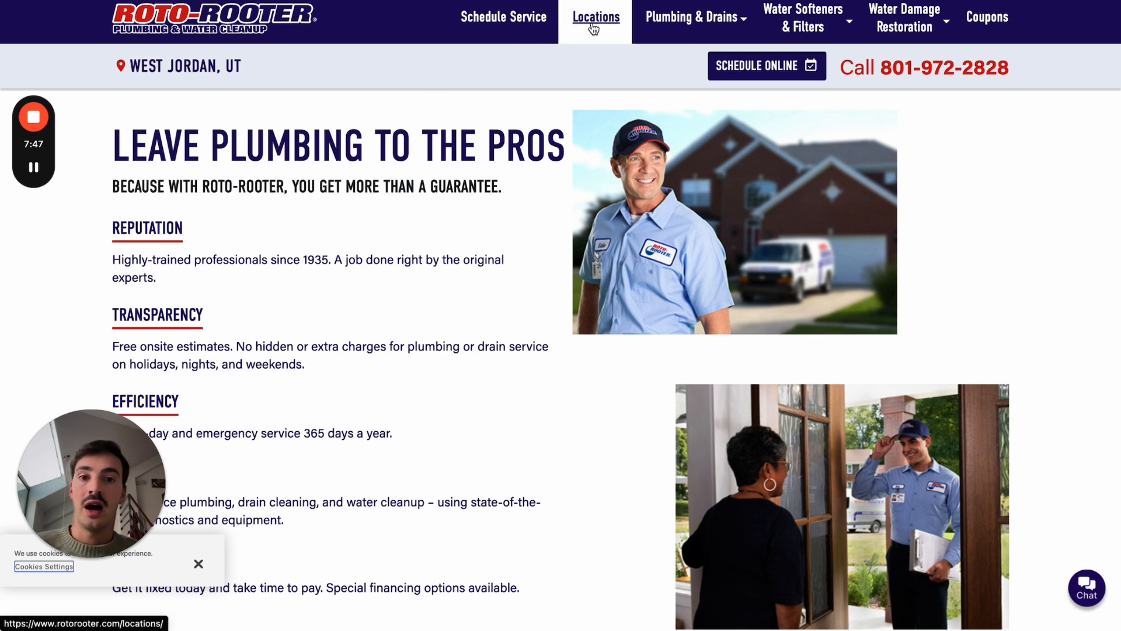
# Go to the Roto-Rooter Locations listing and reach the Camas, WA plumbers page.
pyautogui.click(594, 17)
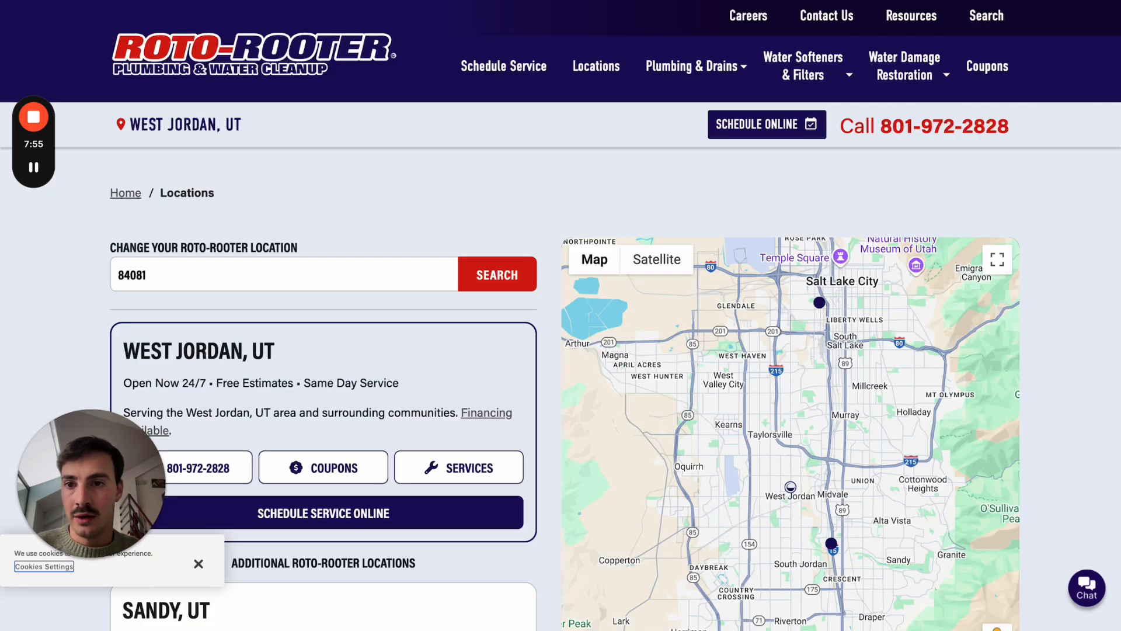
pyautogui.moveTo(283, 90)
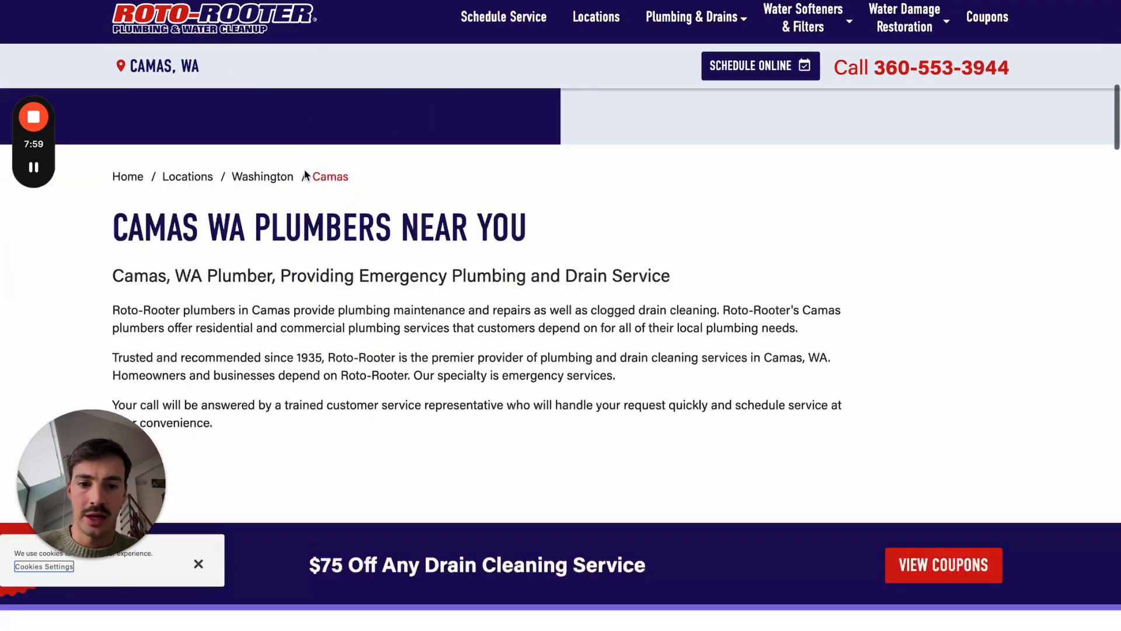
pyautogui.scroll(-3)
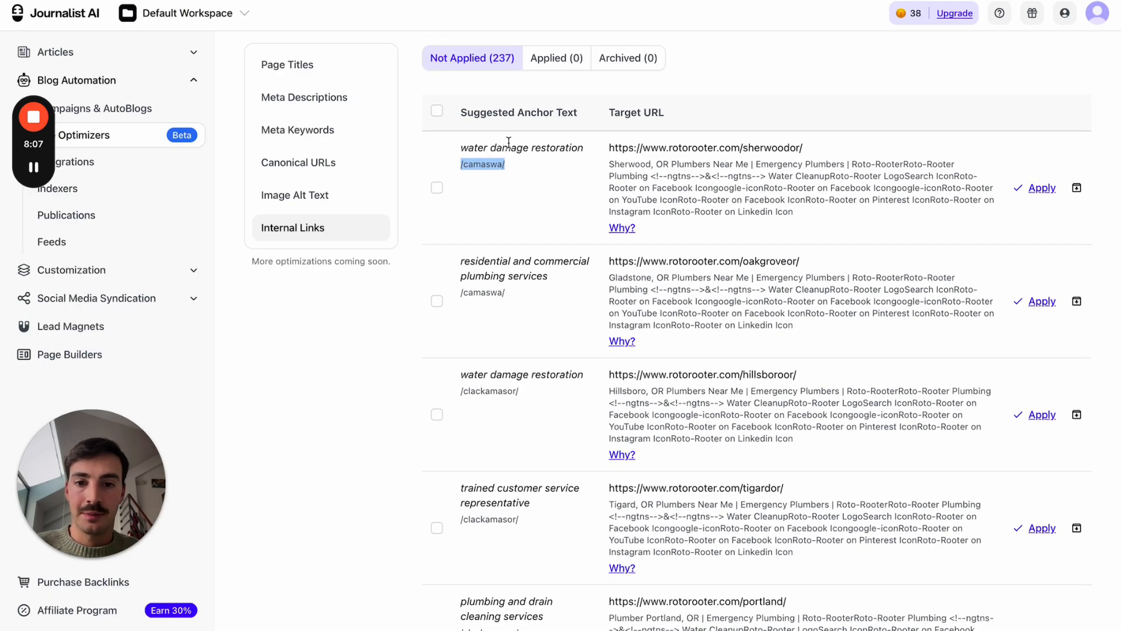
pyautogui.moveTo(607, 156)
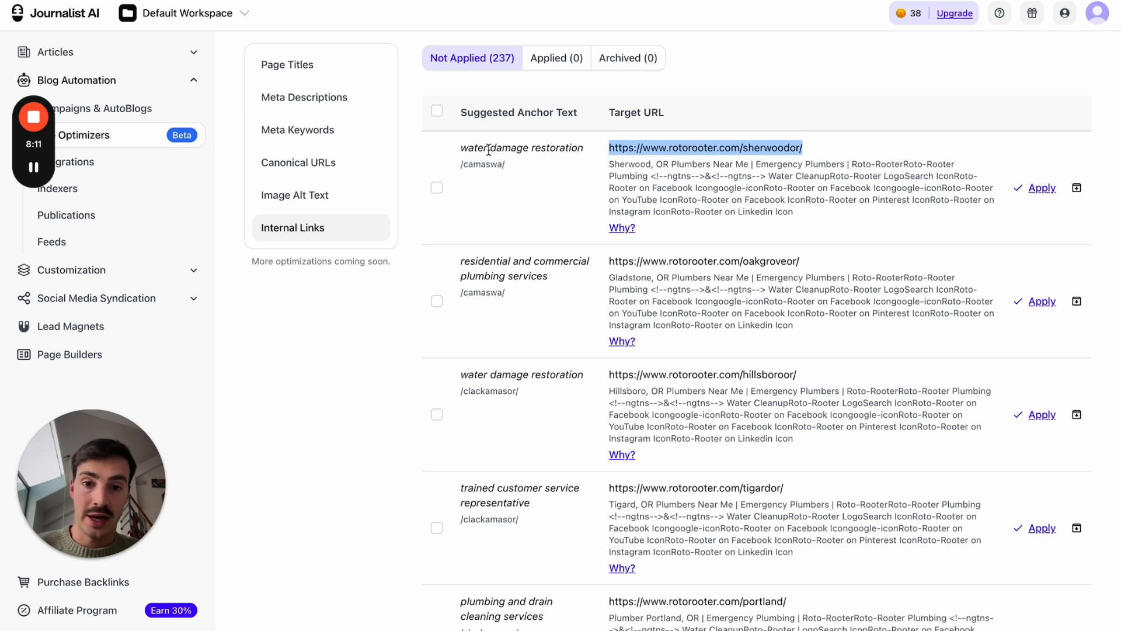
pyautogui.click(622, 228)
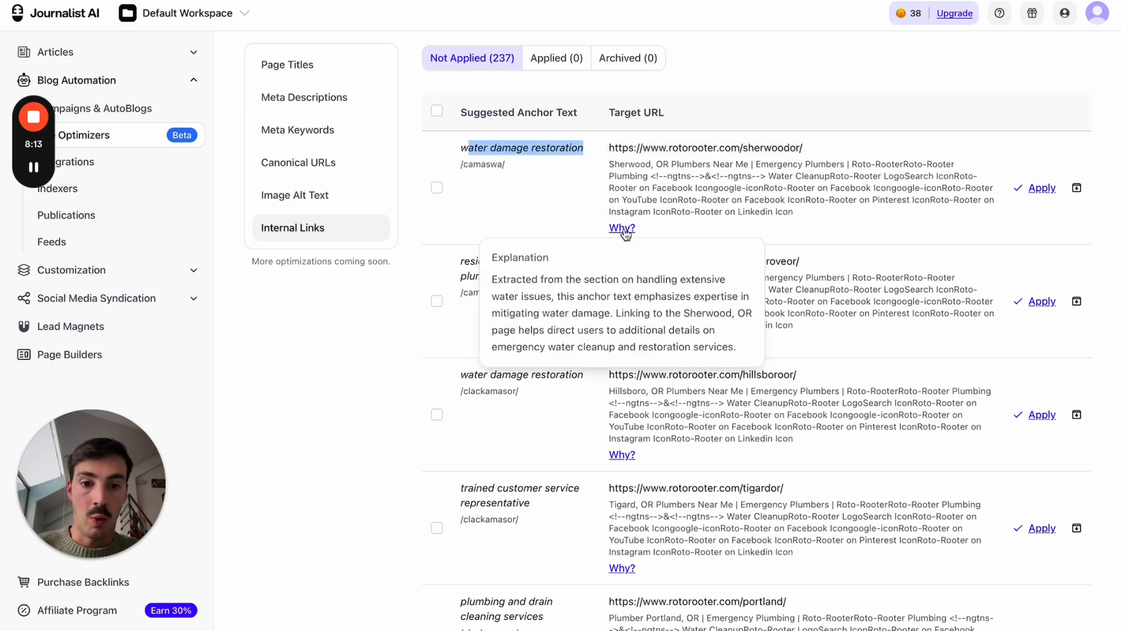
pyautogui.moveTo(629, 282)
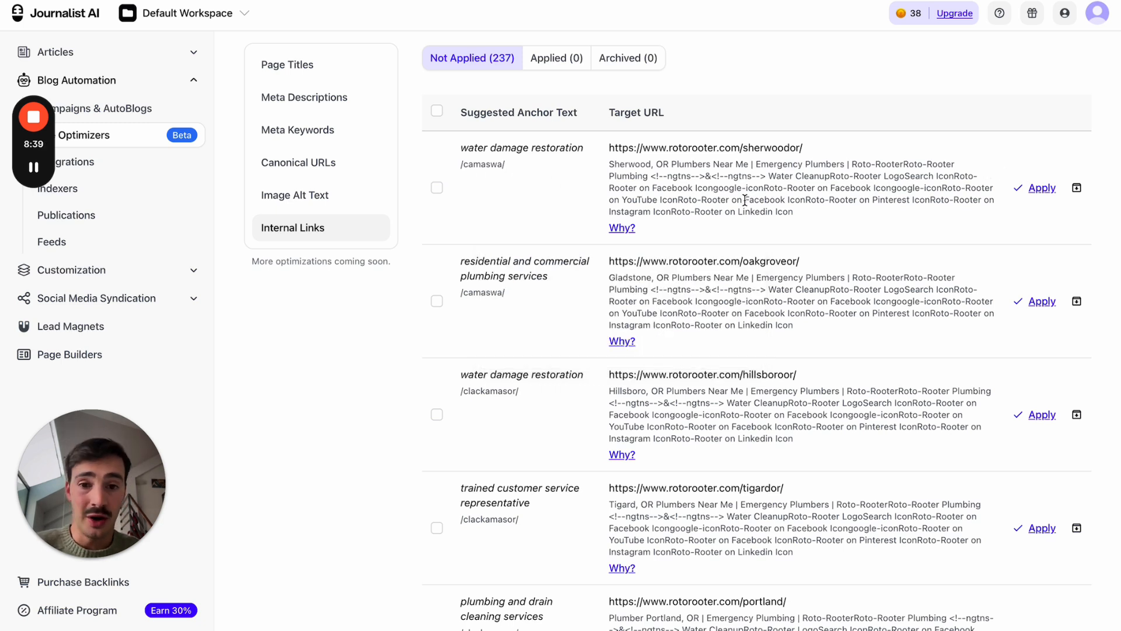
pyautogui.click(435, 187)
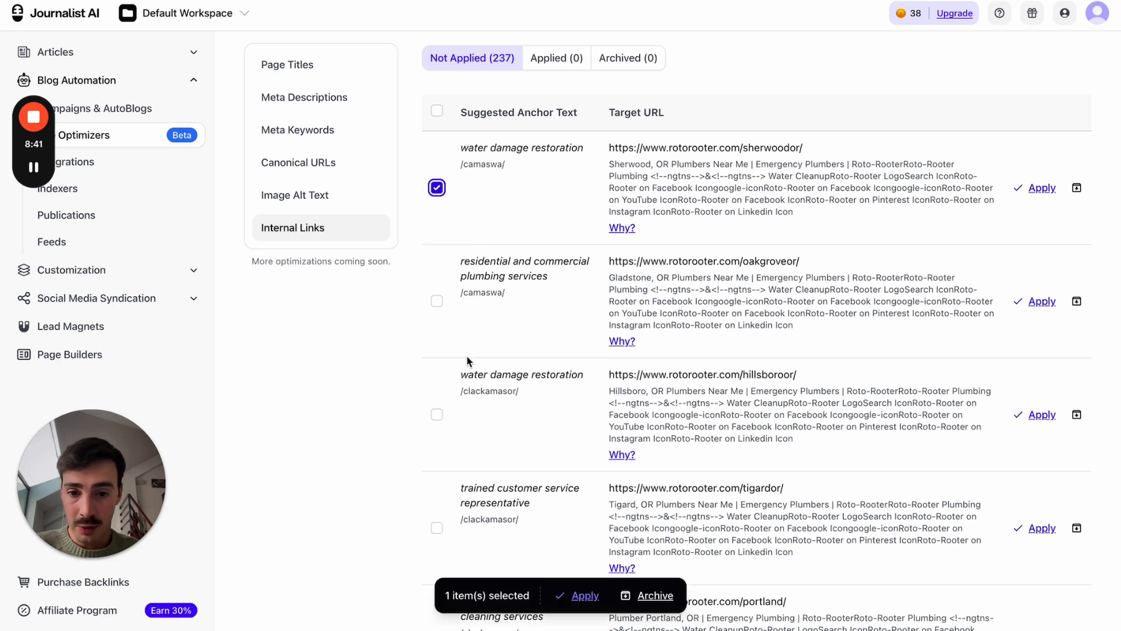
pyautogui.click(436, 384)
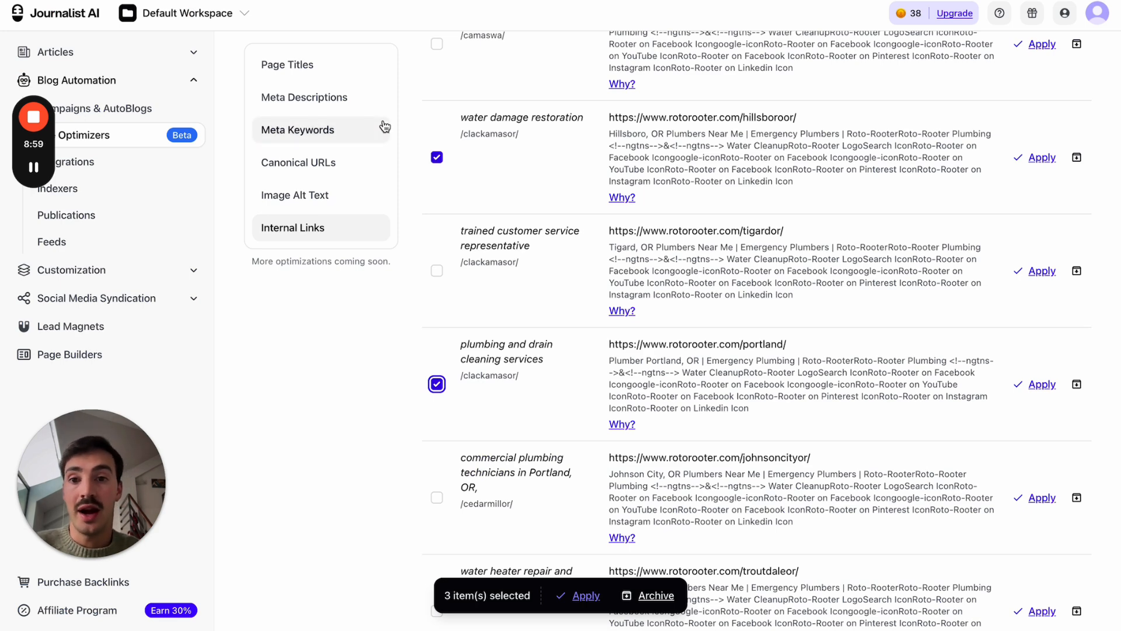
pyautogui.scroll(-3)
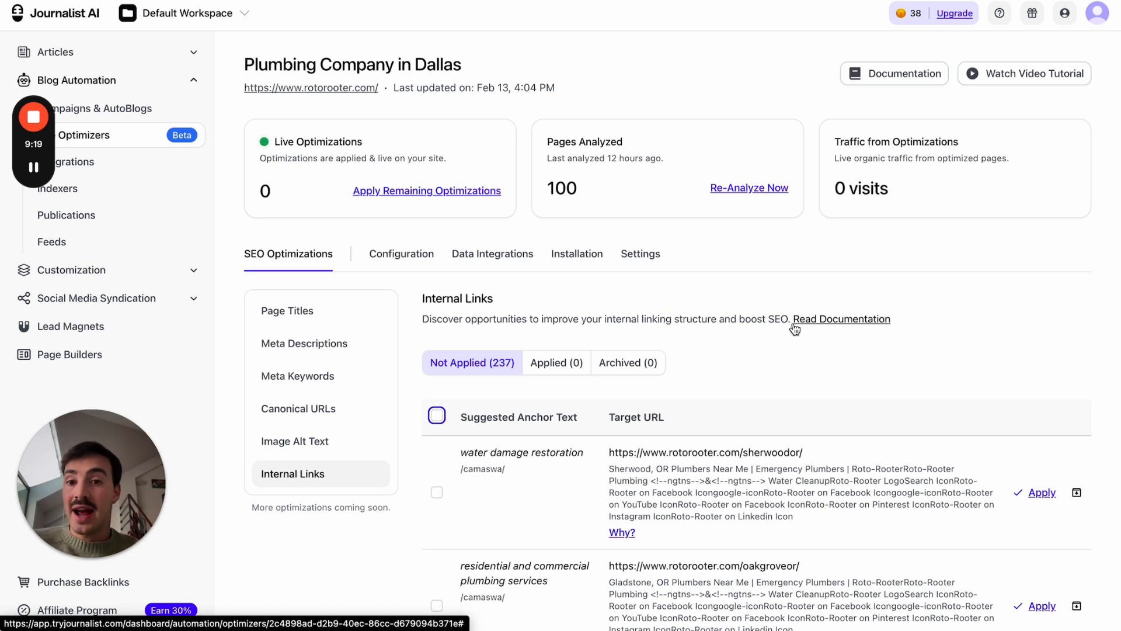
pyautogui.moveTo(707, 279)
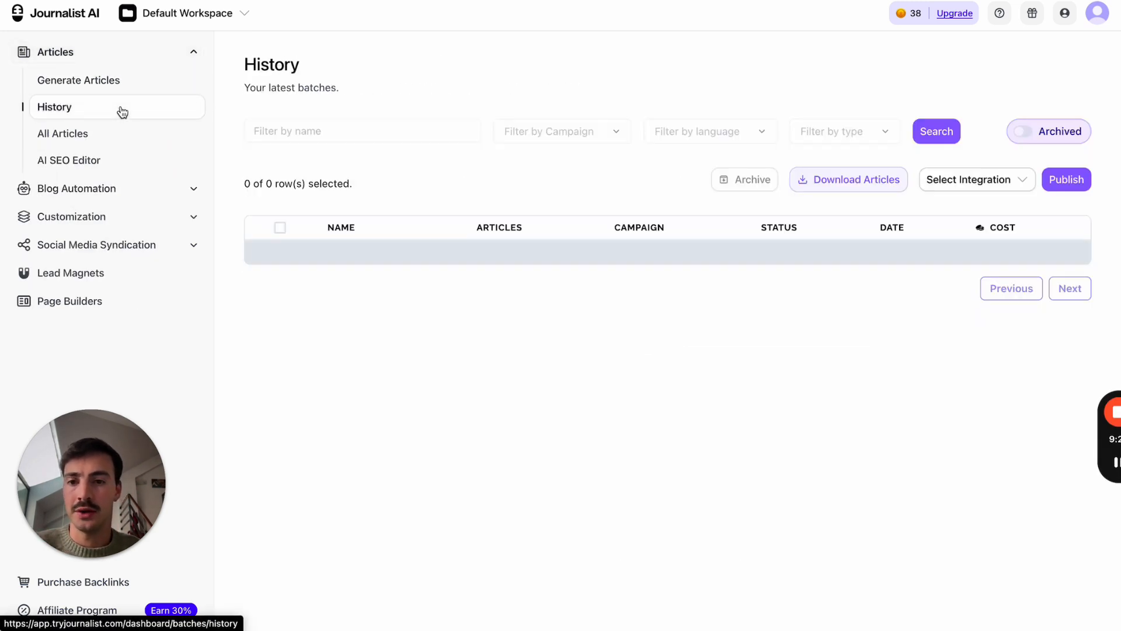
pyautogui.moveTo(511, 292)
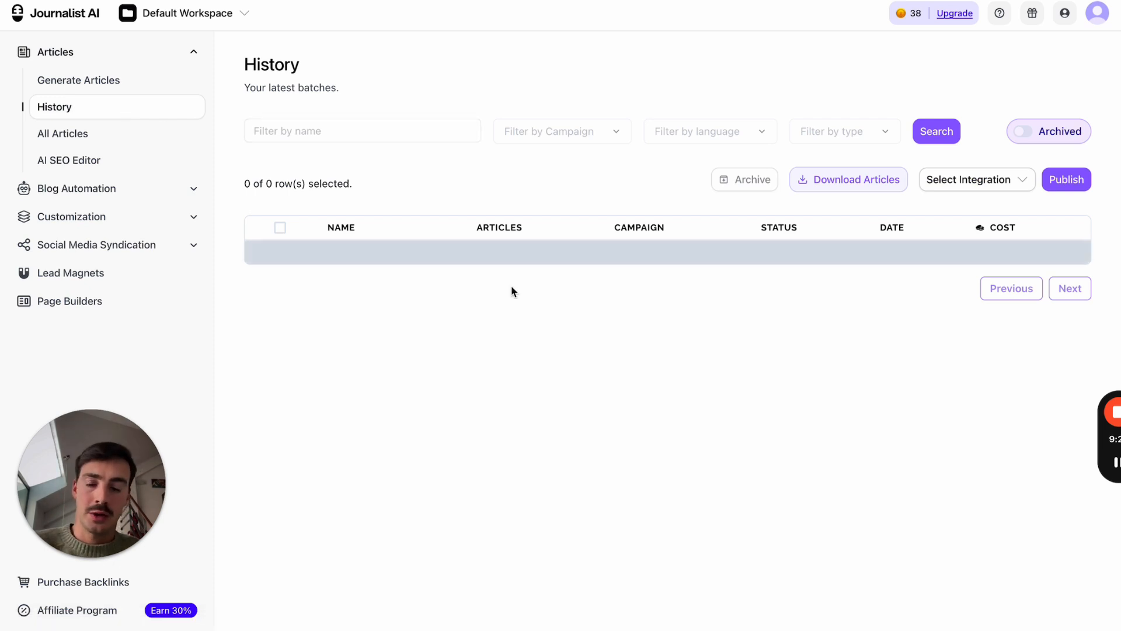
# Filter article history by name 'audi' and open the Top Audi Dealerships in Texas batch.
pyautogui.click(361, 131)
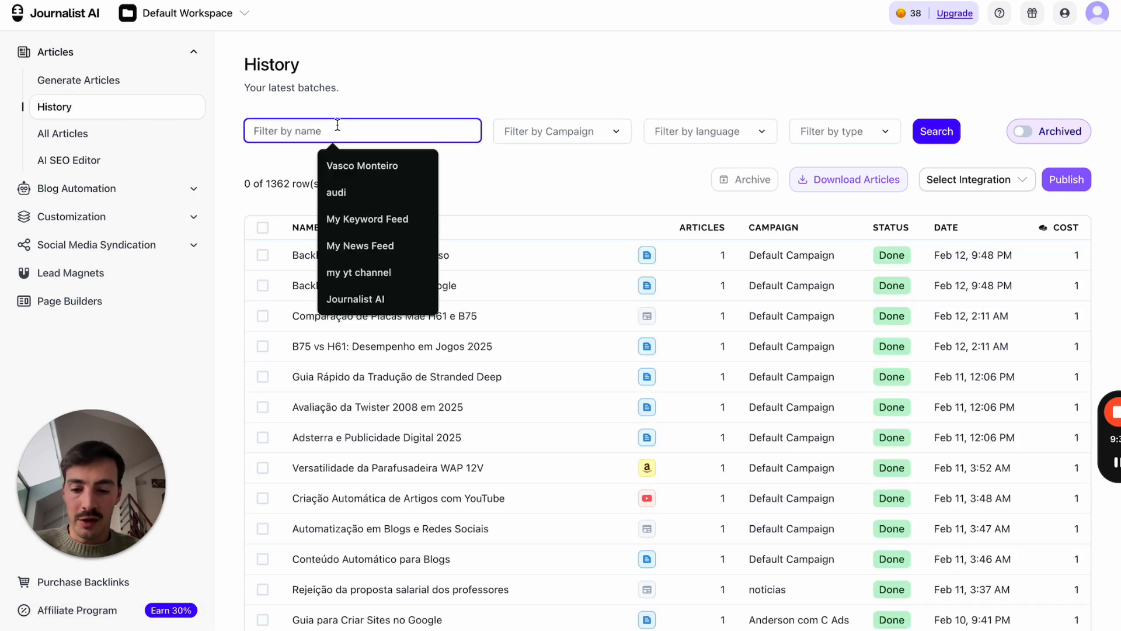
pyautogui.click(935, 131)
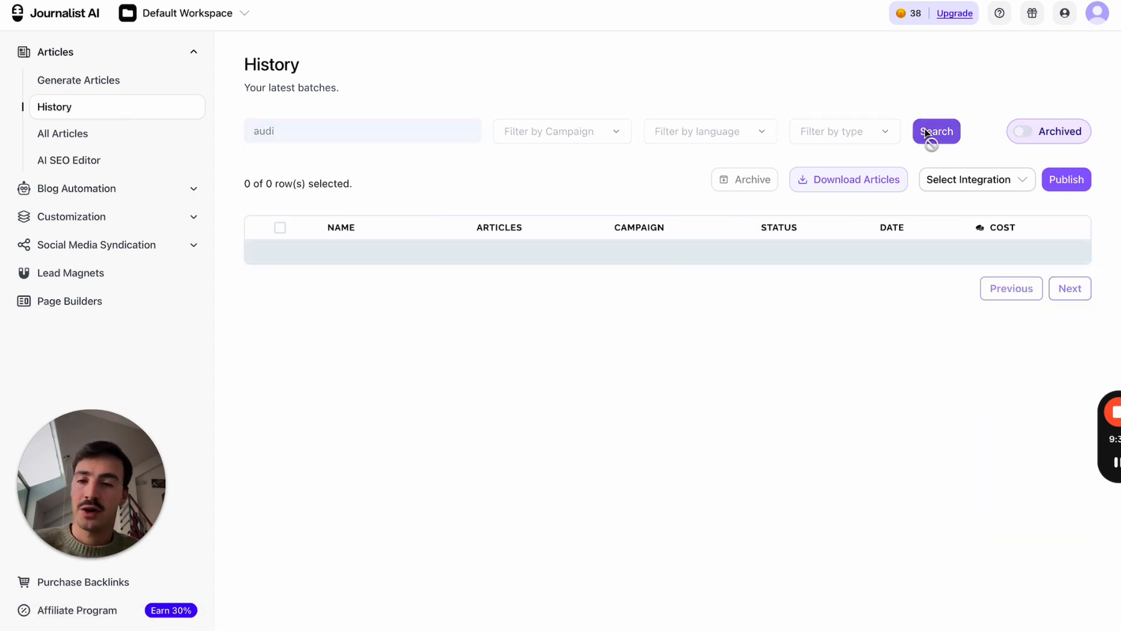
pyautogui.click(935, 132)
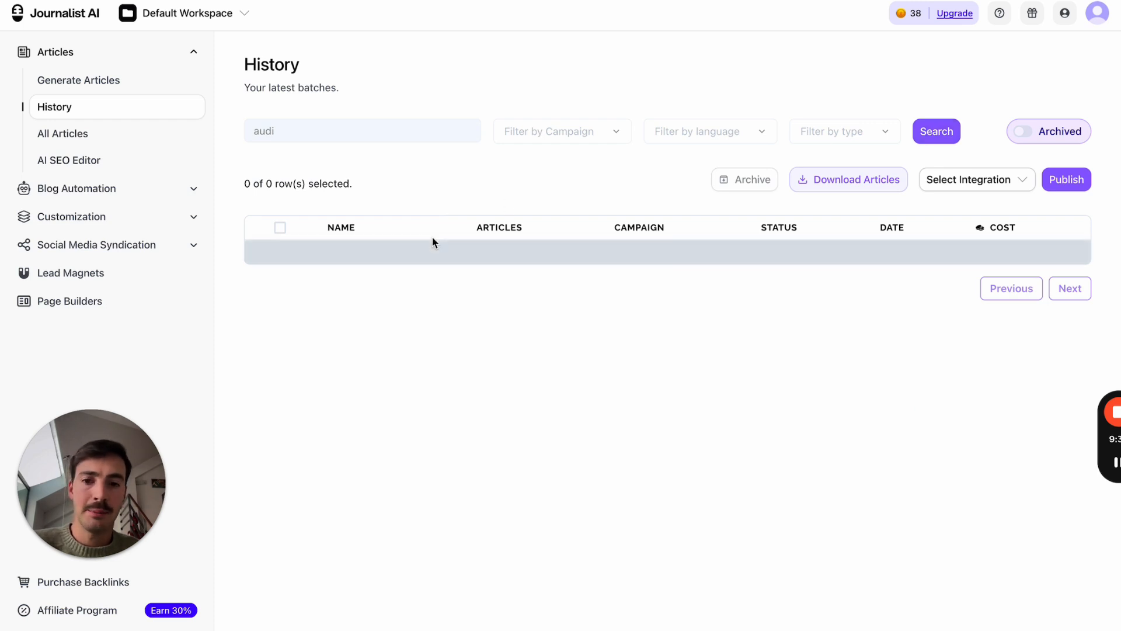
pyautogui.click(935, 131)
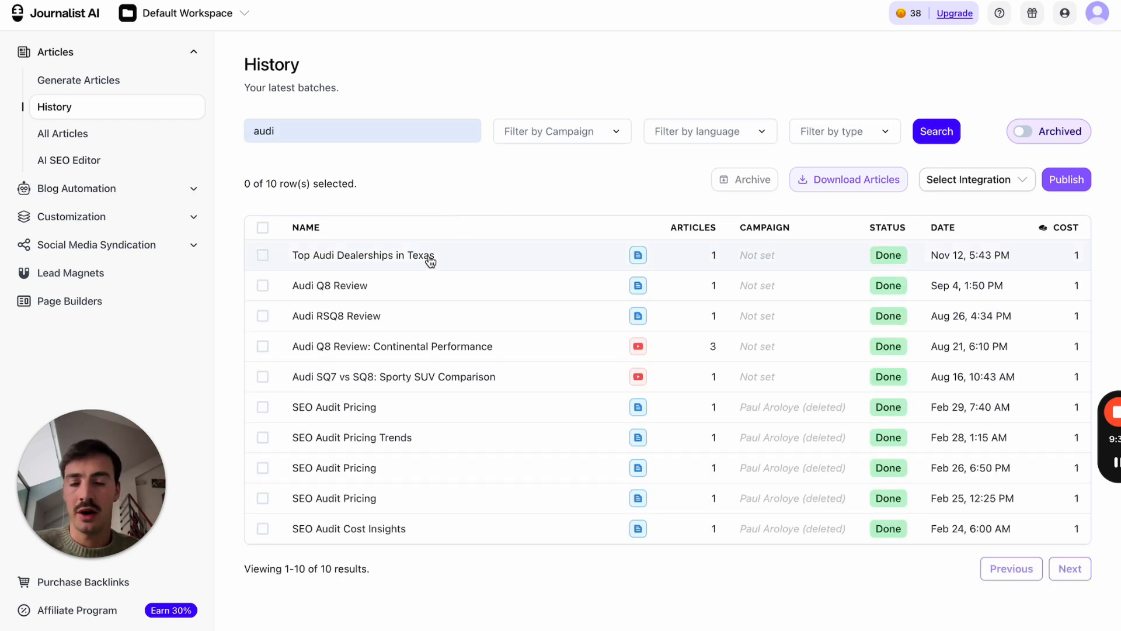
pyautogui.click(362, 256)
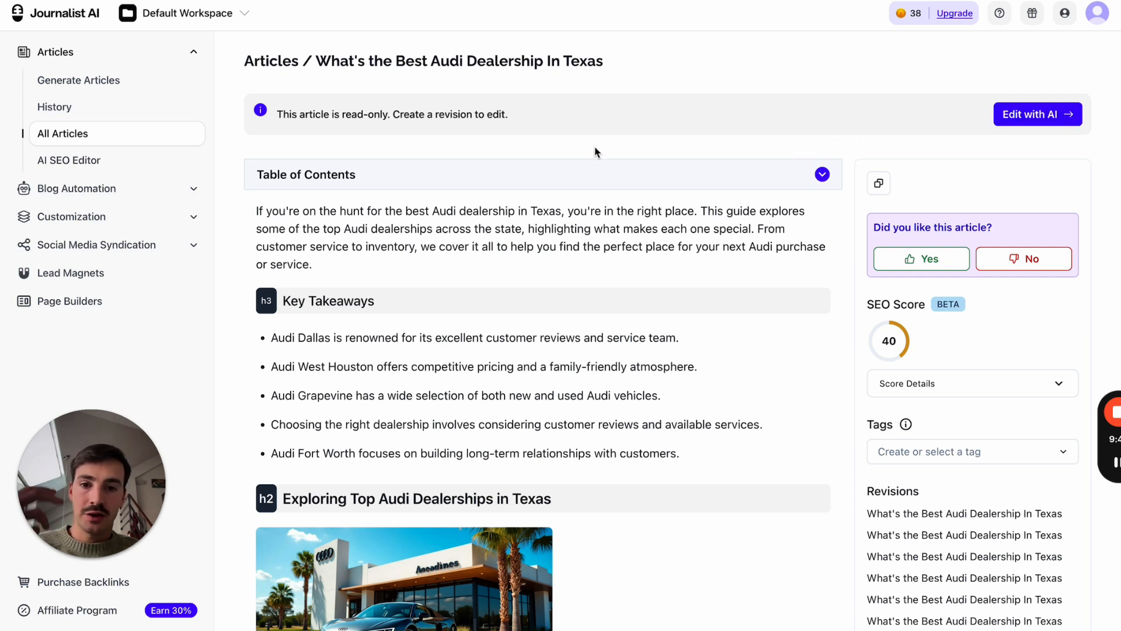
pyautogui.click(1037, 115)
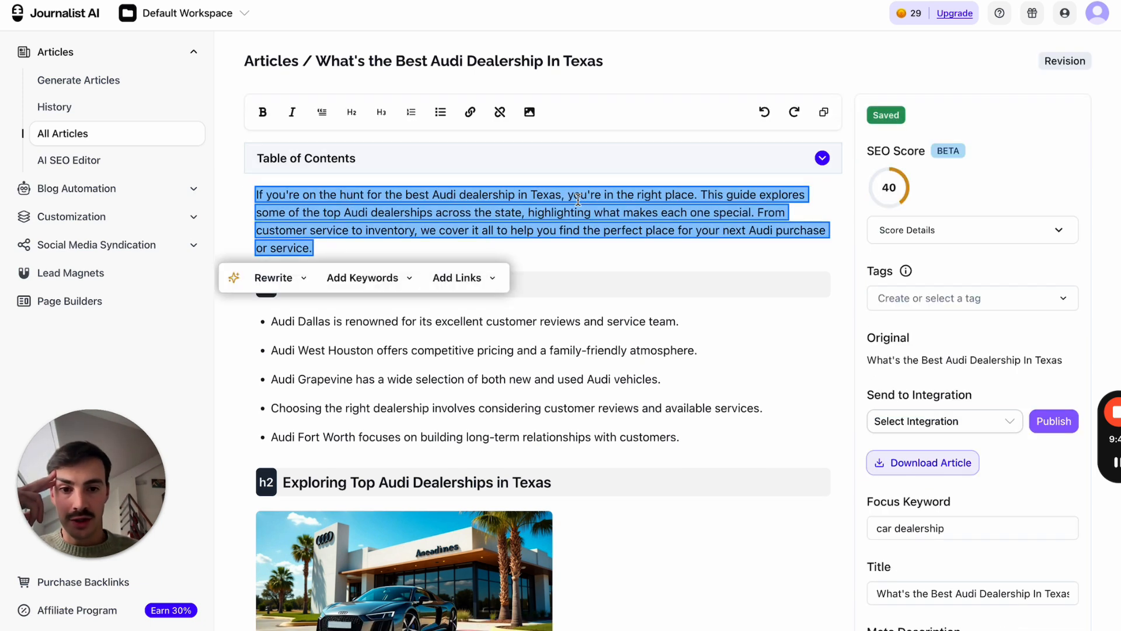
pyautogui.click(458, 277)
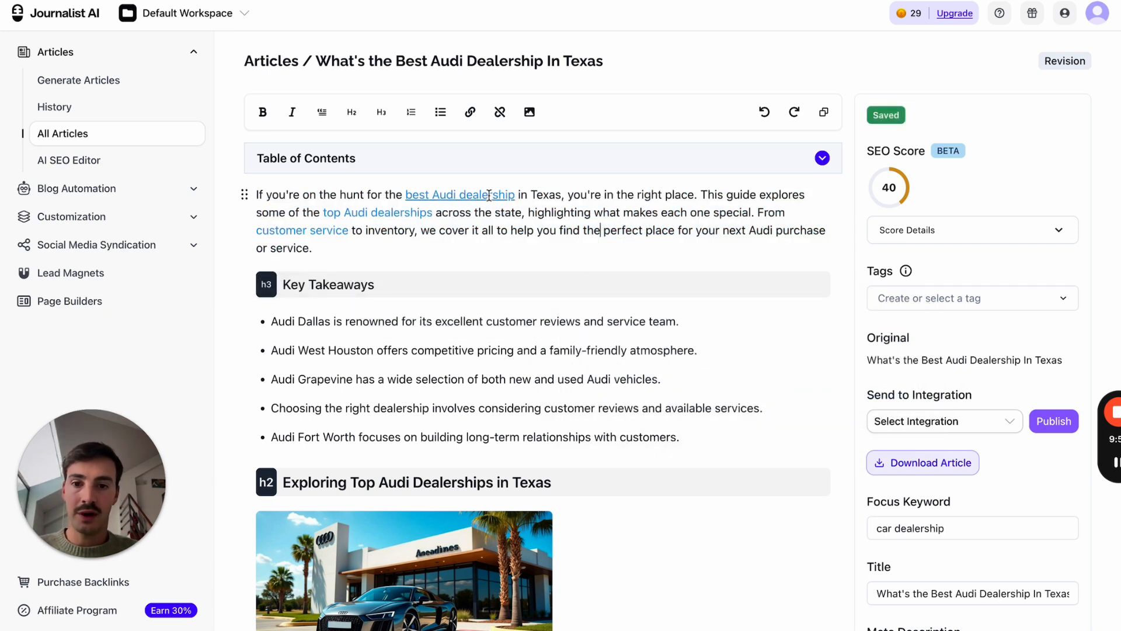
pyautogui.scroll(-3)
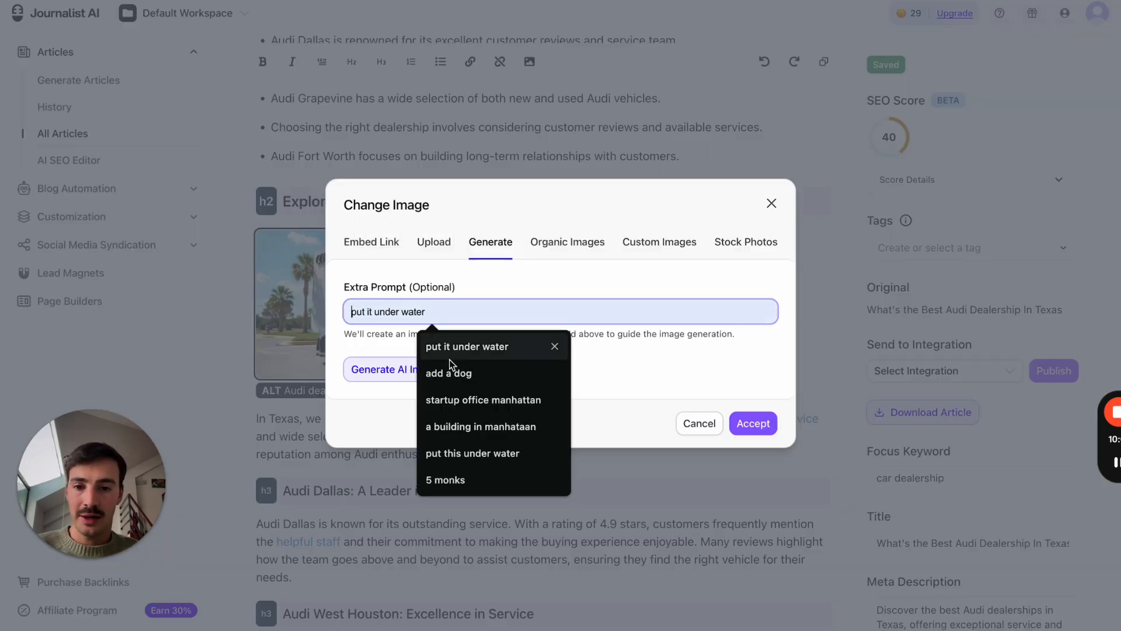
pyautogui.click(404, 369)
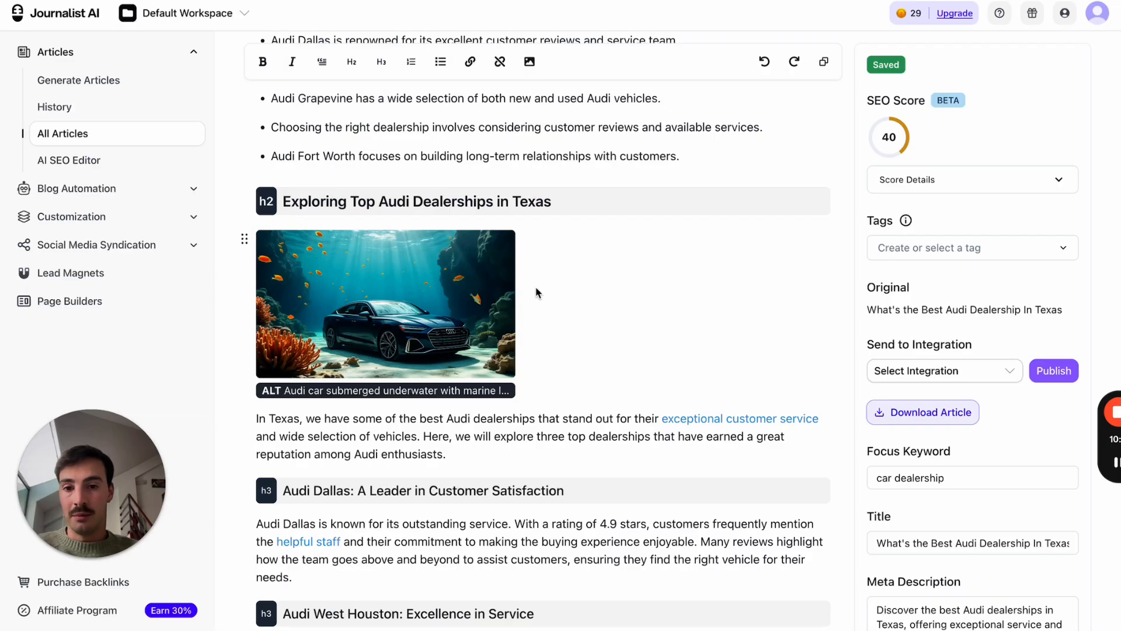
pyautogui.scroll(-3)
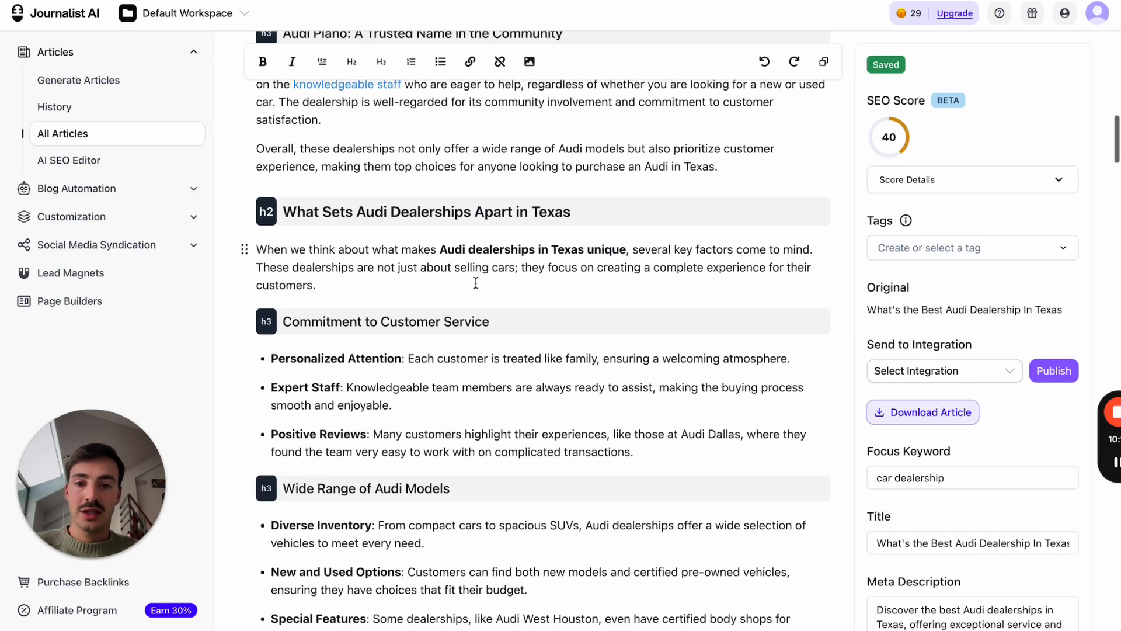
pyautogui.moveTo(260, 249); pyautogui.dragTo(316, 285)
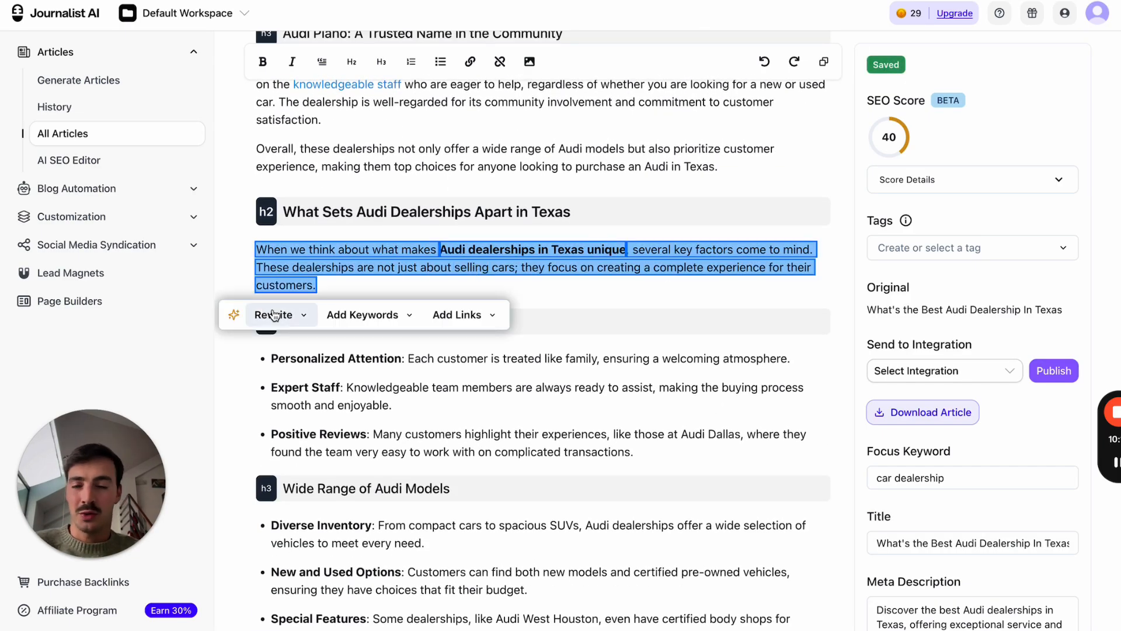
pyautogui.click(273, 314)
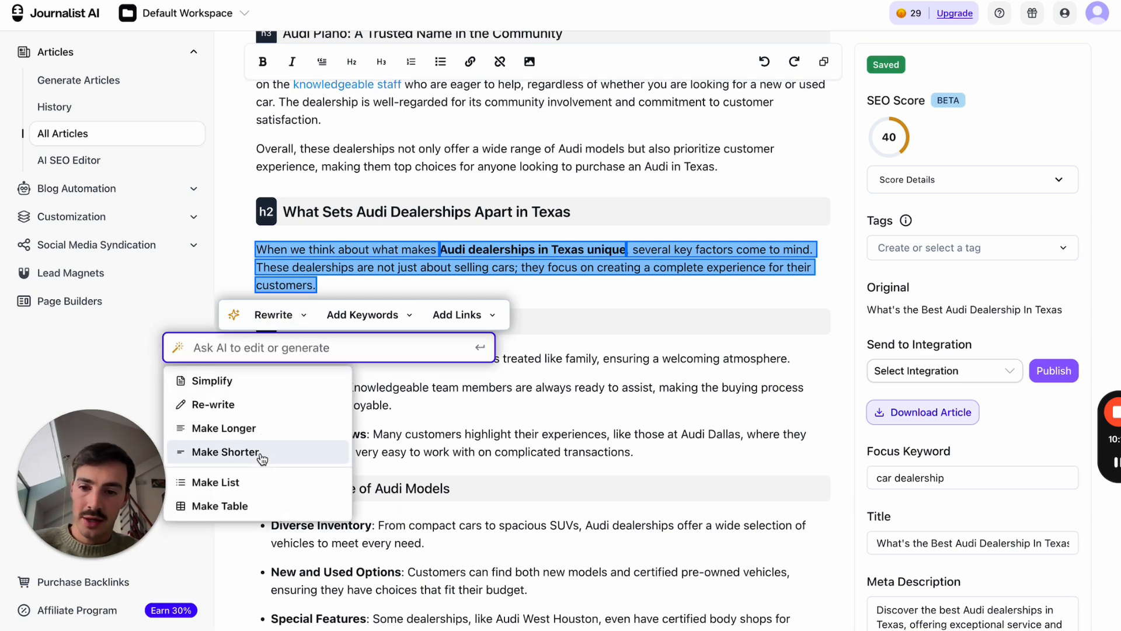
pyautogui.click(225, 451)
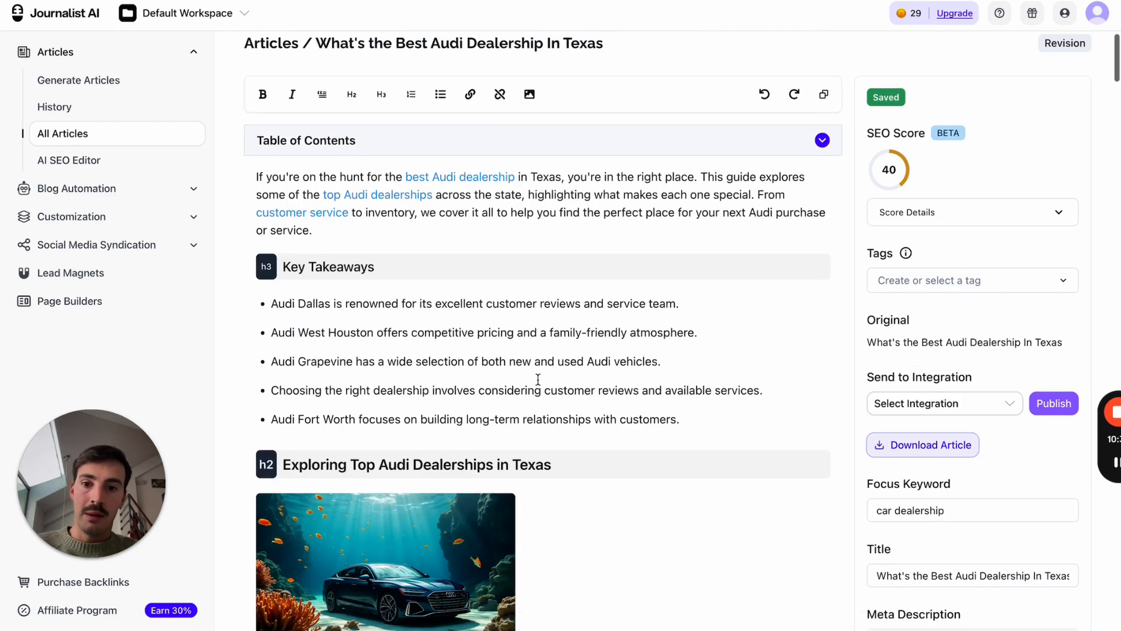
pyautogui.scroll(-3)
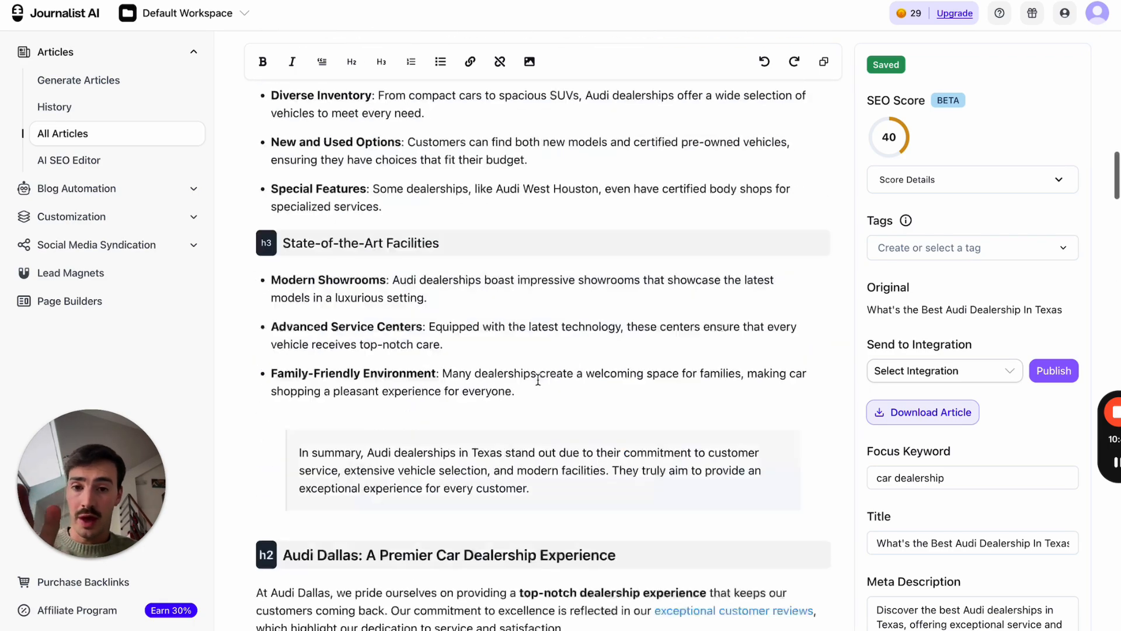
pyautogui.scroll(-3)
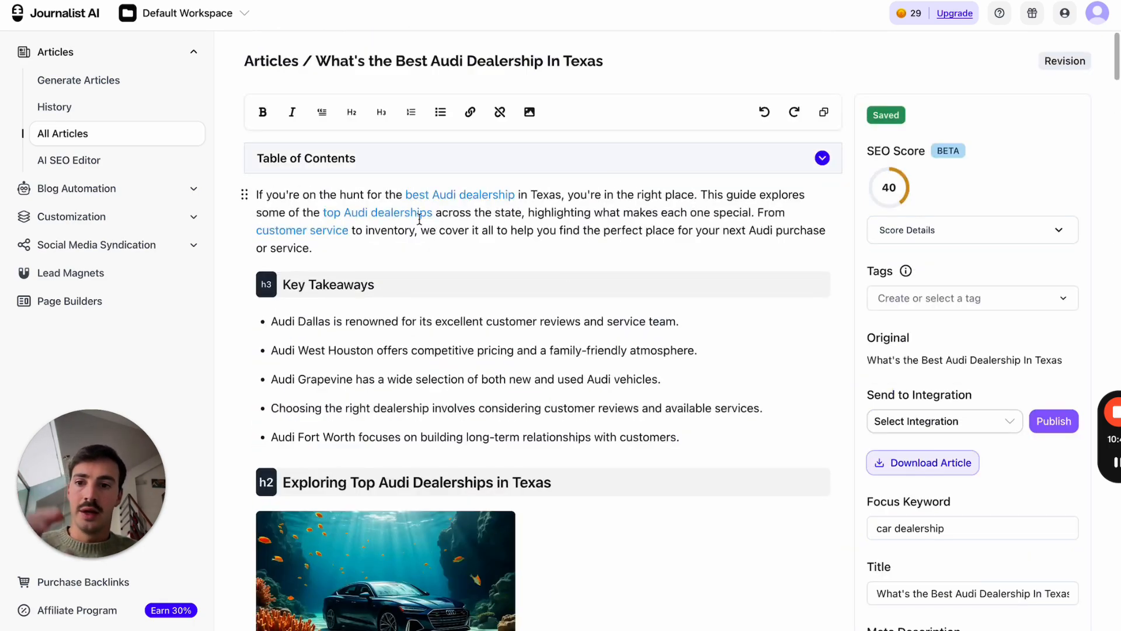
# From Site Optimizers, open Plumbing Company in Dallas and review its Page Titles suggestions.
pyautogui.click(77, 80)
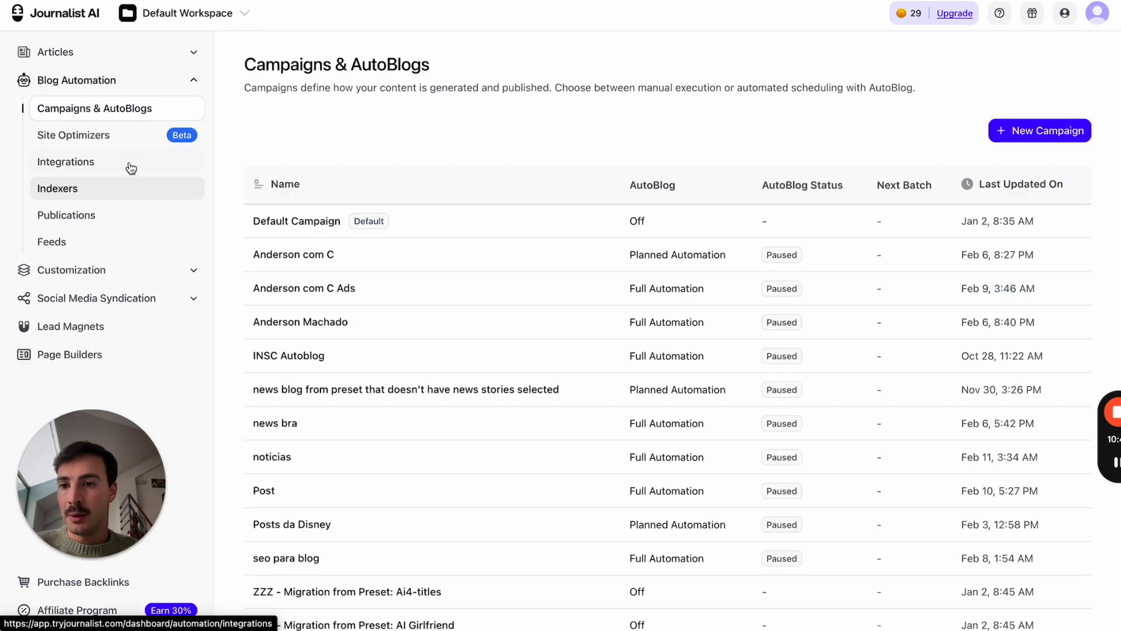
pyautogui.click(74, 135)
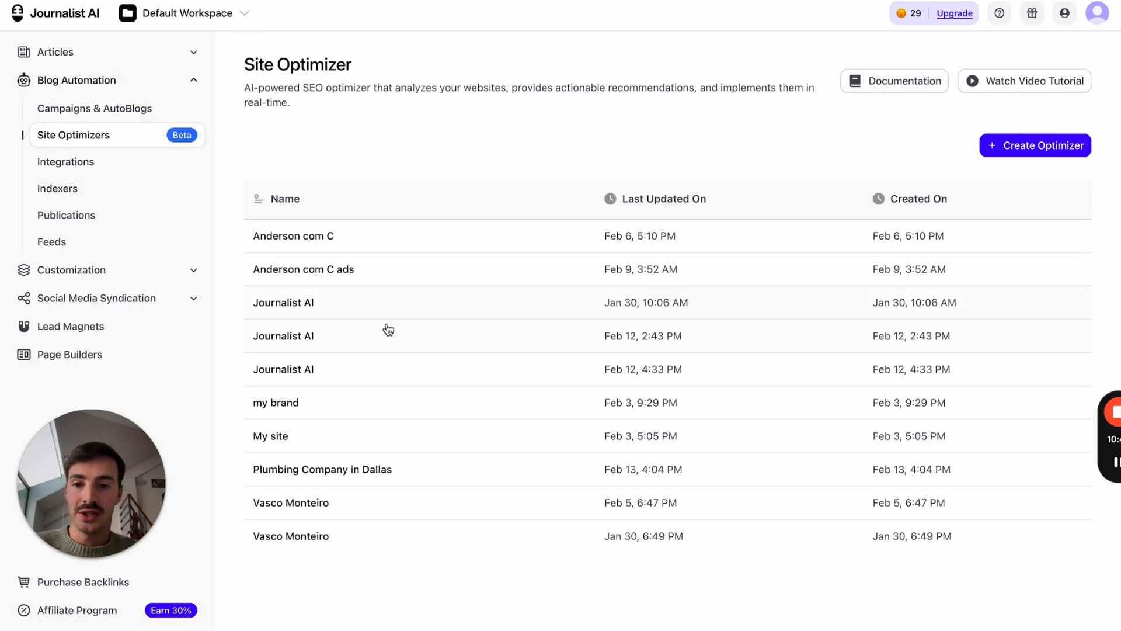
pyautogui.moveTo(400, 478)
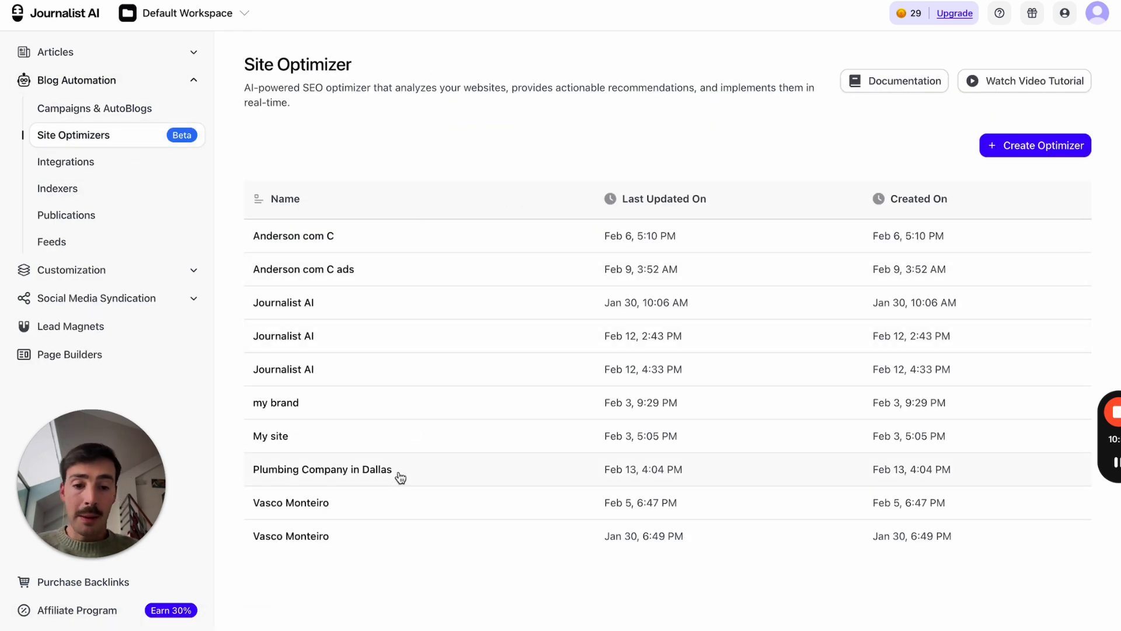
pyautogui.click(322, 469)
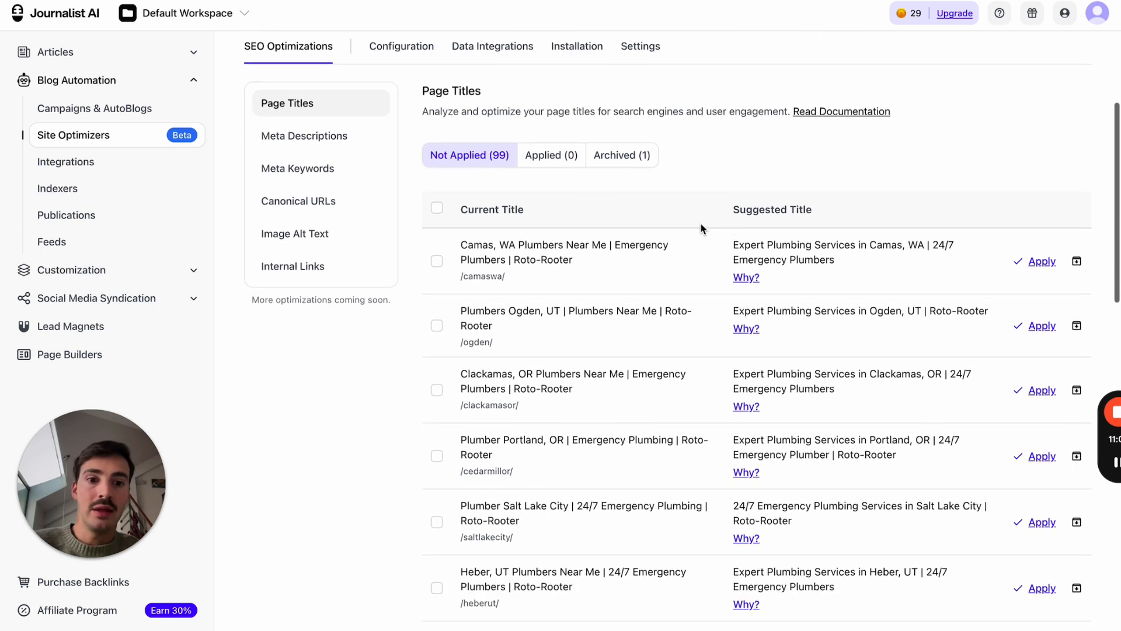
pyautogui.scroll(-3)
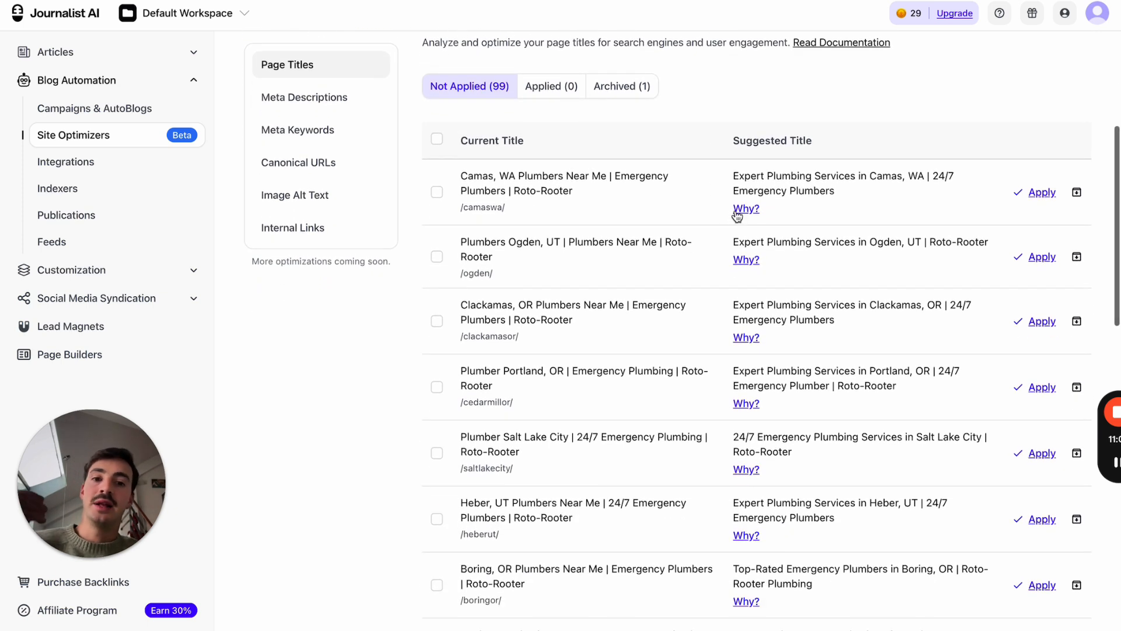
pyautogui.moveTo(702, 201)
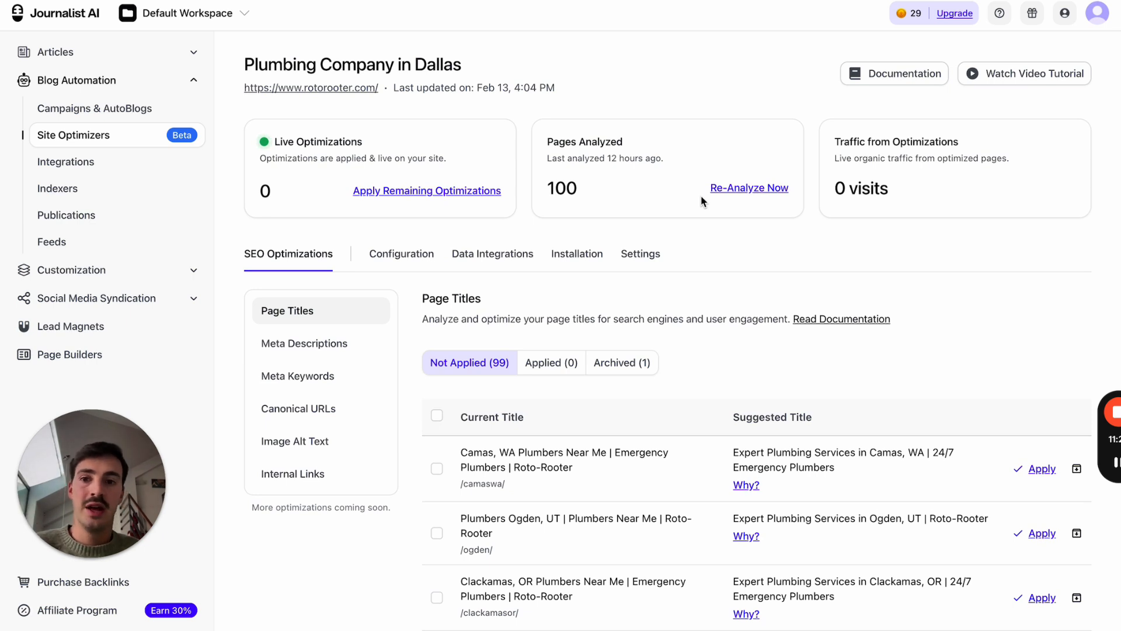
pyautogui.moveTo(151, 326)
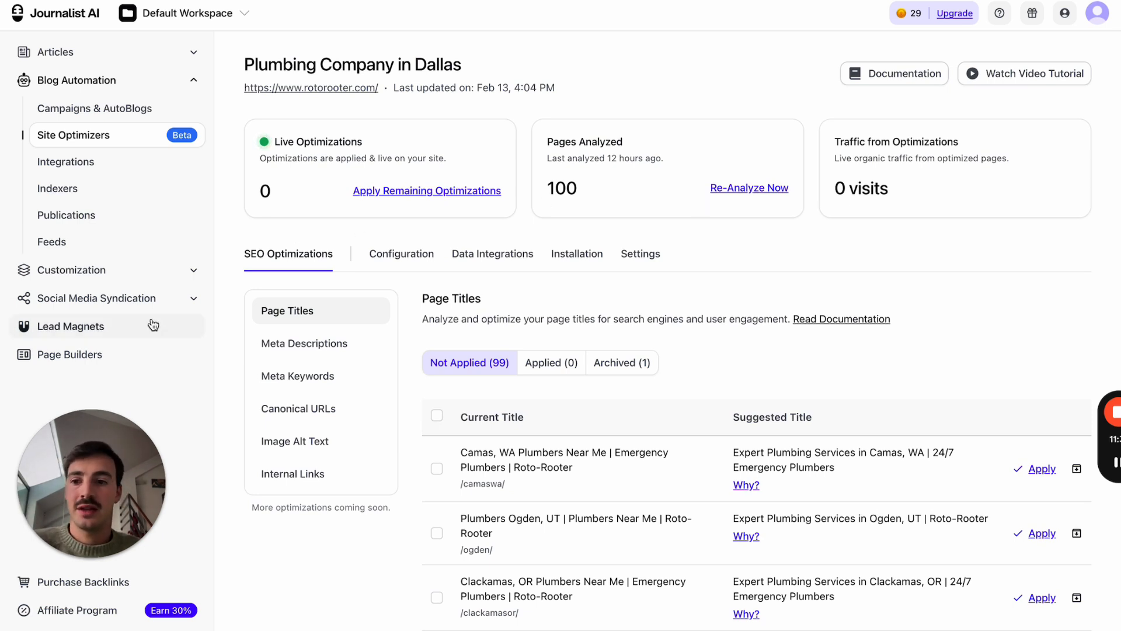
# In the Plumbing Service Calculator preview, ask a clogged-toilet question and request a quote.
pyautogui.click(71, 325)
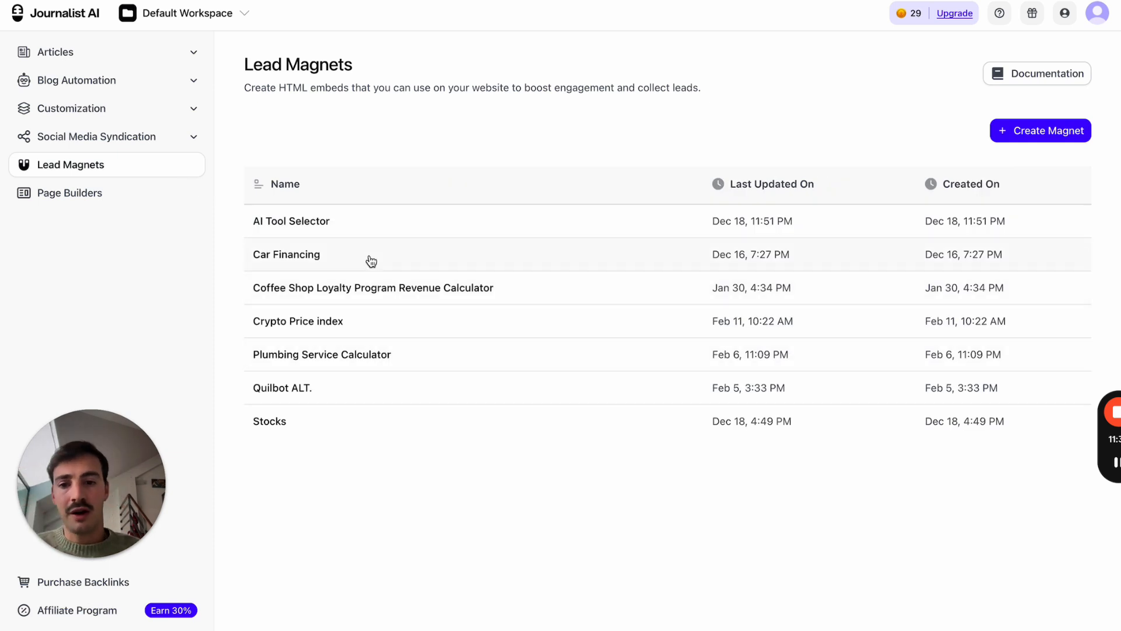
pyautogui.click(322, 353)
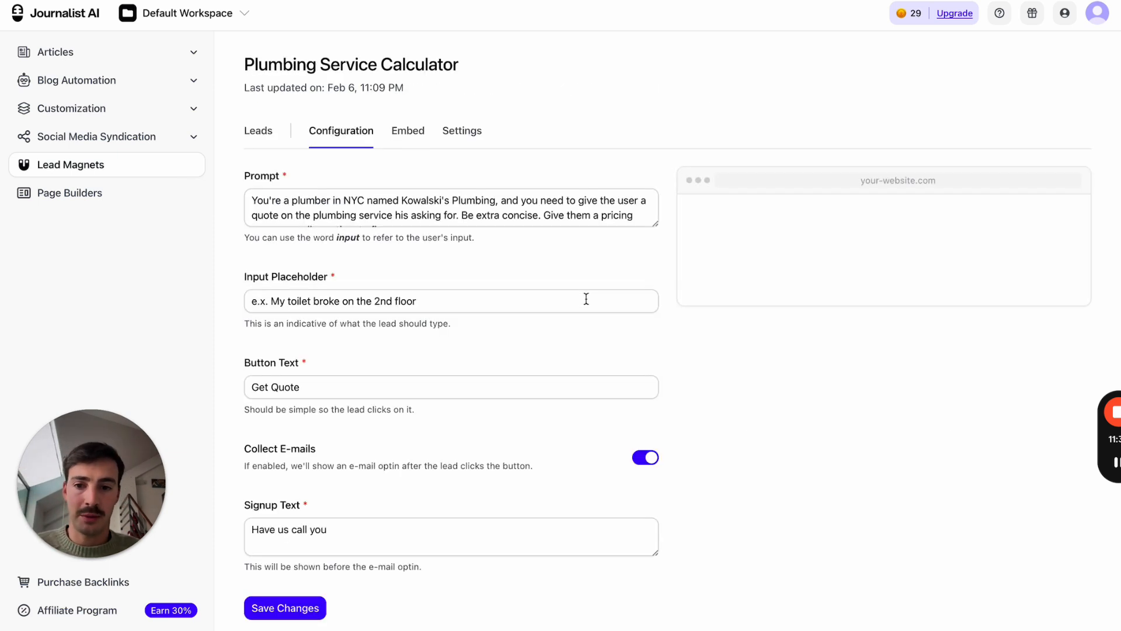
pyautogui.click(883, 228)
pyautogui.write('my toilet is clogged, how much do you charge to fix it?')
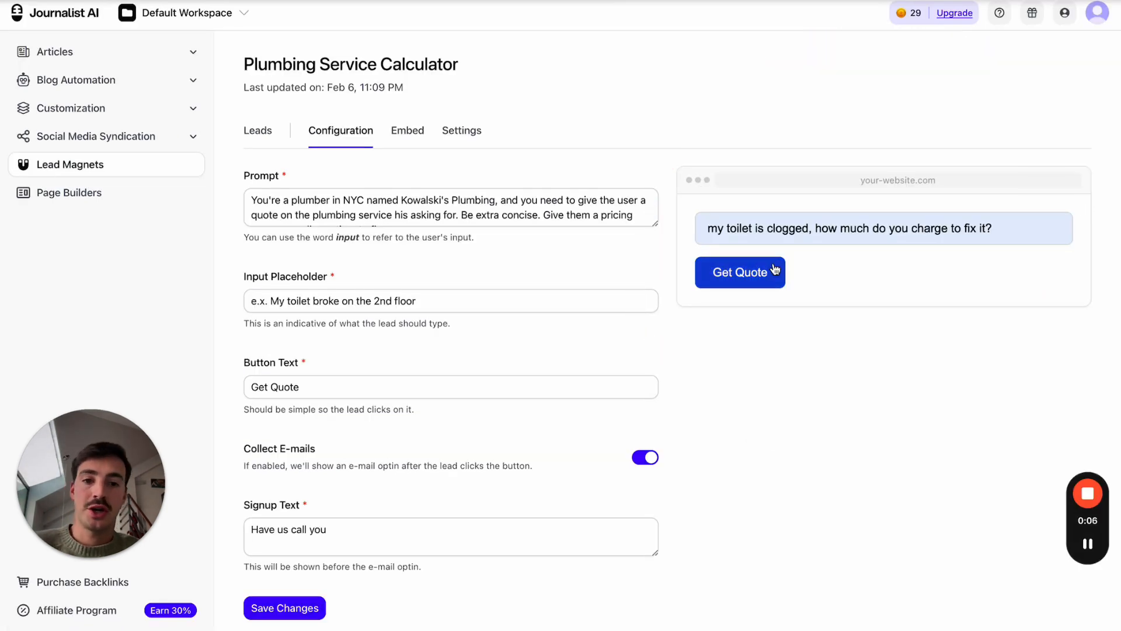
pyautogui.click(741, 272)
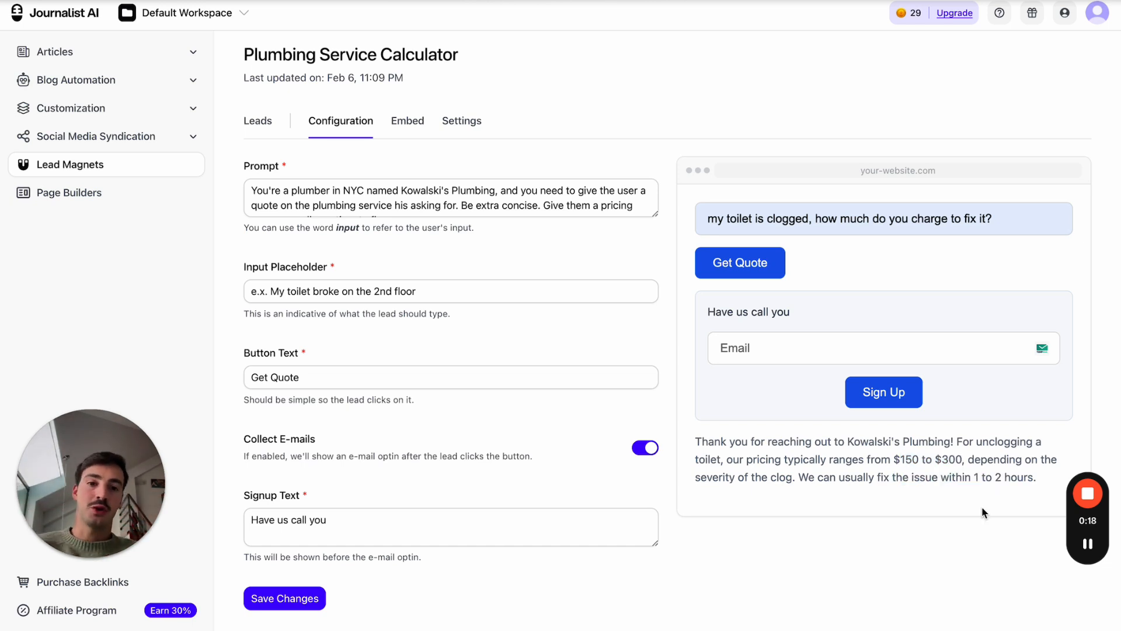
pyautogui.moveTo(764, 336)
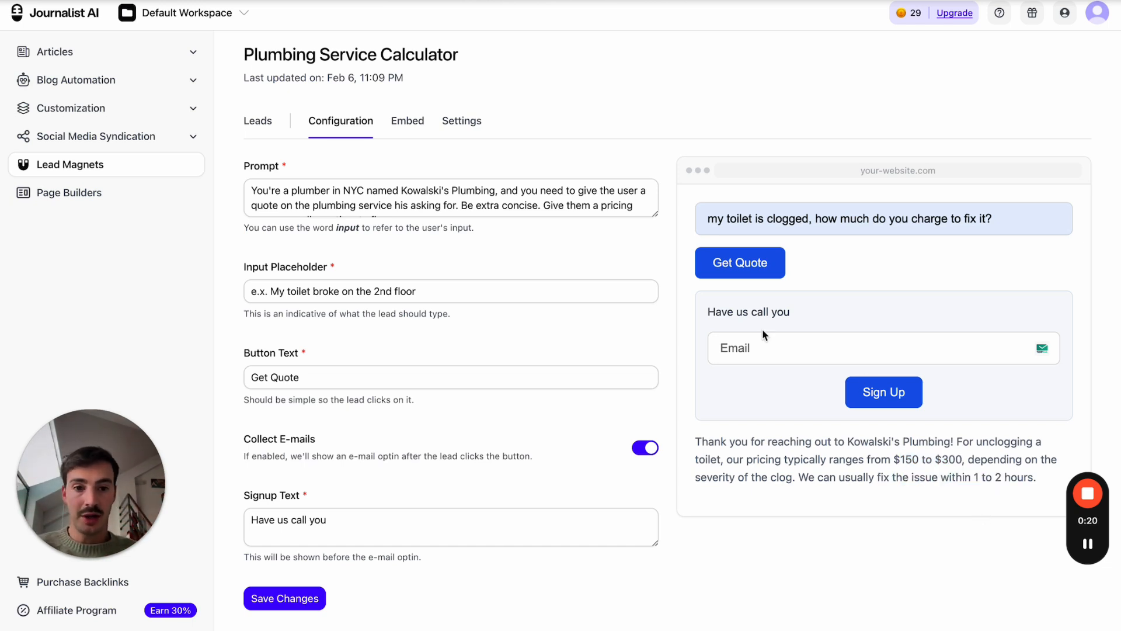
# Sign up with a saved email, check the widget's Leads, and return to Lead Magnets.
pyautogui.click(858, 348)
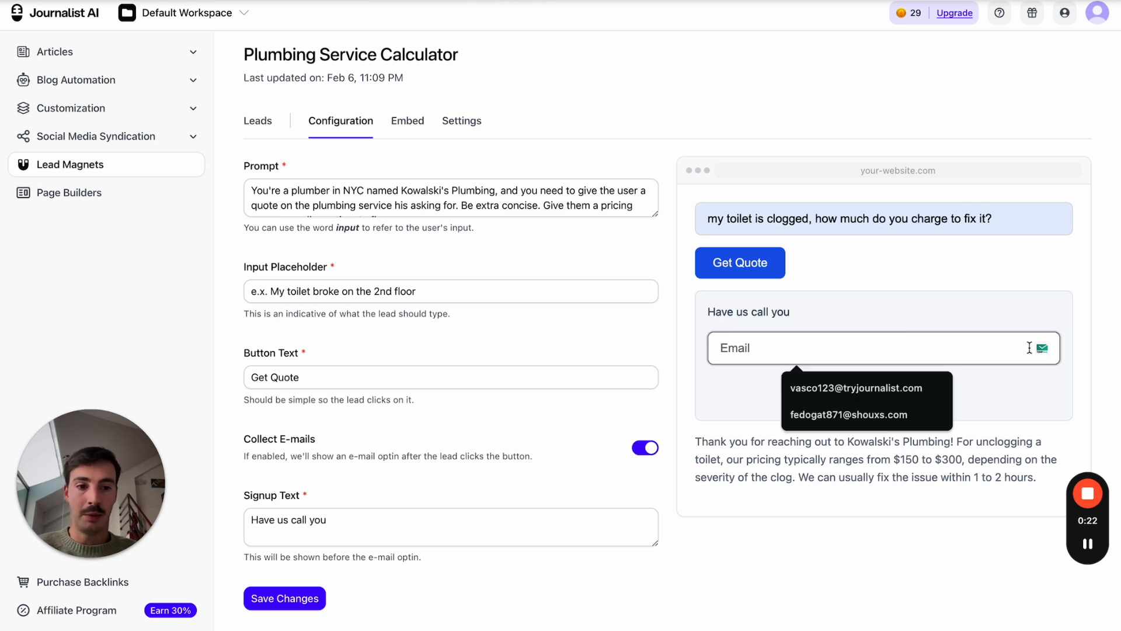
pyautogui.click(847, 414)
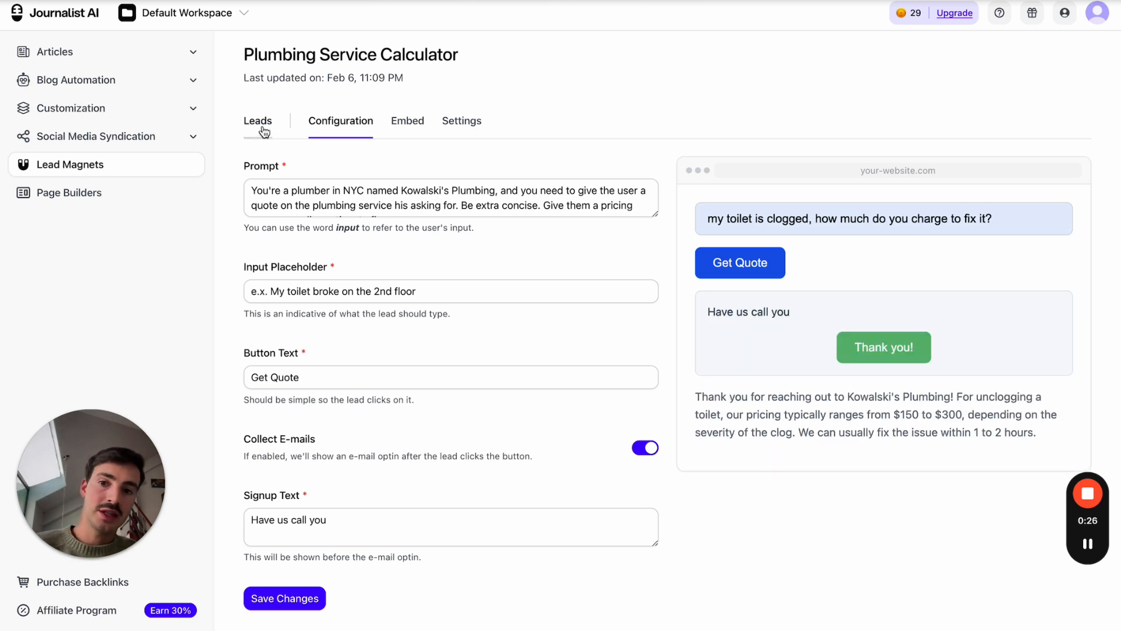
pyautogui.click(256, 120)
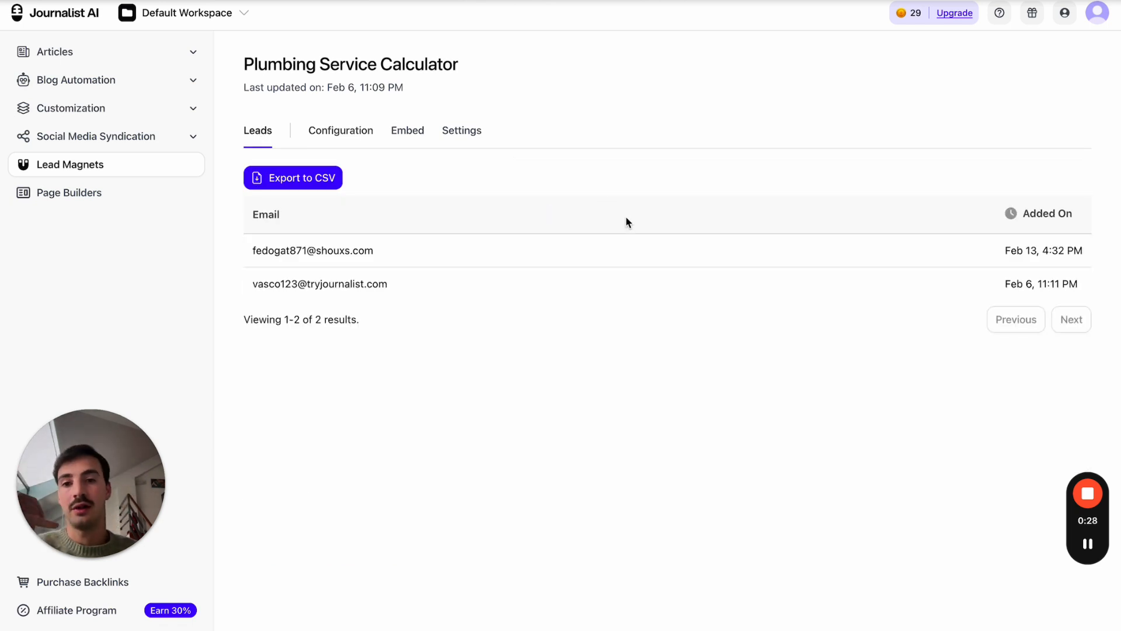
pyautogui.click(70, 165)
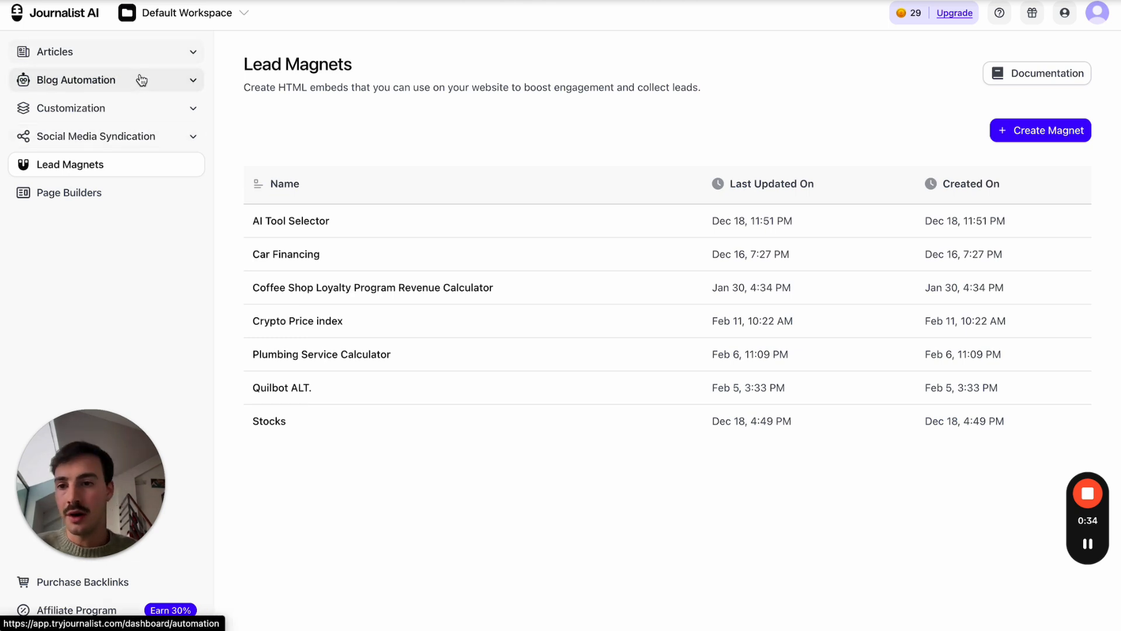
# Visit Blog Automation, dismiss the help dialog, and show the Site Optimizers list.
pyautogui.click(76, 79)
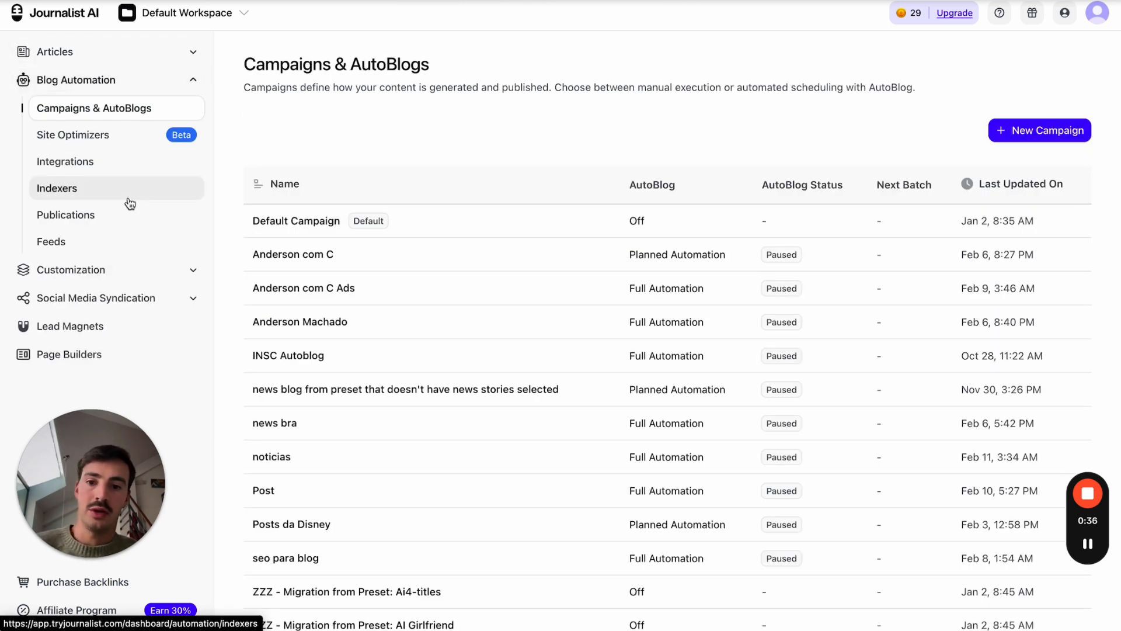
pyautogui.moveTo(196, 205)
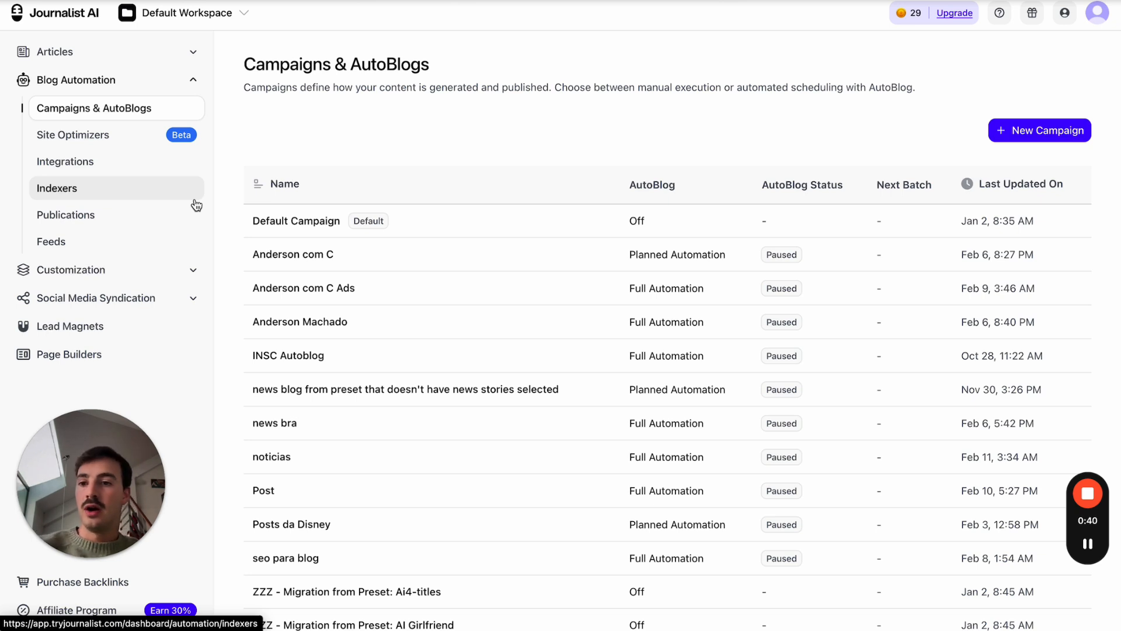
pyautogui.moveTo(159, 303)
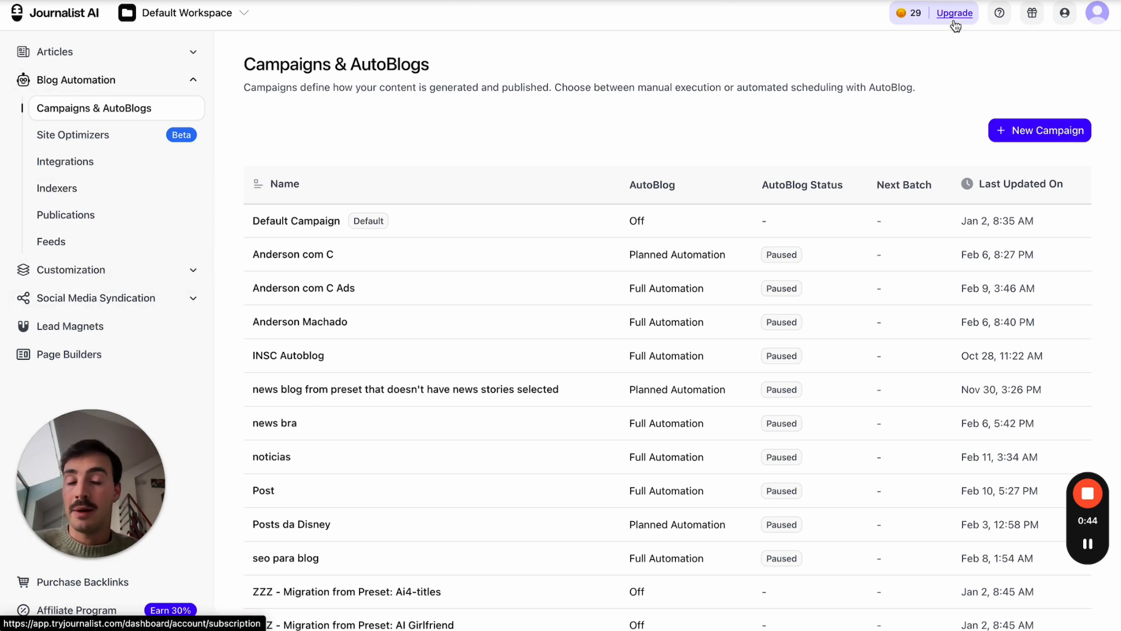
pyautogui.click(998, 13)
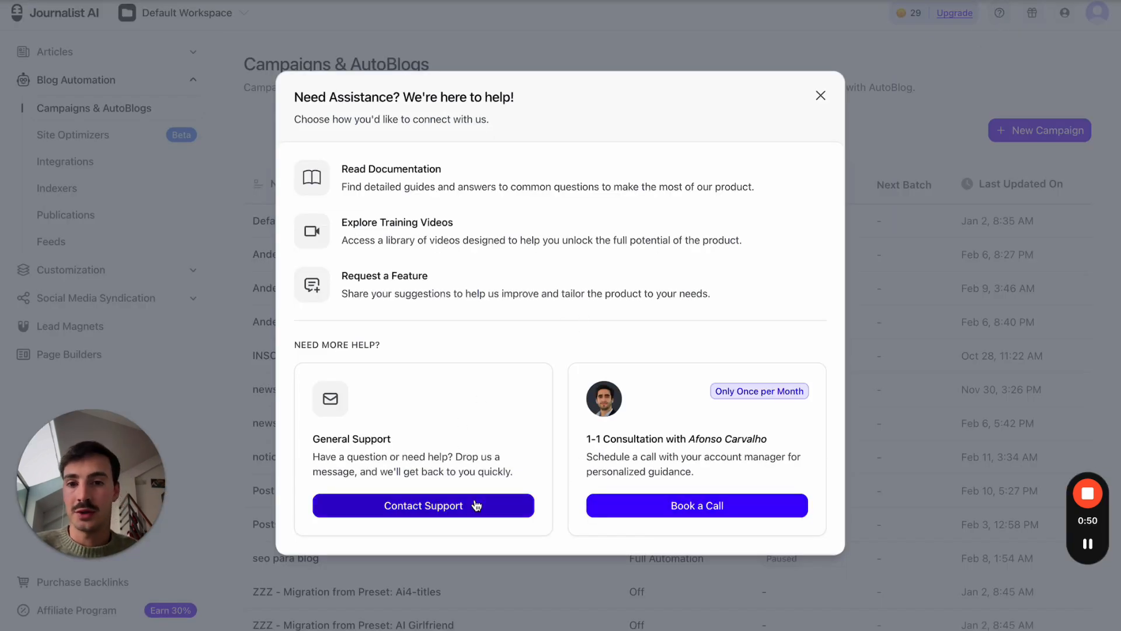
pyautogui.click(819, 95)
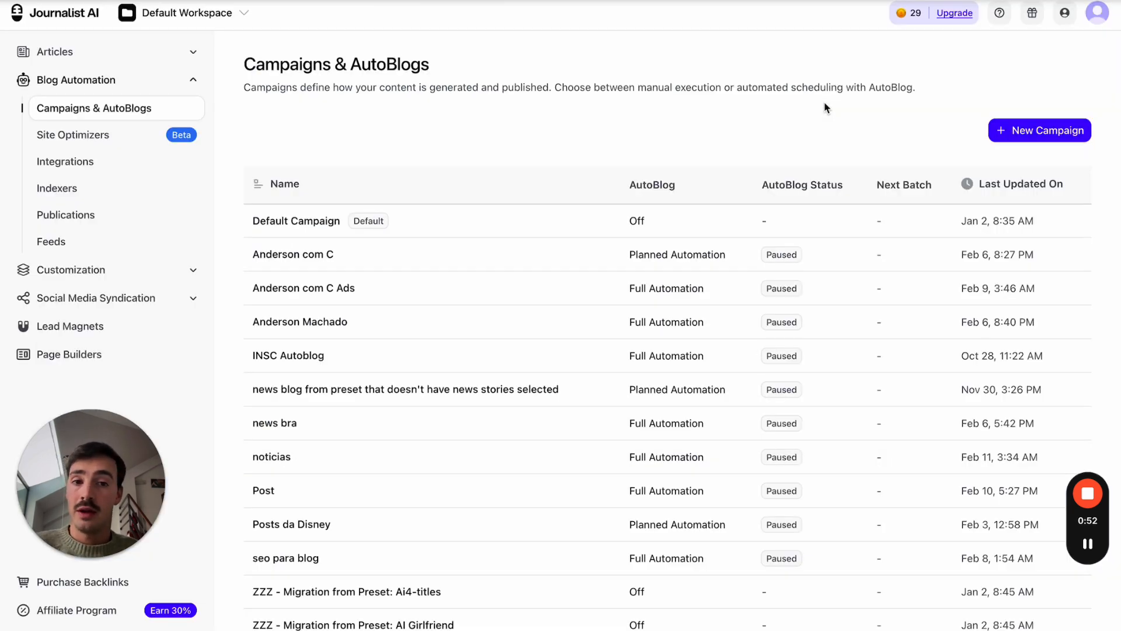
pyautogui.click(72, 134)
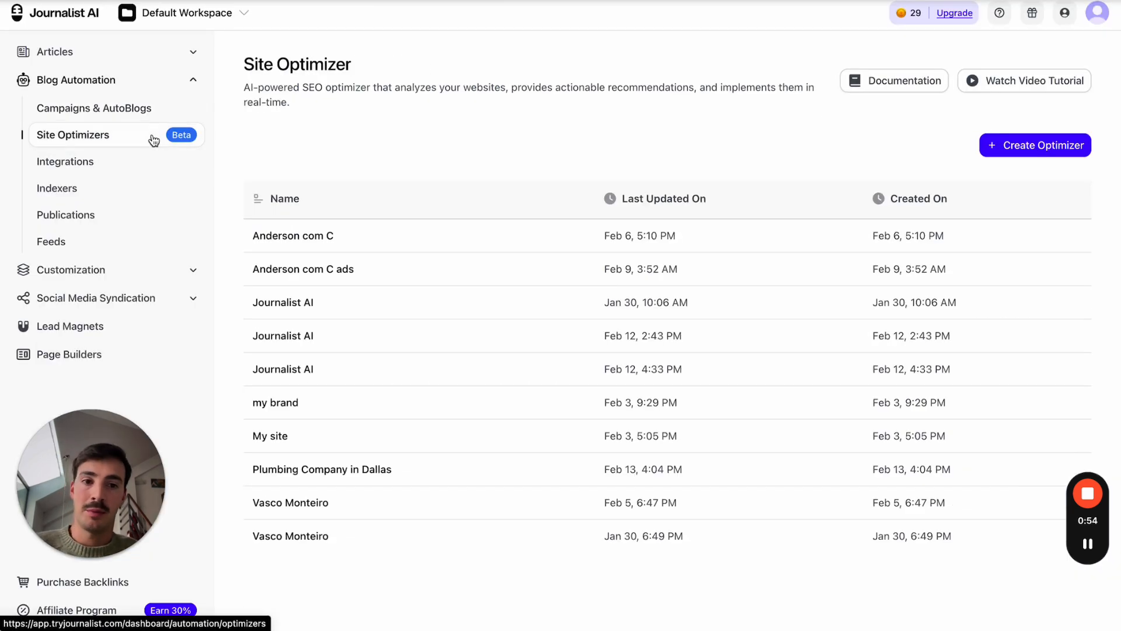